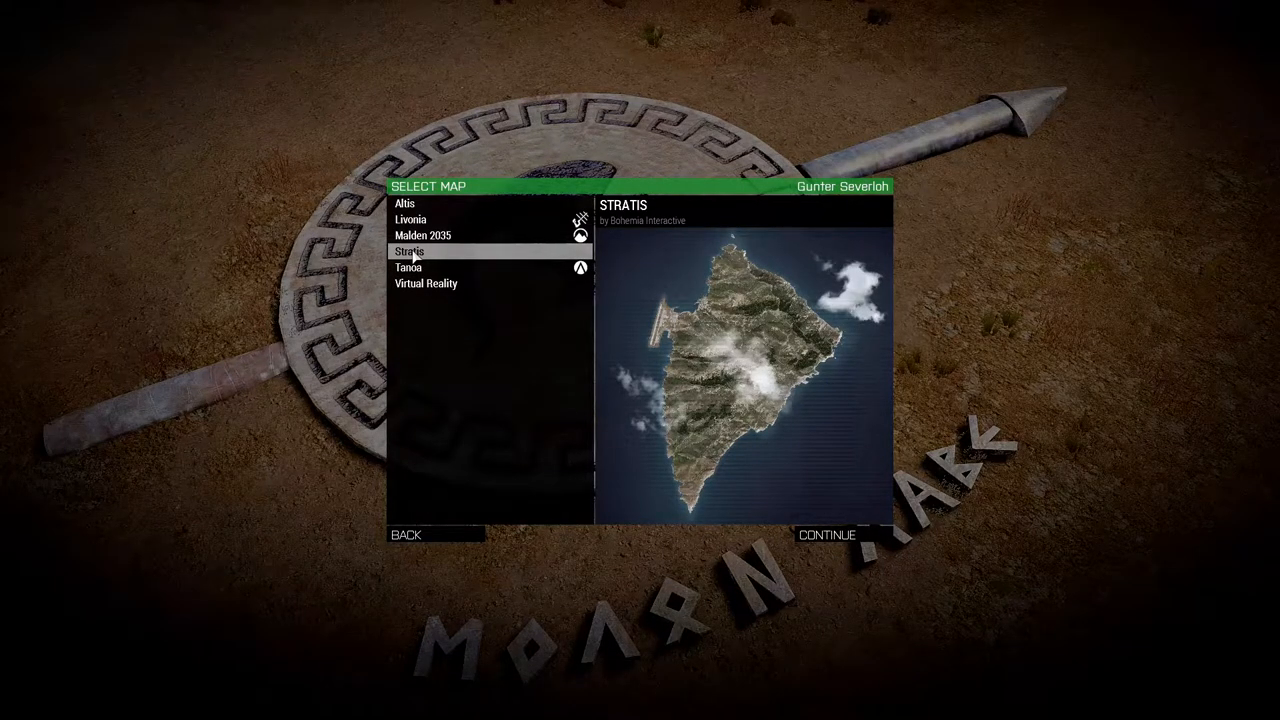
# Choose Stratis as the map for the new scenario
pyautogui.click(827, 534)
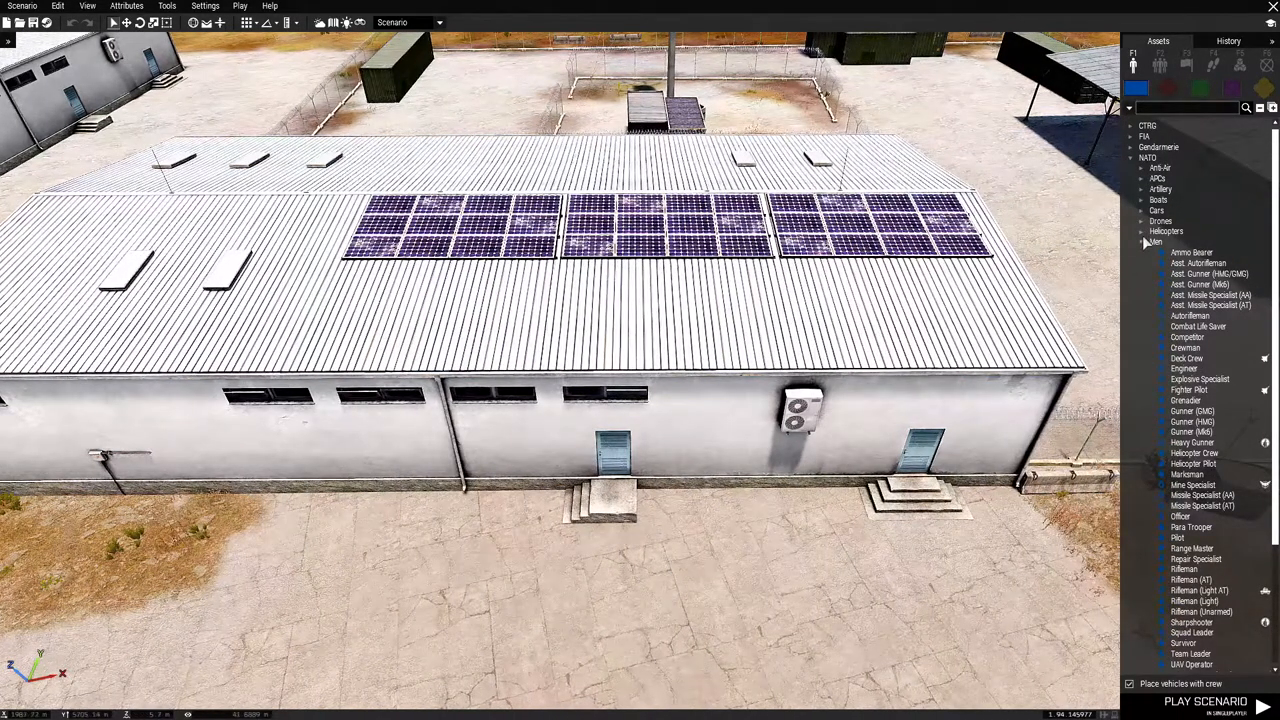
pyautogui.moveTo(1183, 379)
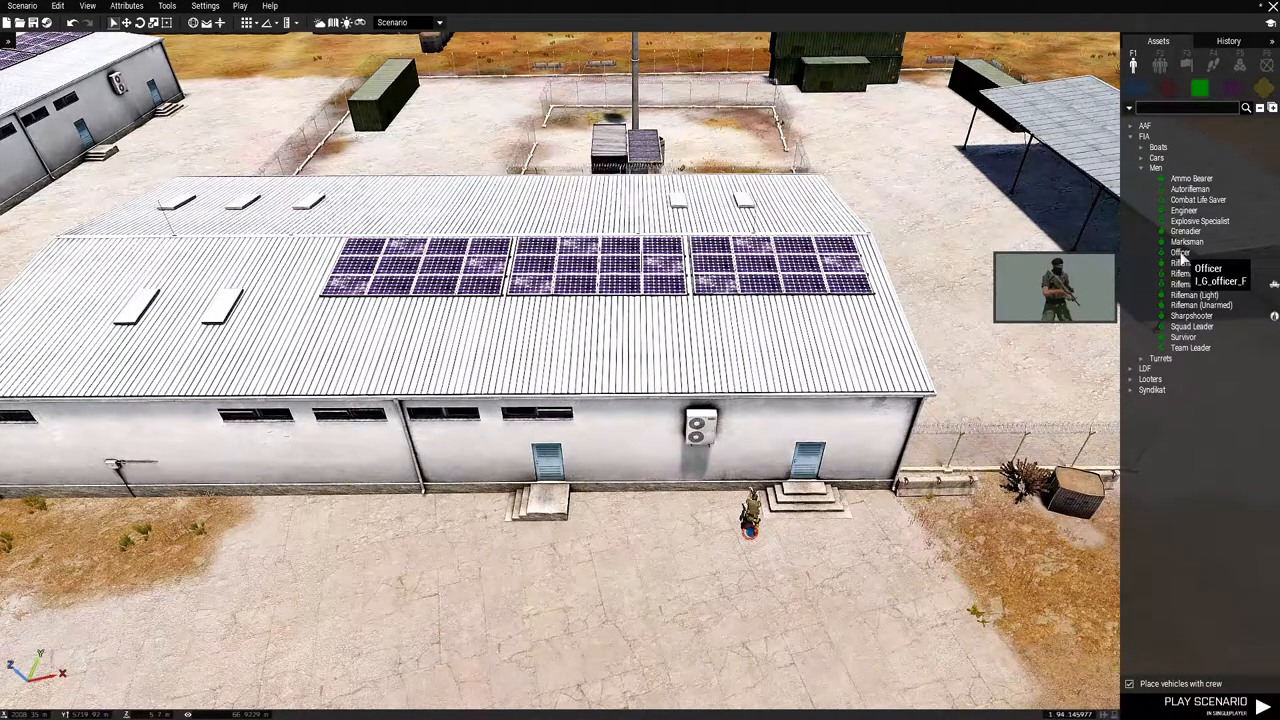
# Place another FIA soldier on the ground outside the warehouse
pyautogui.click(1181, 252)
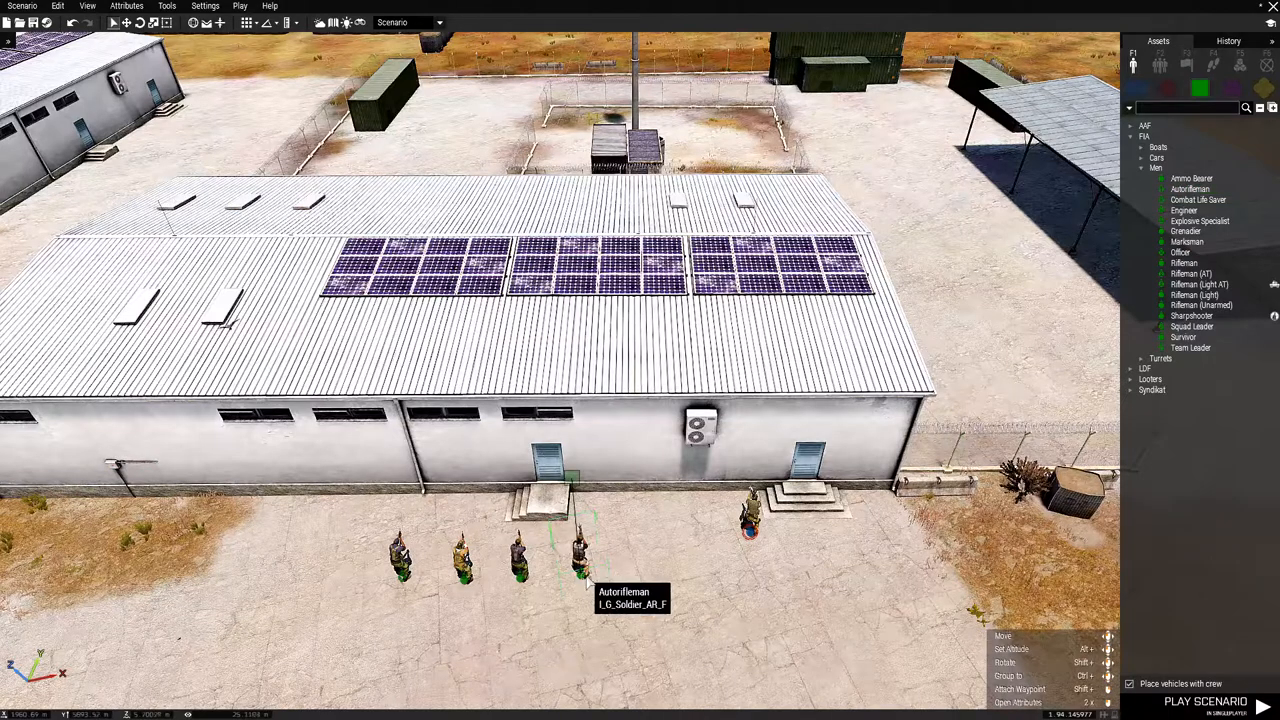
# Search props for 'ammo', place the FIA Ammo Cache by the soldiers, and name it 'cache'
pyautogui.click(1263, 90)
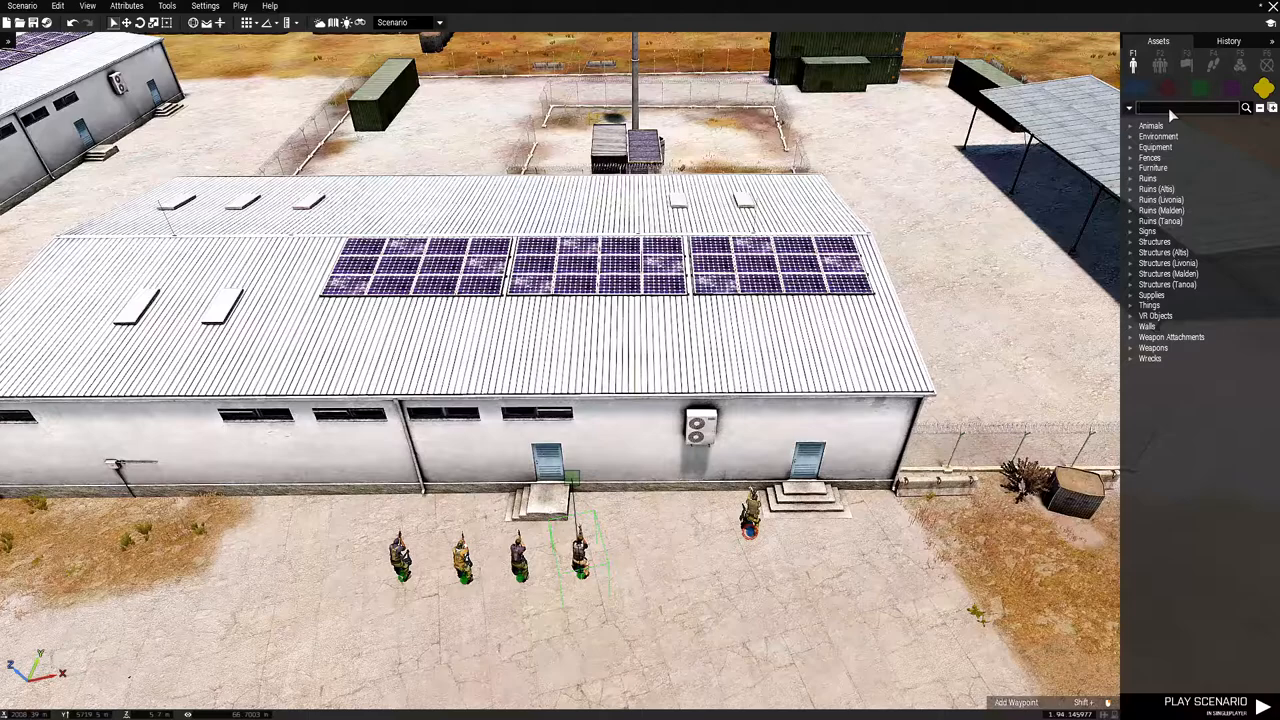
pyautogui.write('ammo')
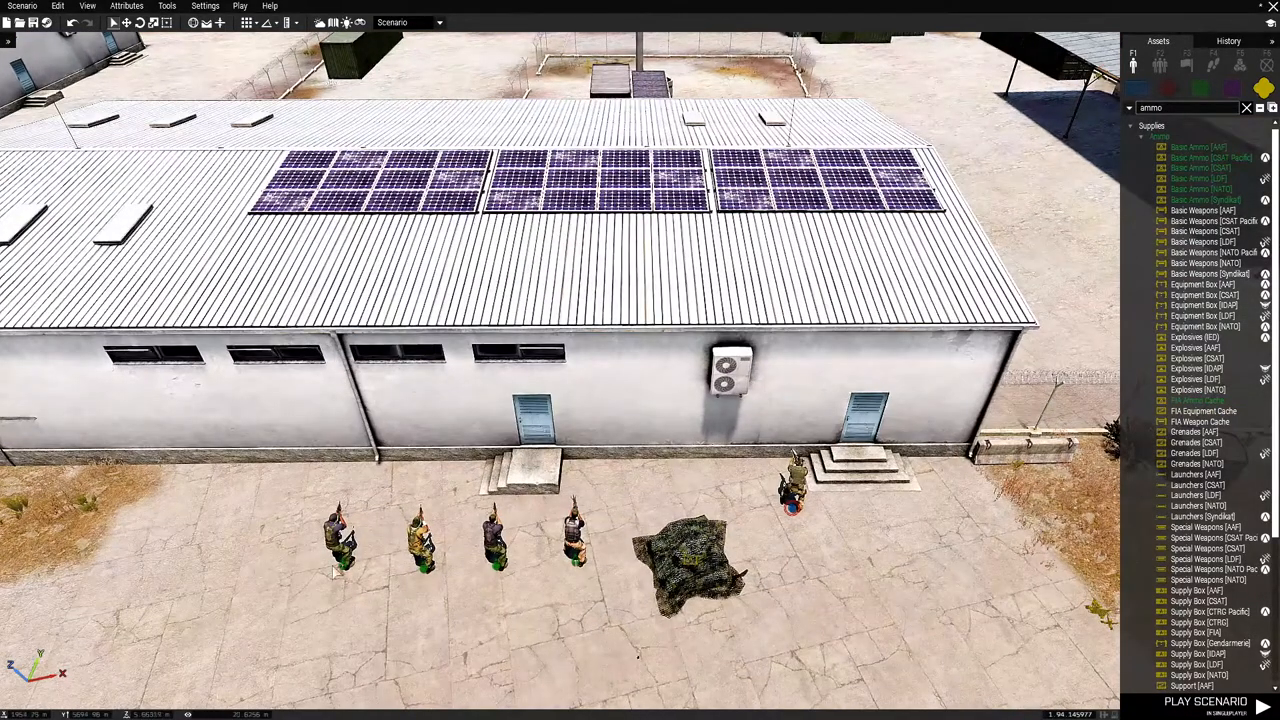
pyautogui.moveTo(338, 572); pyautogui.dragTo(685, 635)
pyautogui.write('c')
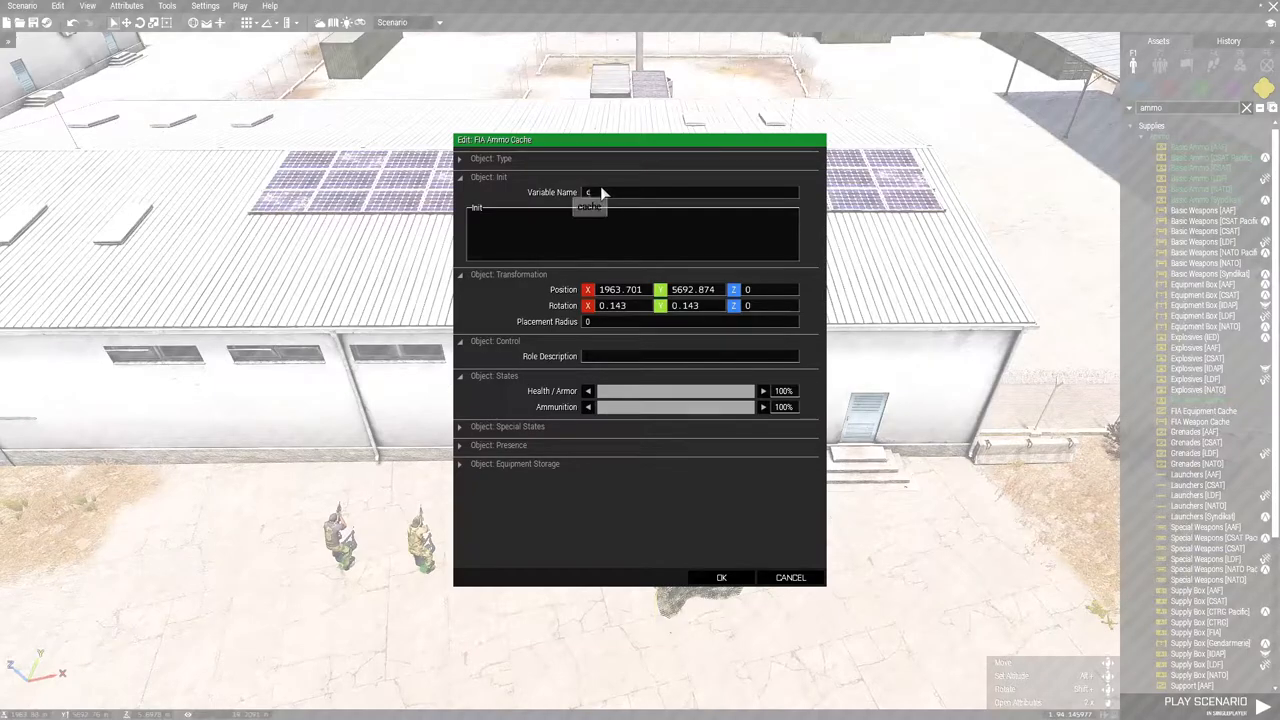
pyautogui.write('ache')
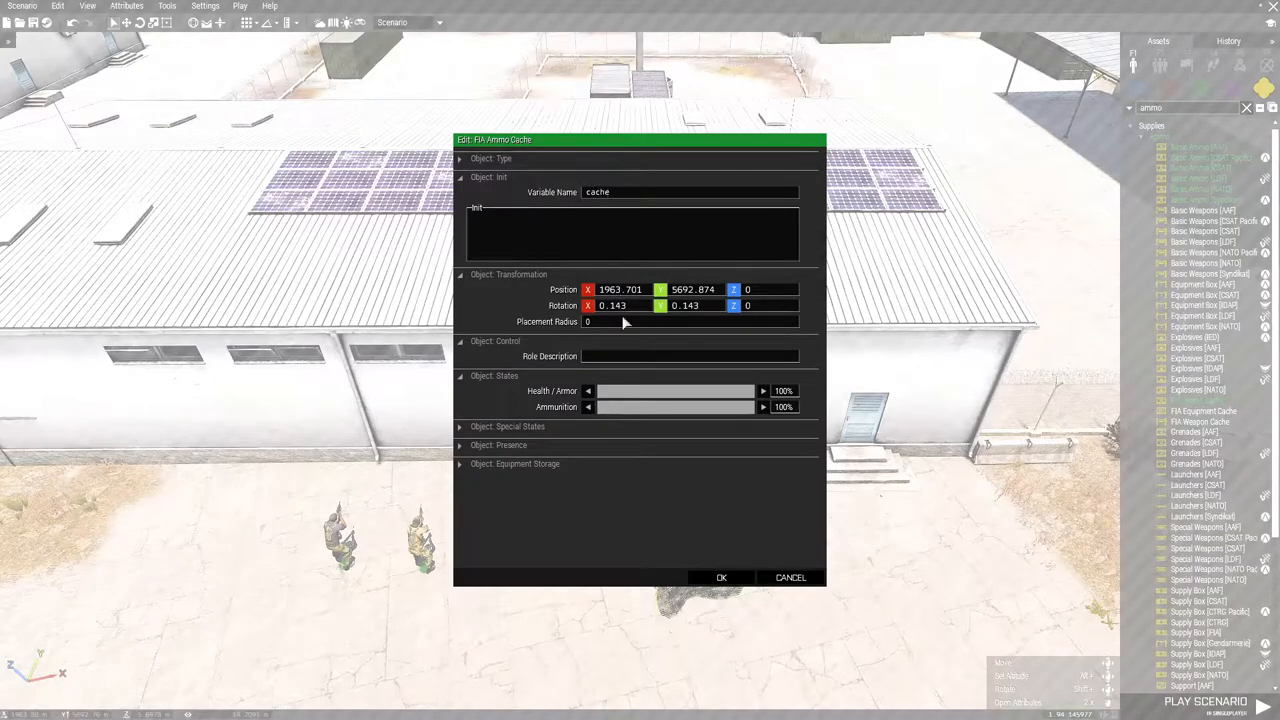
pyautogui.click(721, 577)
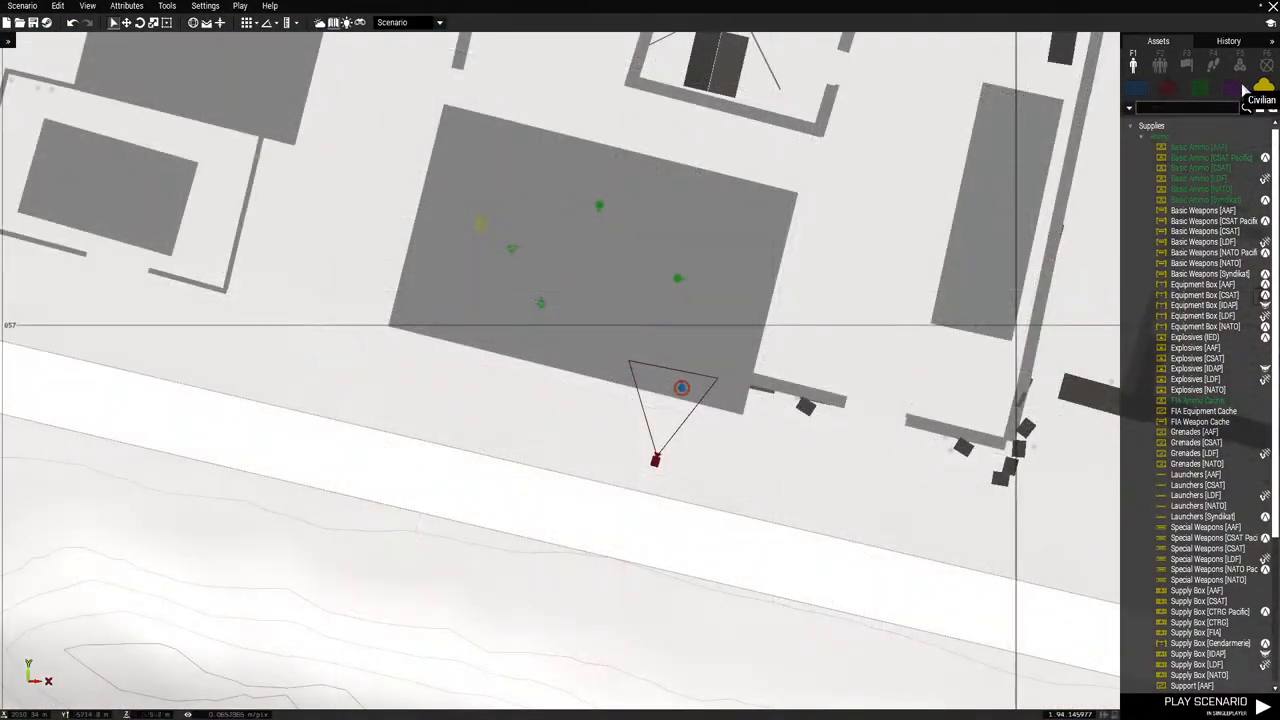
# Place a Create Task module from Systems > Intel with BLUFOR as its owner
pyautogui.click(1240, 64)
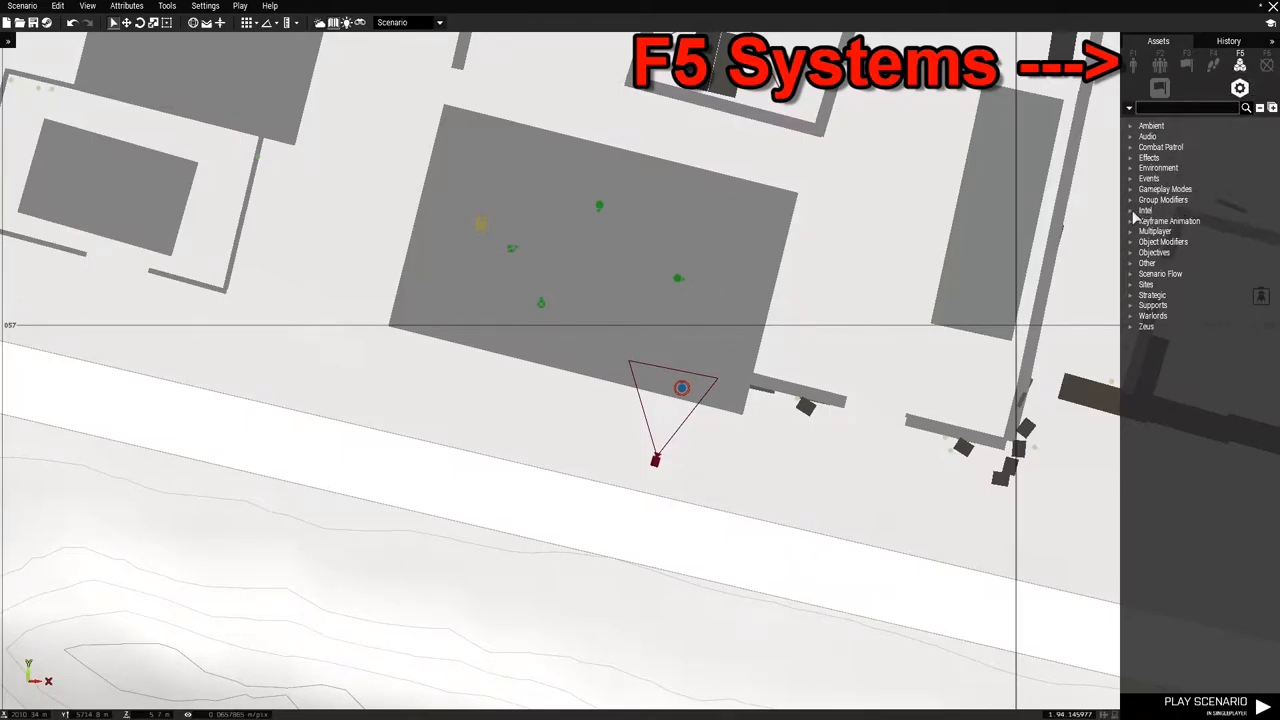
pyautogui.click(1131, 210)
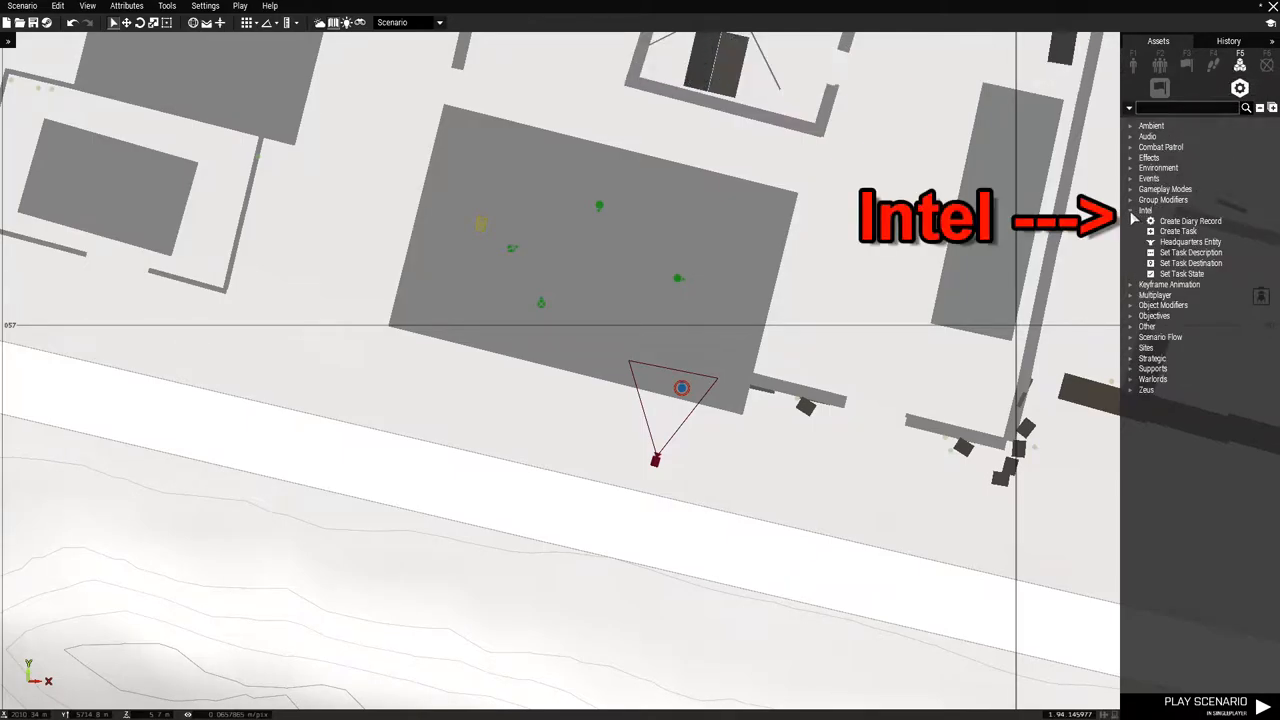
pyautogui.click(1178, 231)
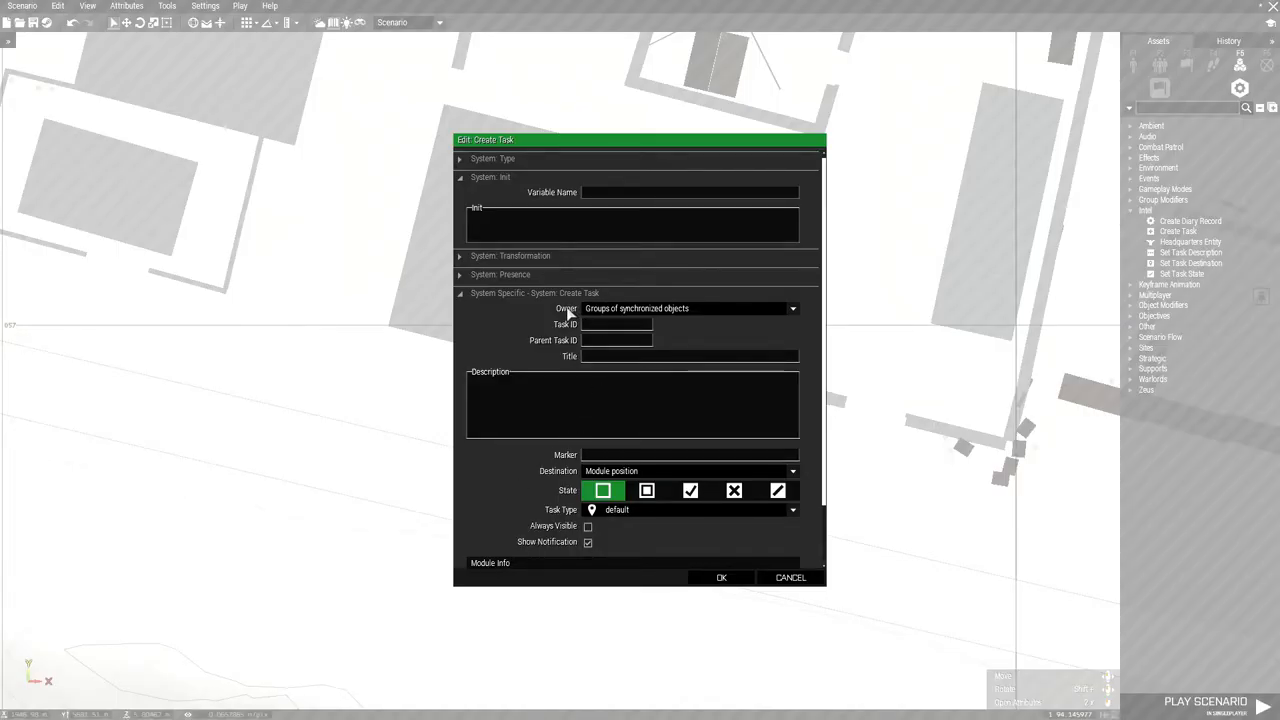
pyautogui.click(792, 308)
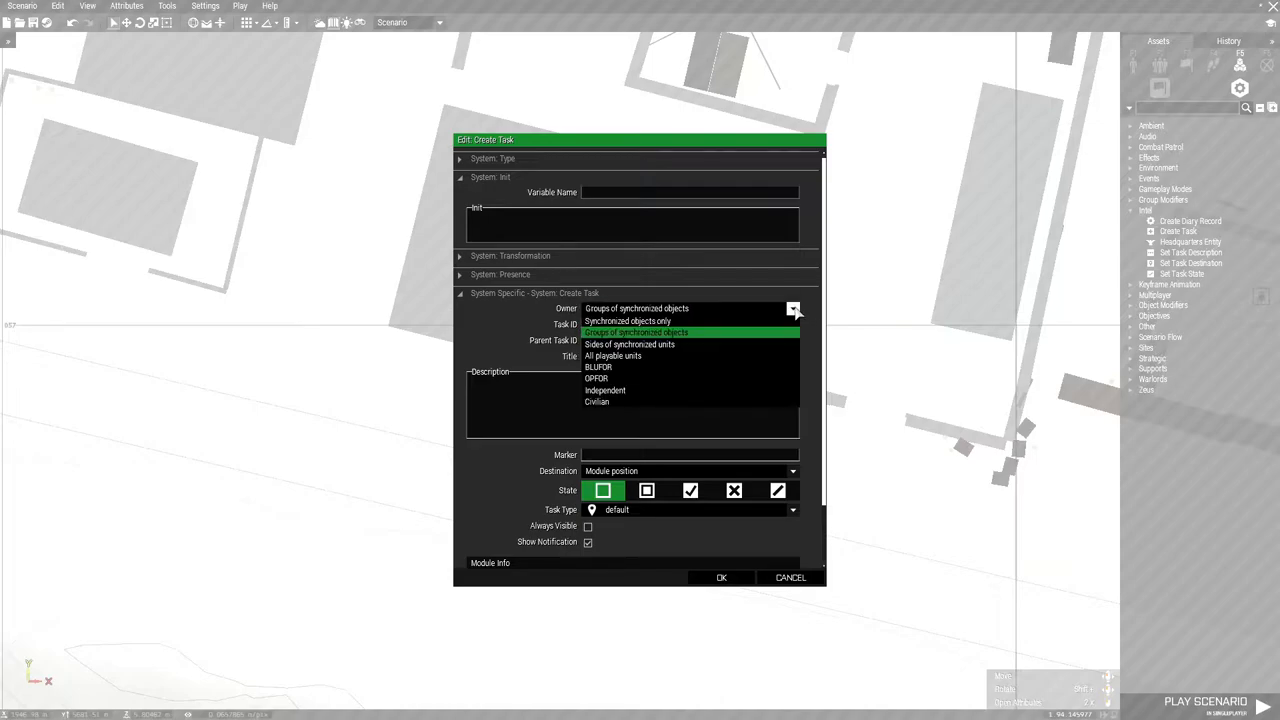
pyautogui.click(598, 367)
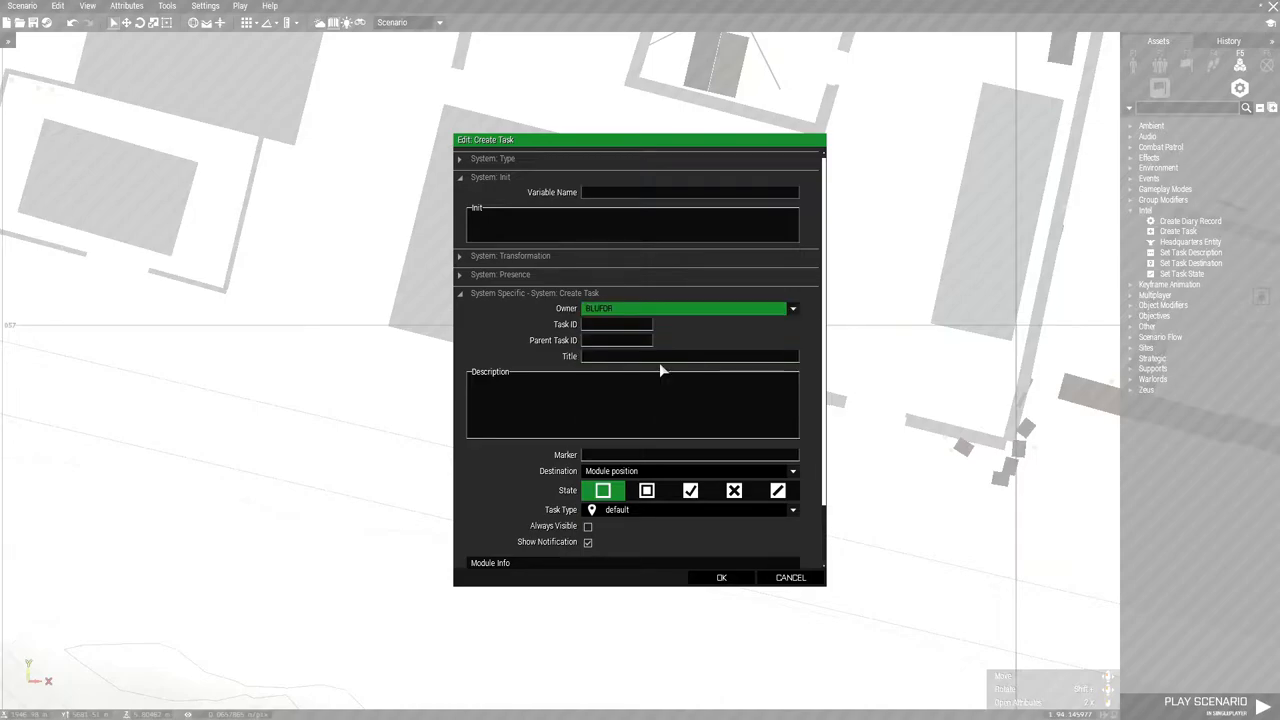
pyautogui.moveTo(617, 324)
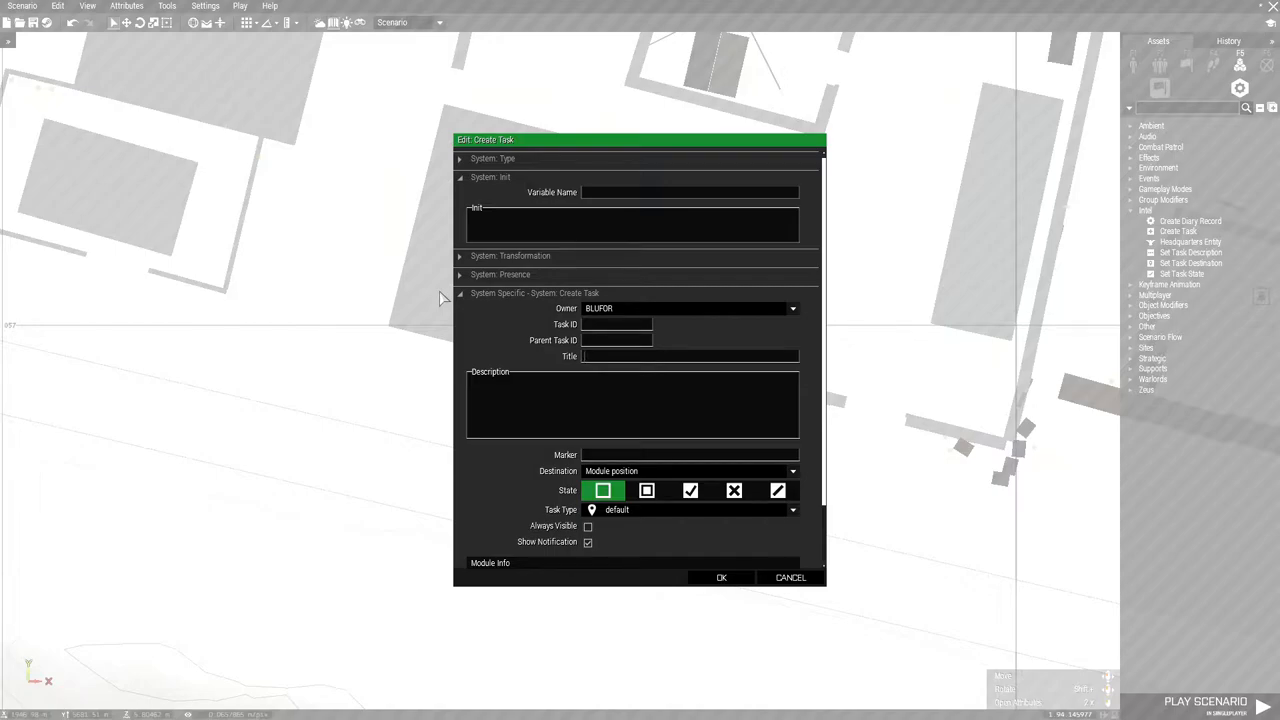
# Title the task 'Clear the Building' and describe enemy FIA occupying it who must be eliminated
pyautogui.write('C')
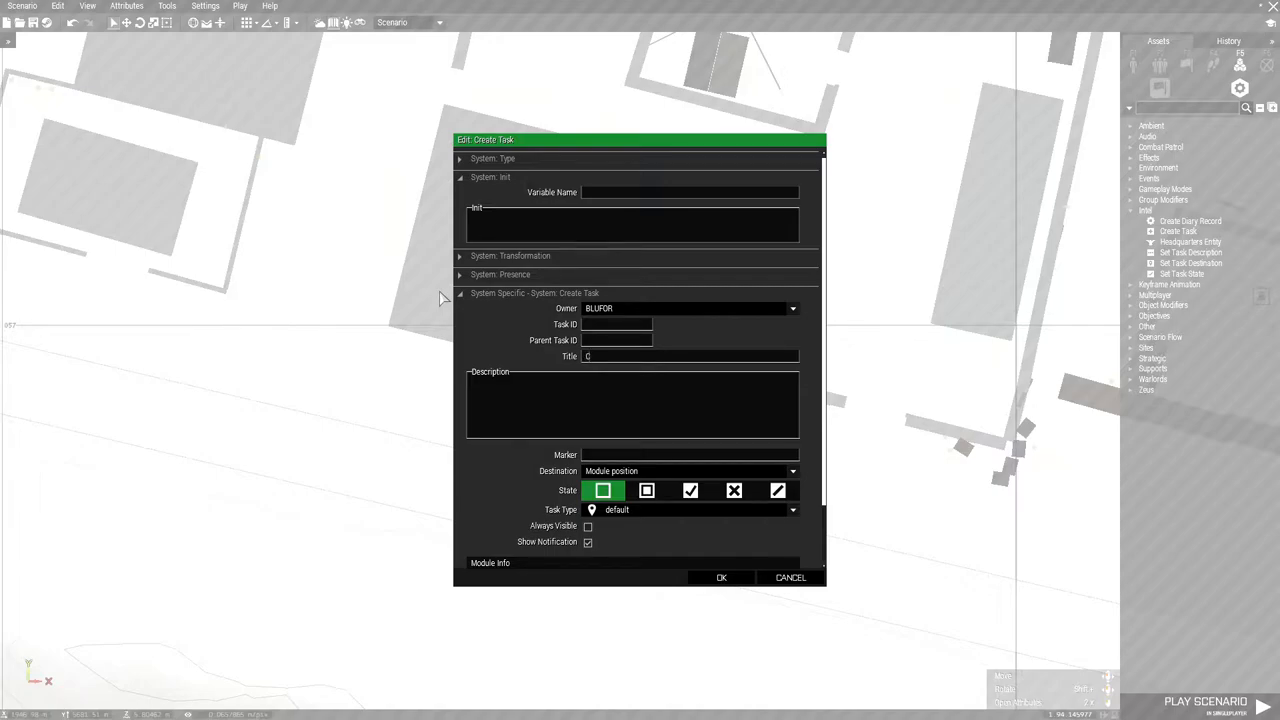
pyautogui.write('lear the Building')
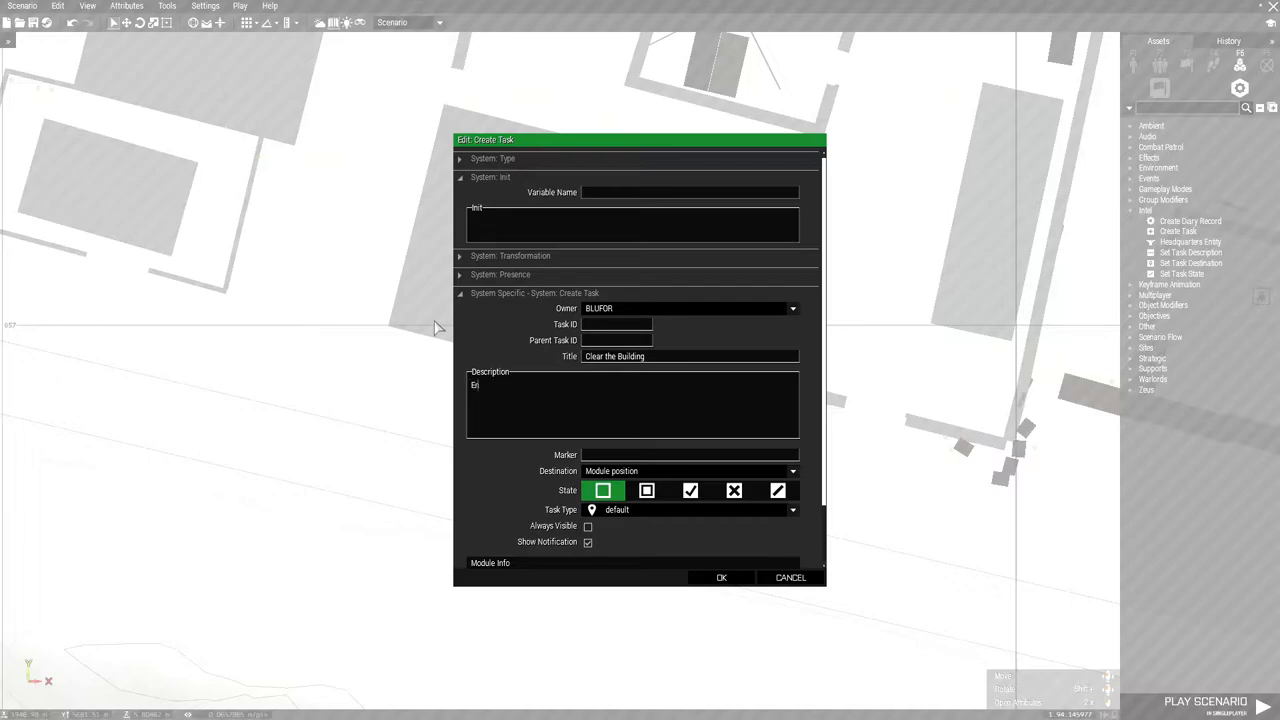
pyautogui.write('Enemy')
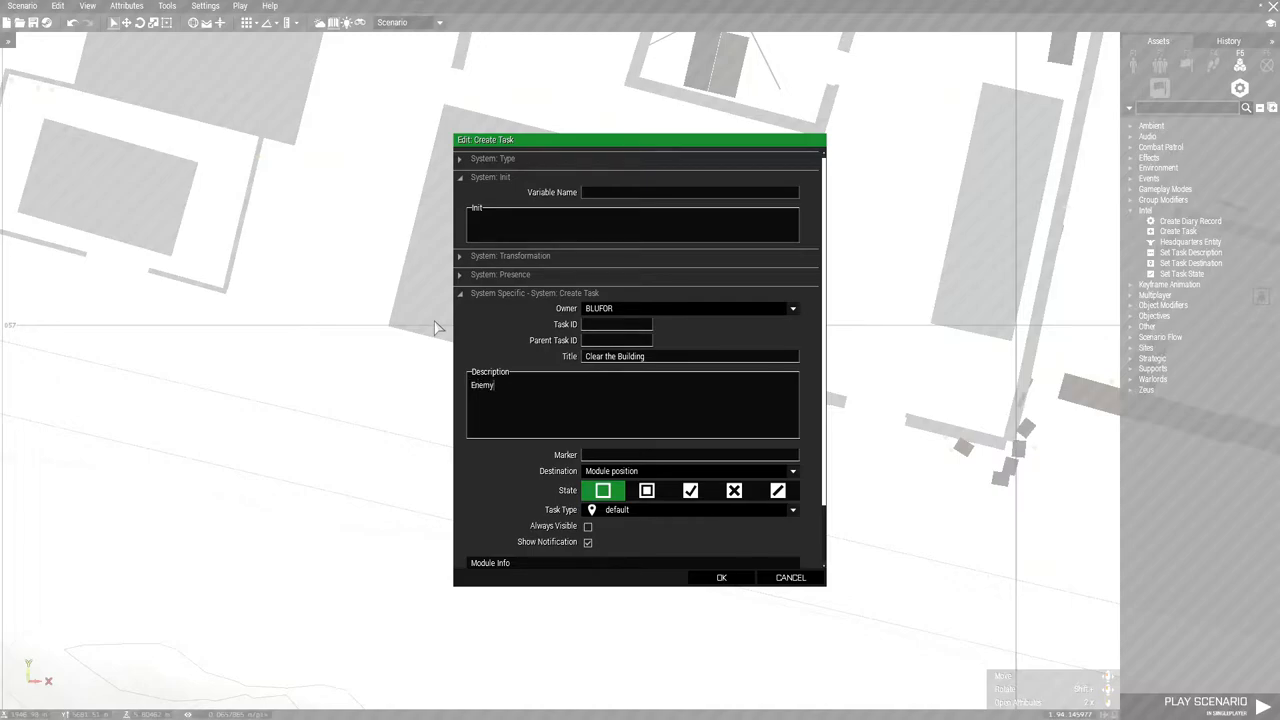
pyautogui.write('FIA soldiers are')
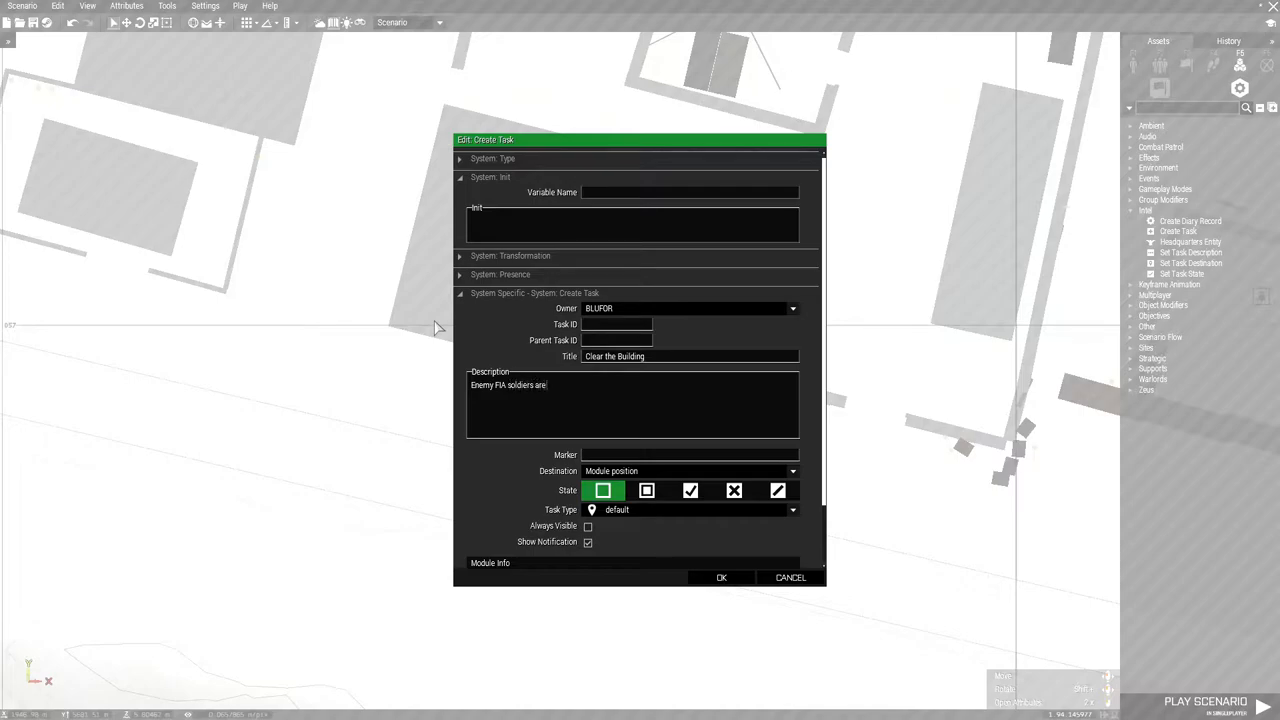
pyautogui.write('occupying the buil')
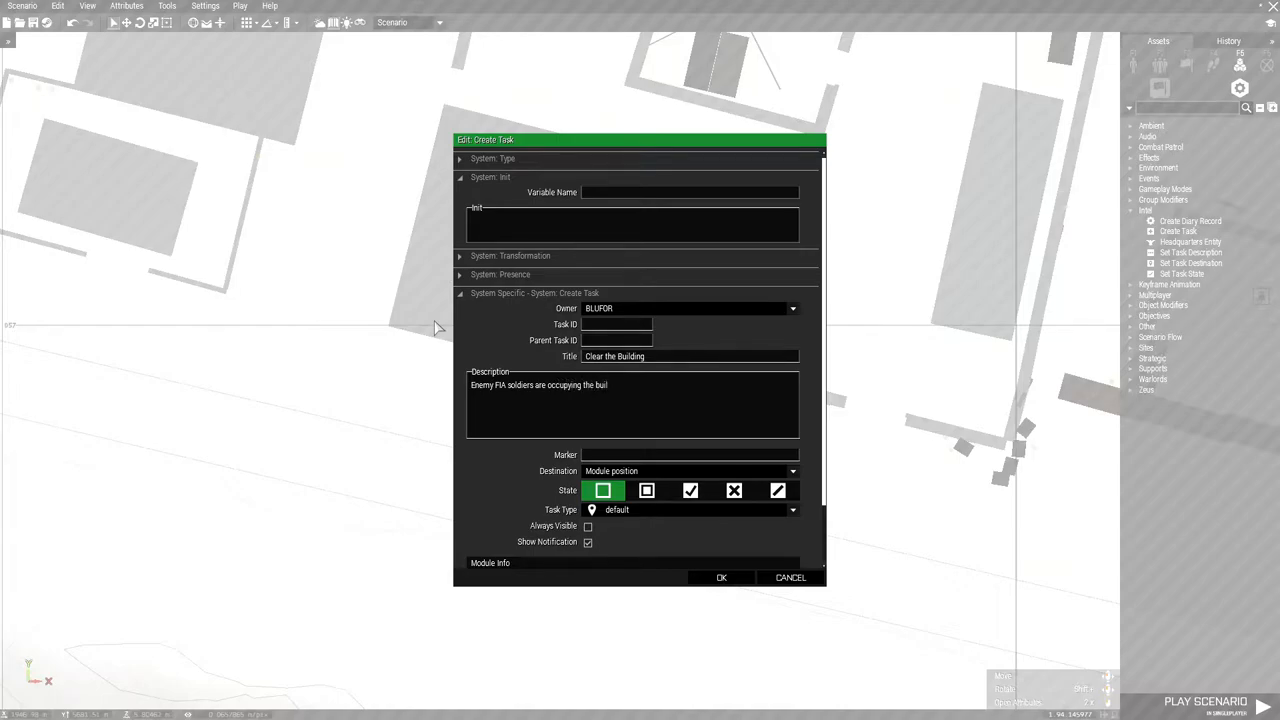
pyautogui.write('ding, and need')
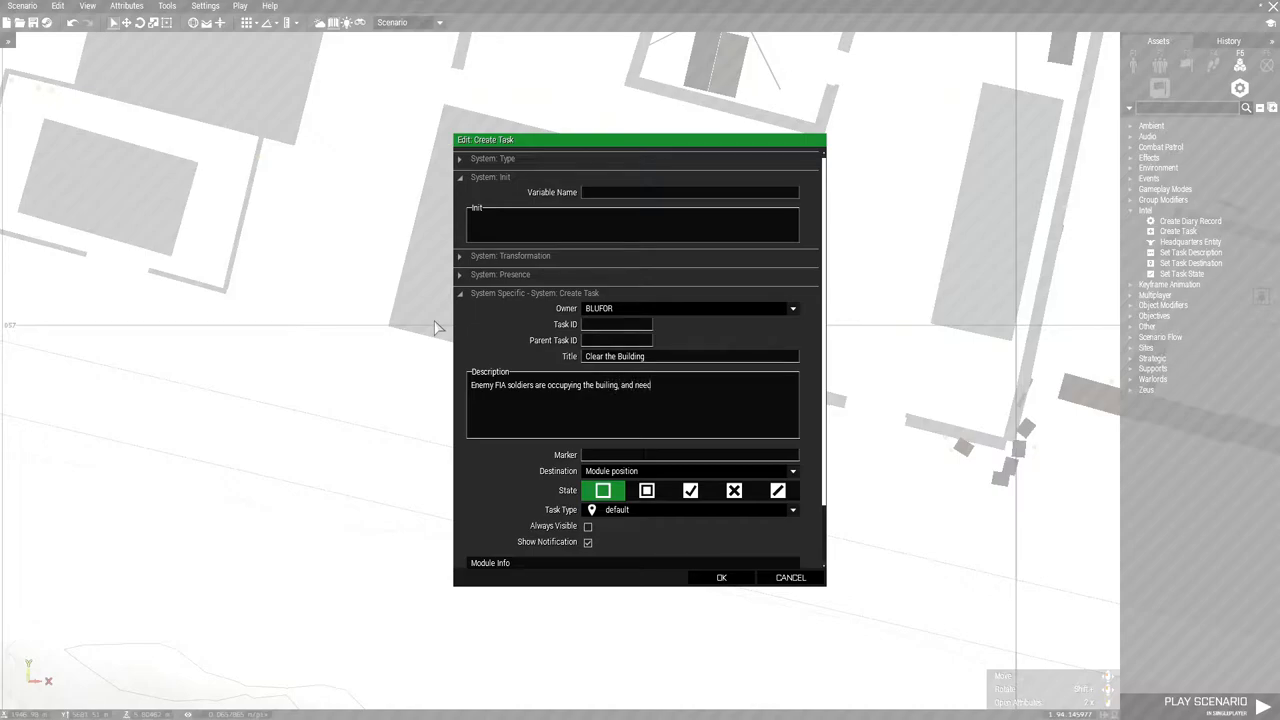
pyautogui.write('to be eliminated.')
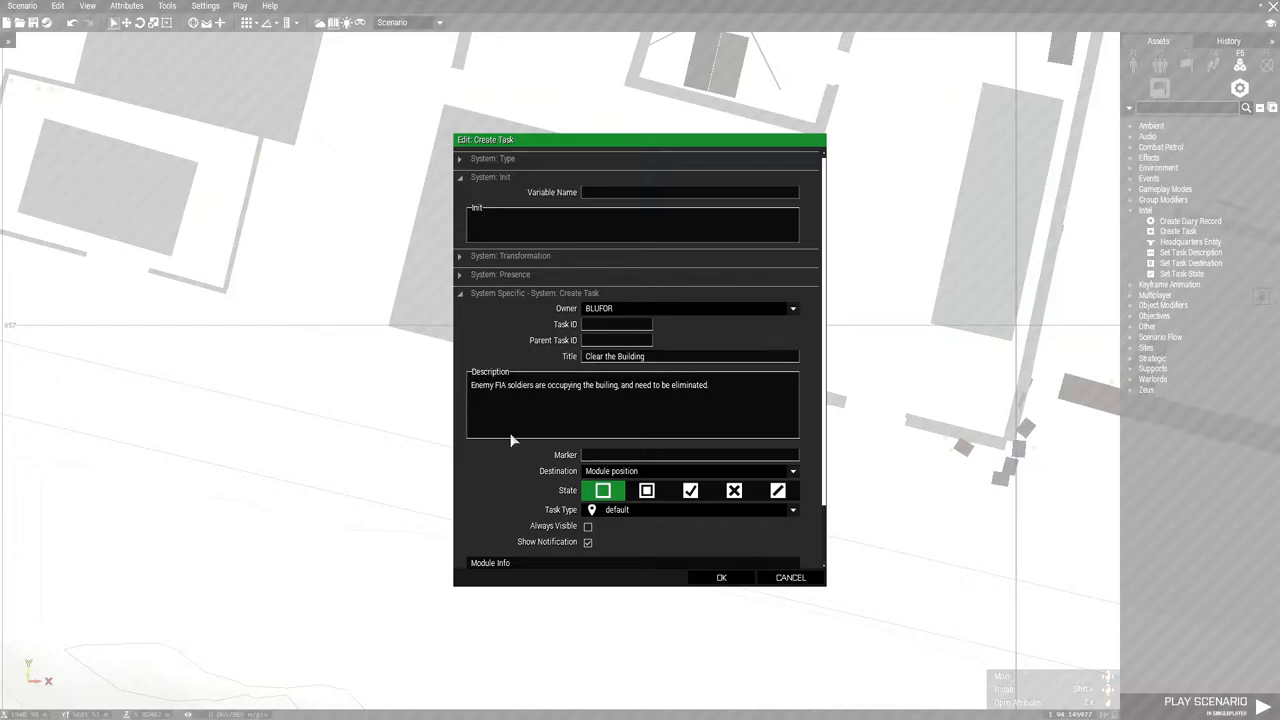
pyautogui.moveTo(504, 462)
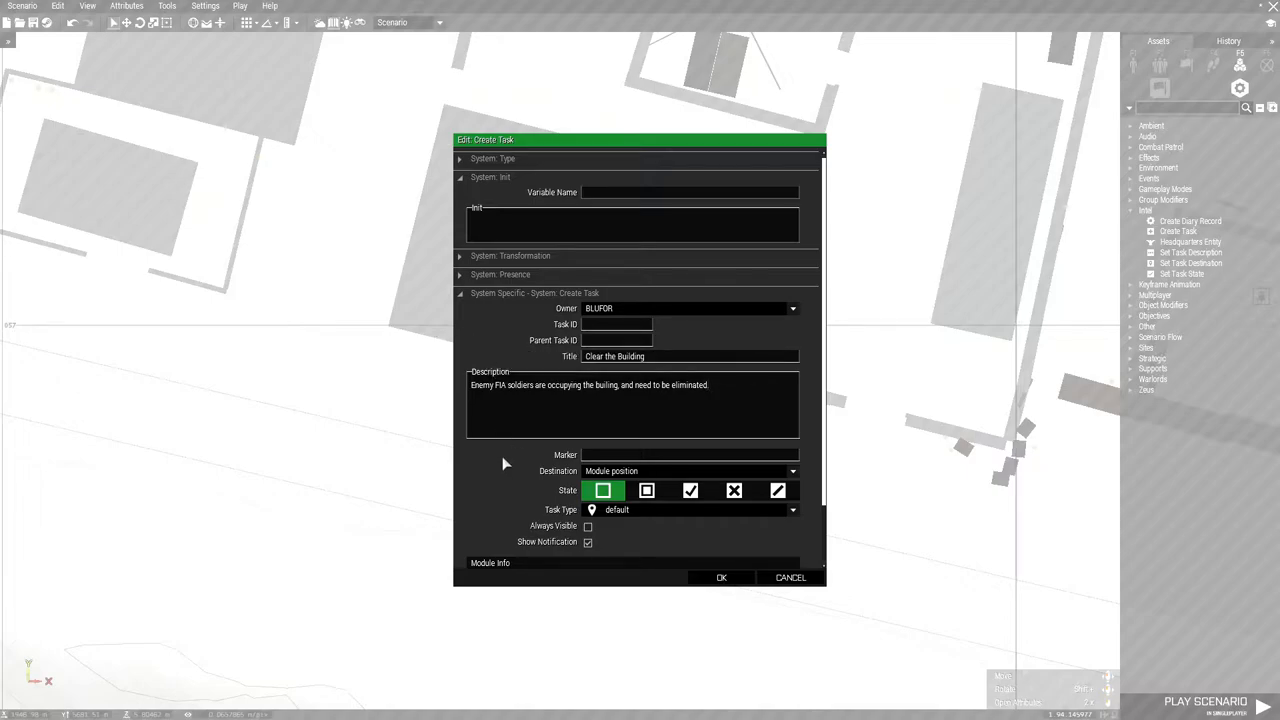
pyautogui.moveTo(518, 492)
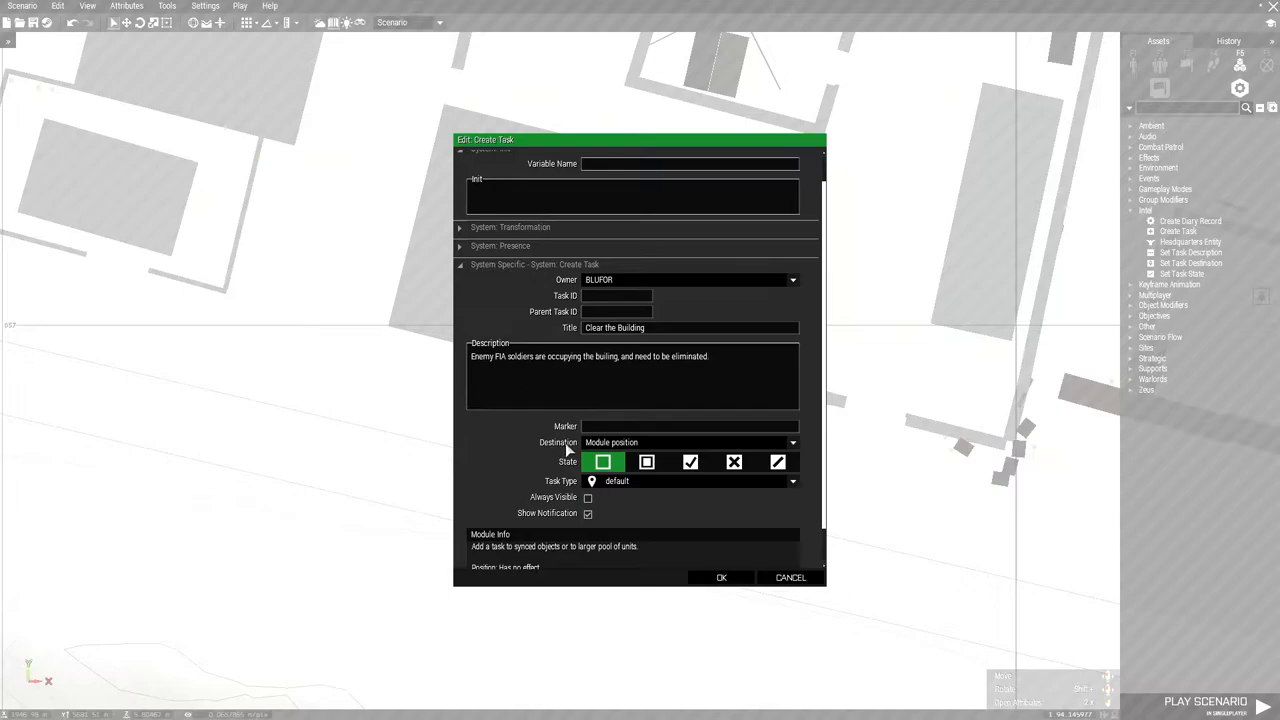
pyautogui.moveTo(795, 448)
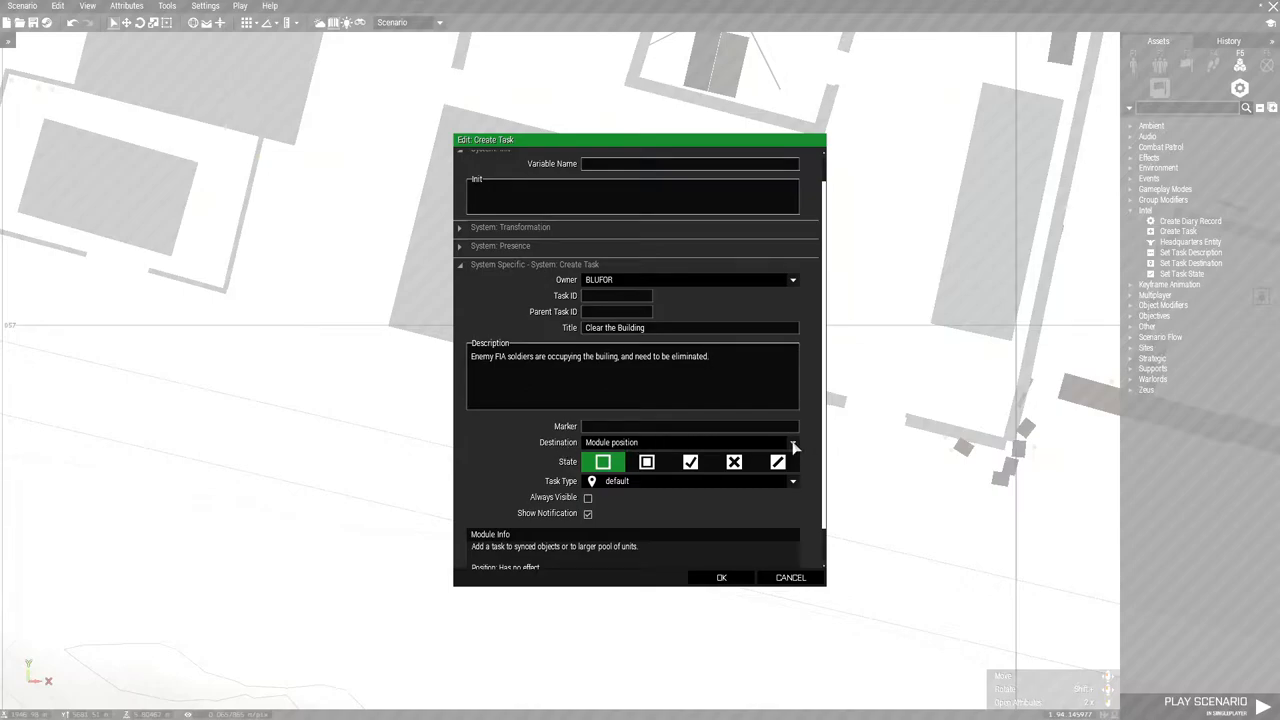
# Set the task destination to Disabled and choose a task type icon
pyautogui.click(793, 442)
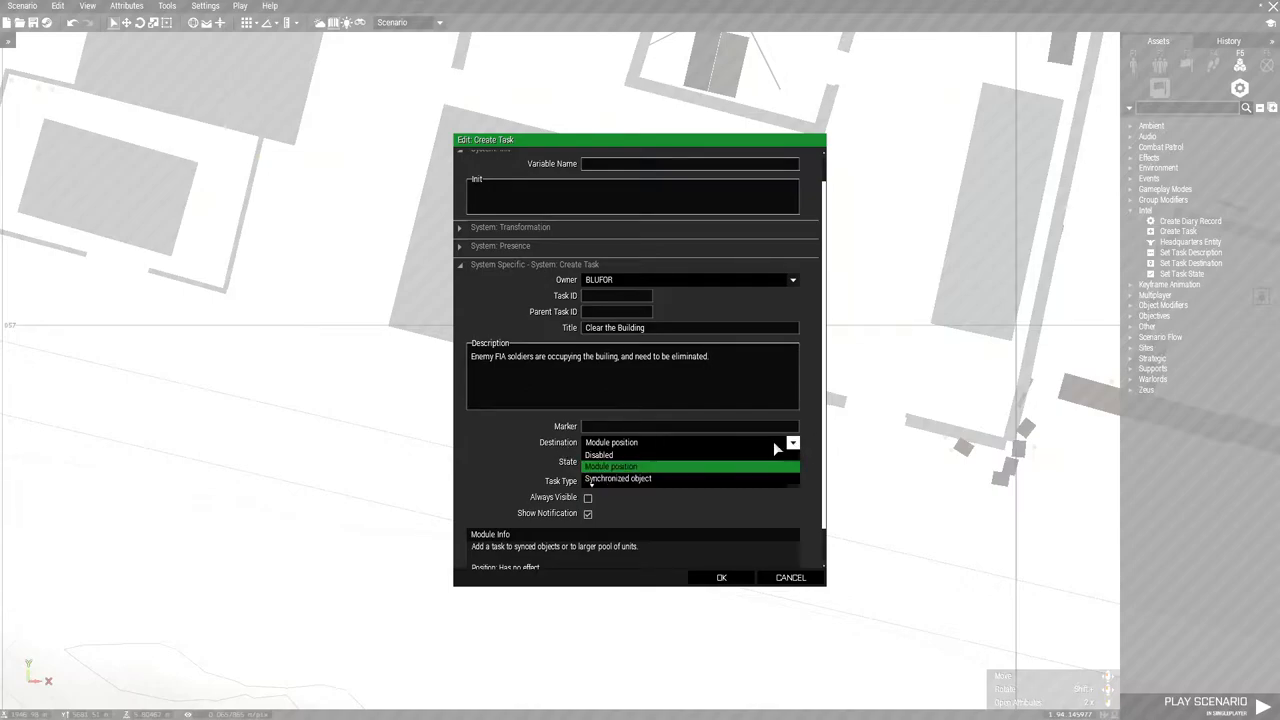
pyautogui.click(598, 455)
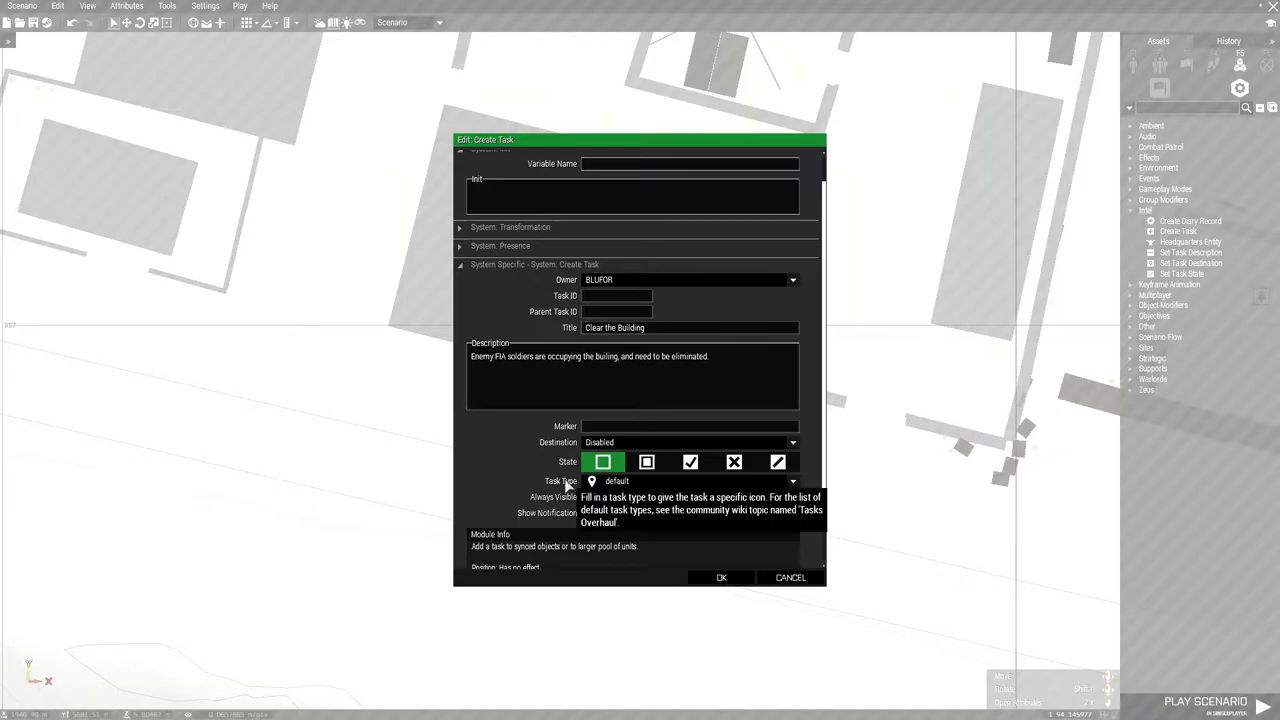
pyautogui.click(792, 481)
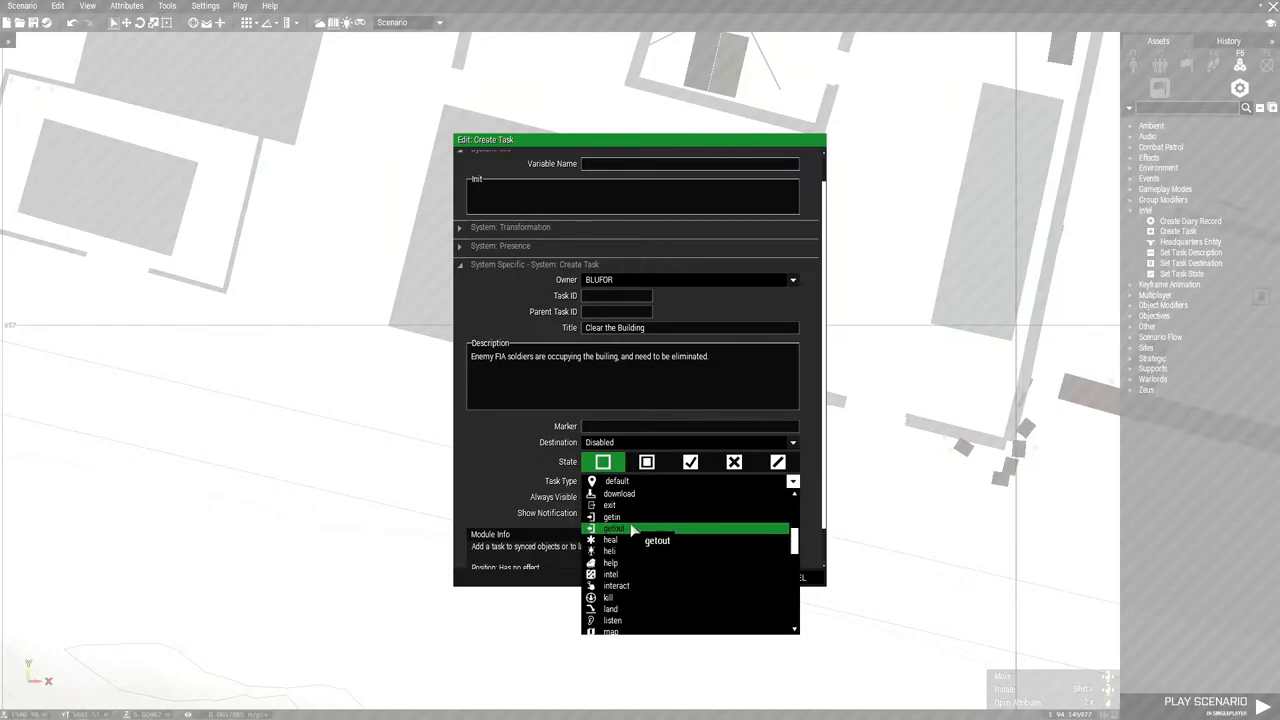
pyautogui.click(608, 597)
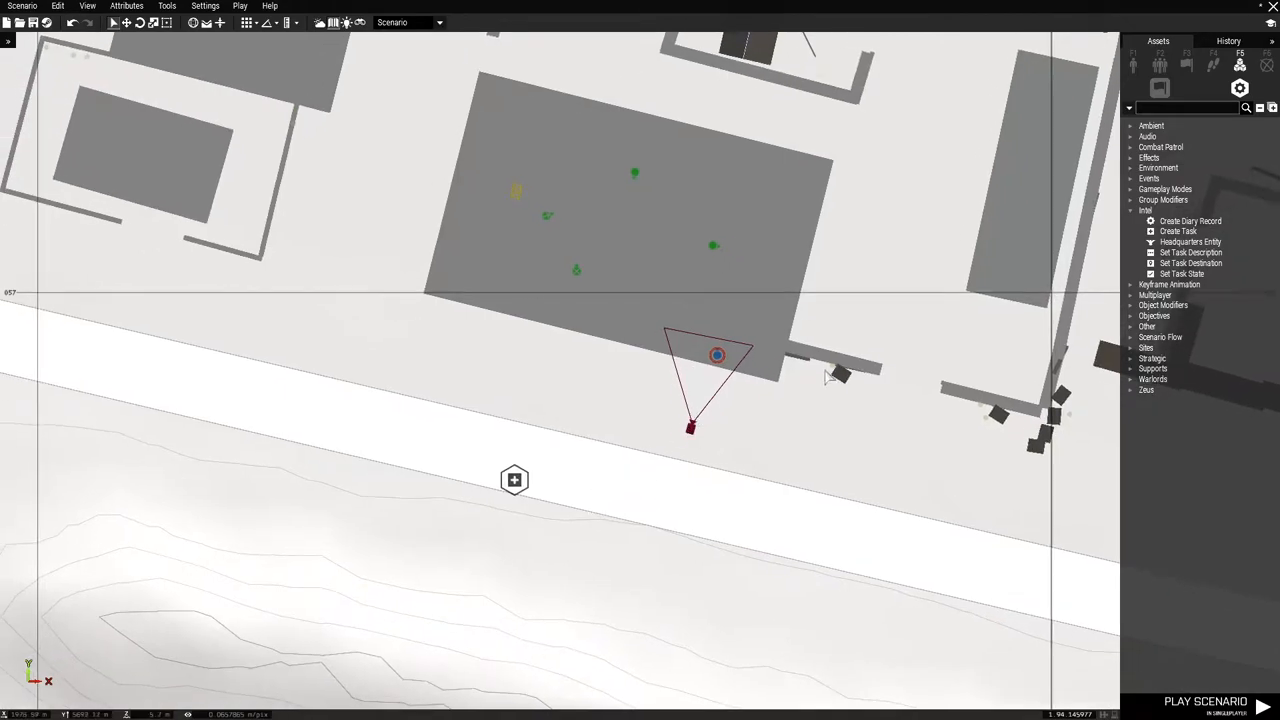
pyautogui.moveTo(1183, 274)
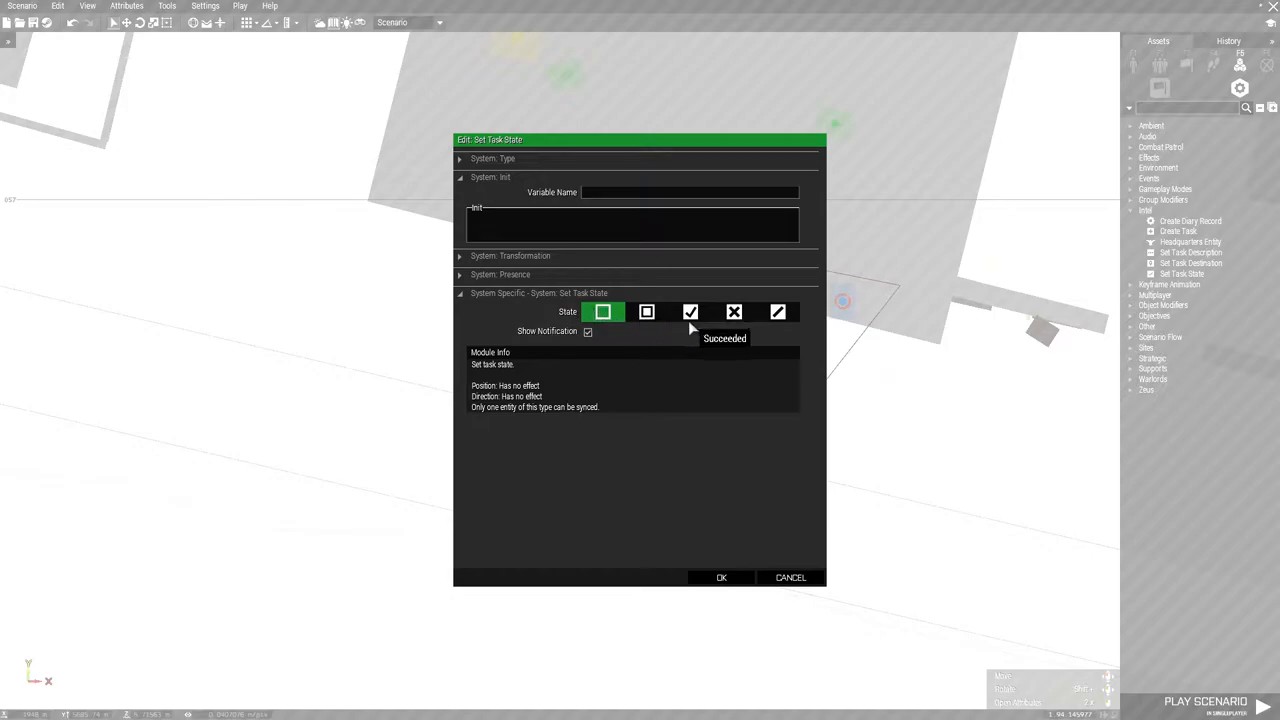
# Set the task state module to Succeeded and confirm it
pyautogui.click(690, 312)
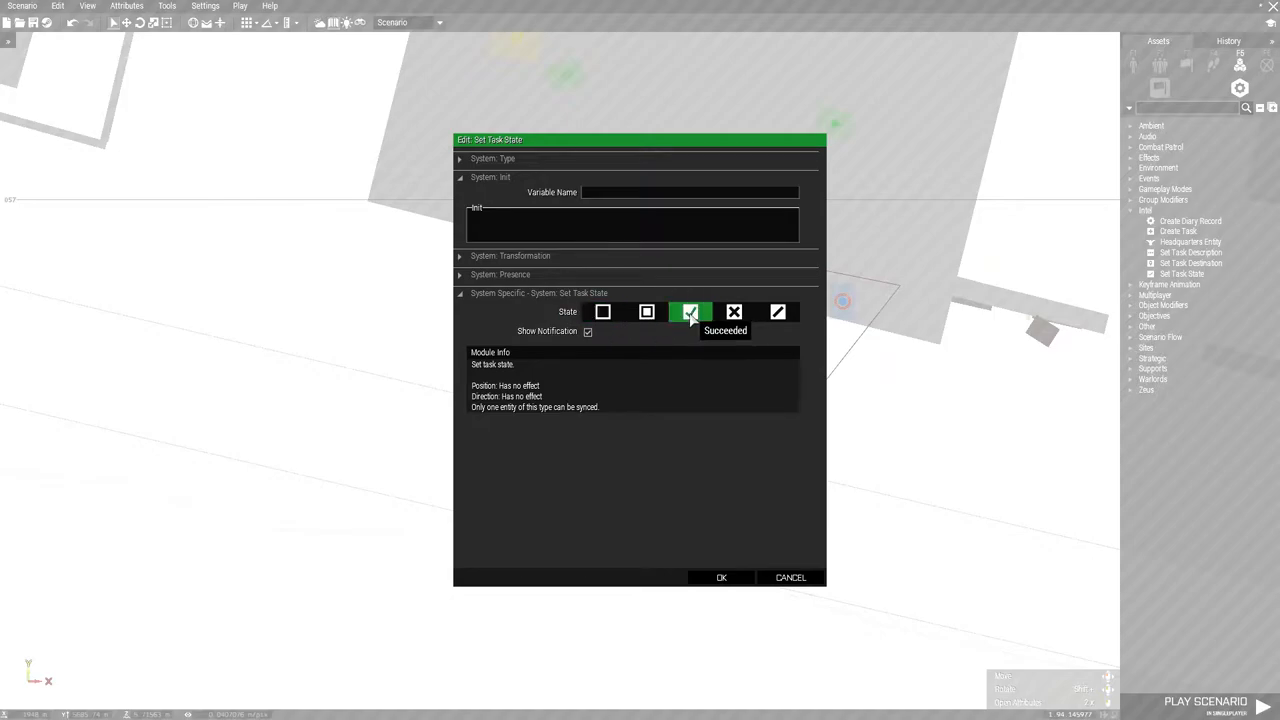
pyautogui.click(721, 577)
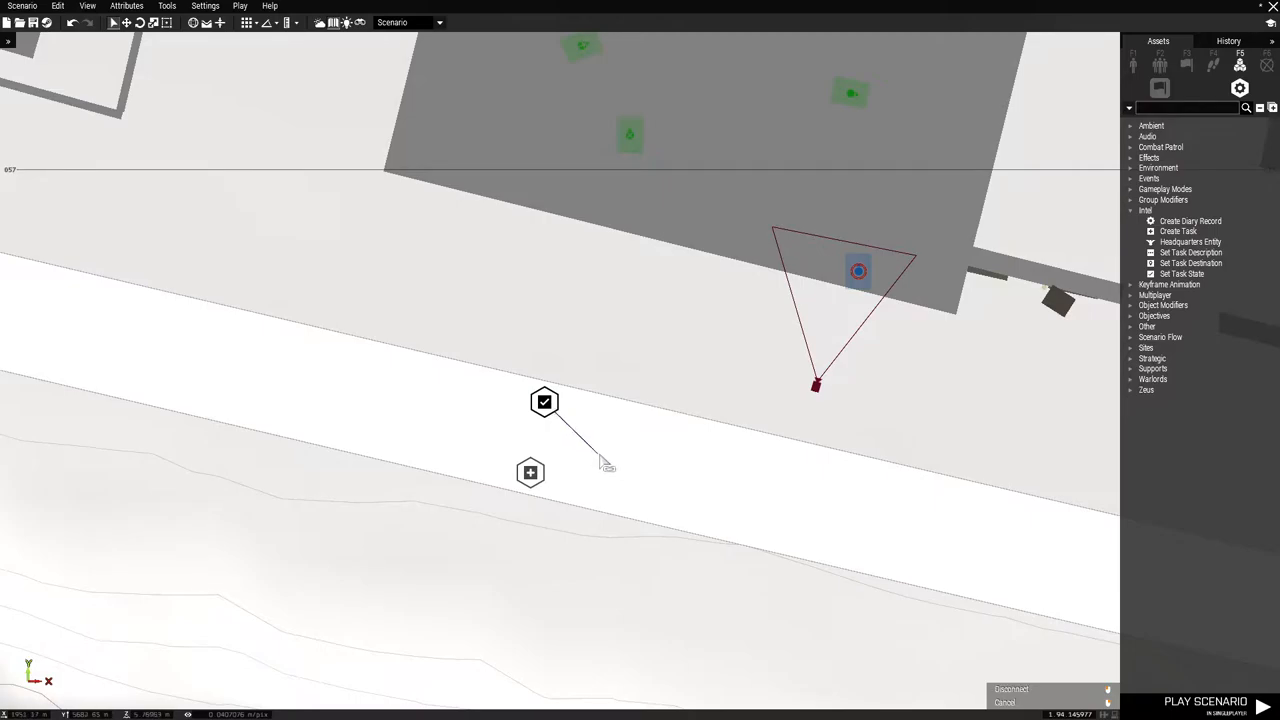
pyautogui.moveTo(605, 475)
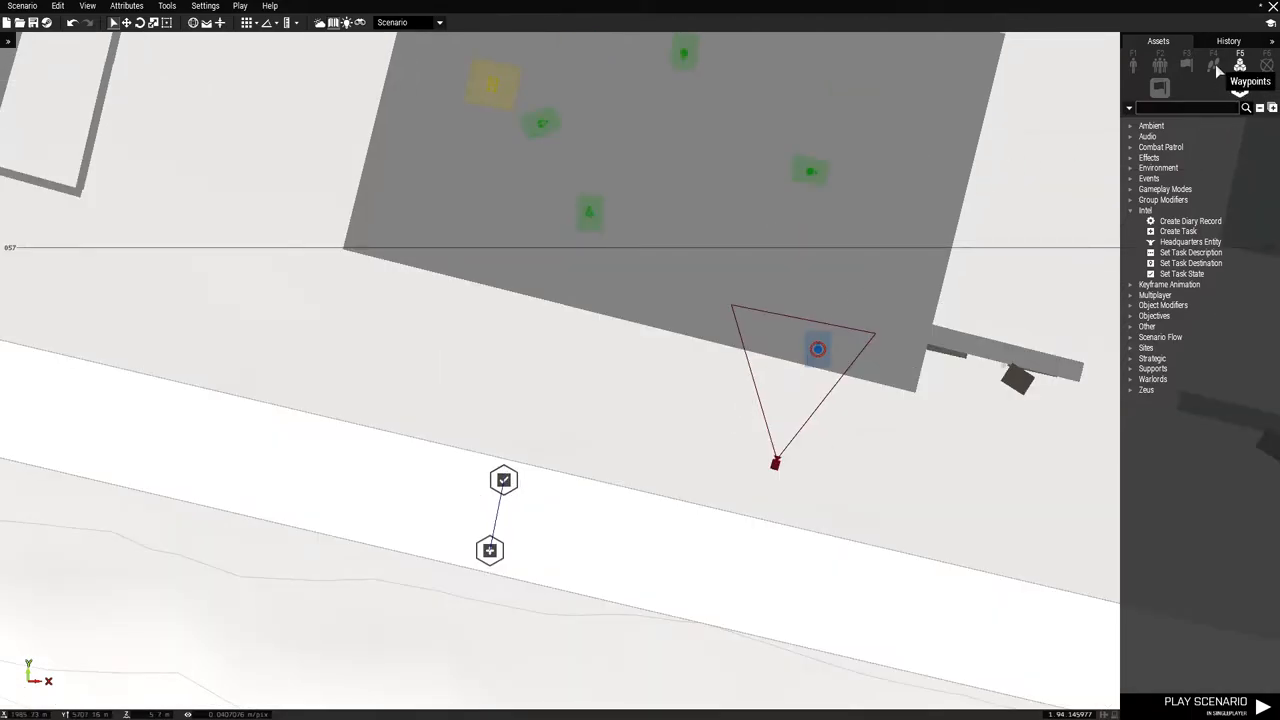
# Place a basic trigger beside the building and bring up its context menu
pyautogui.click(1187, 64)
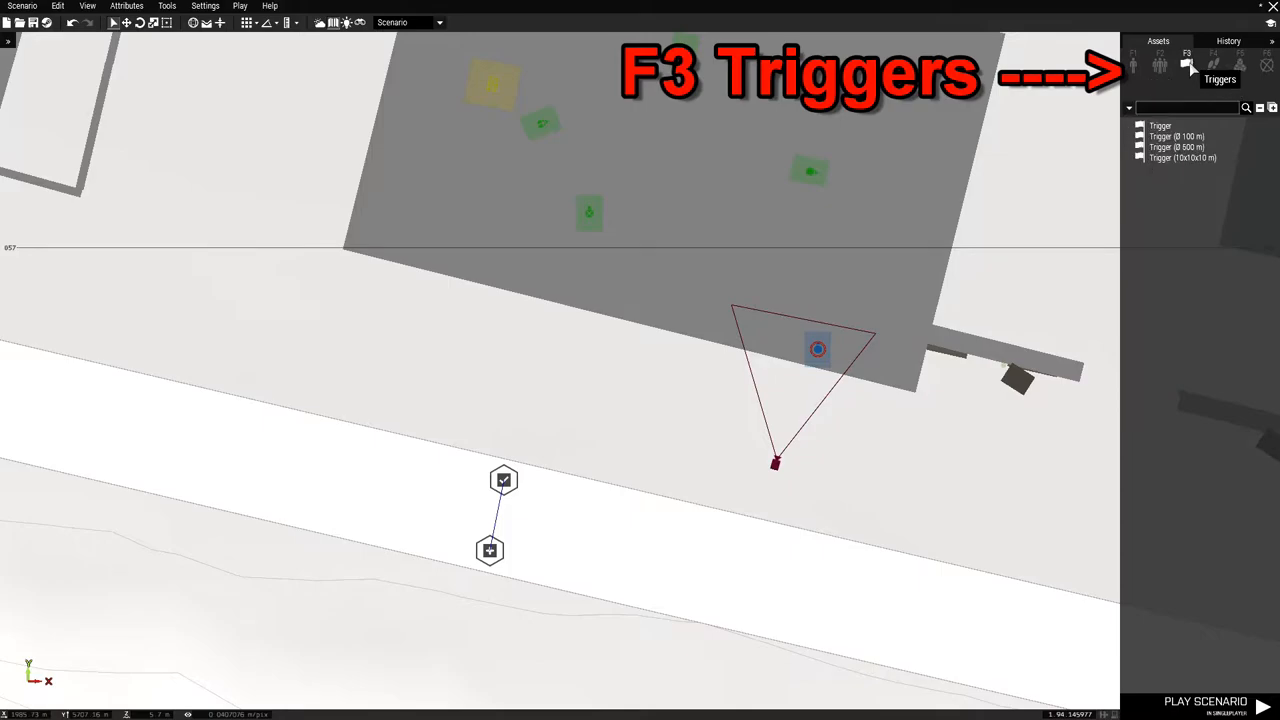
pyautogui.click(1160, 126)
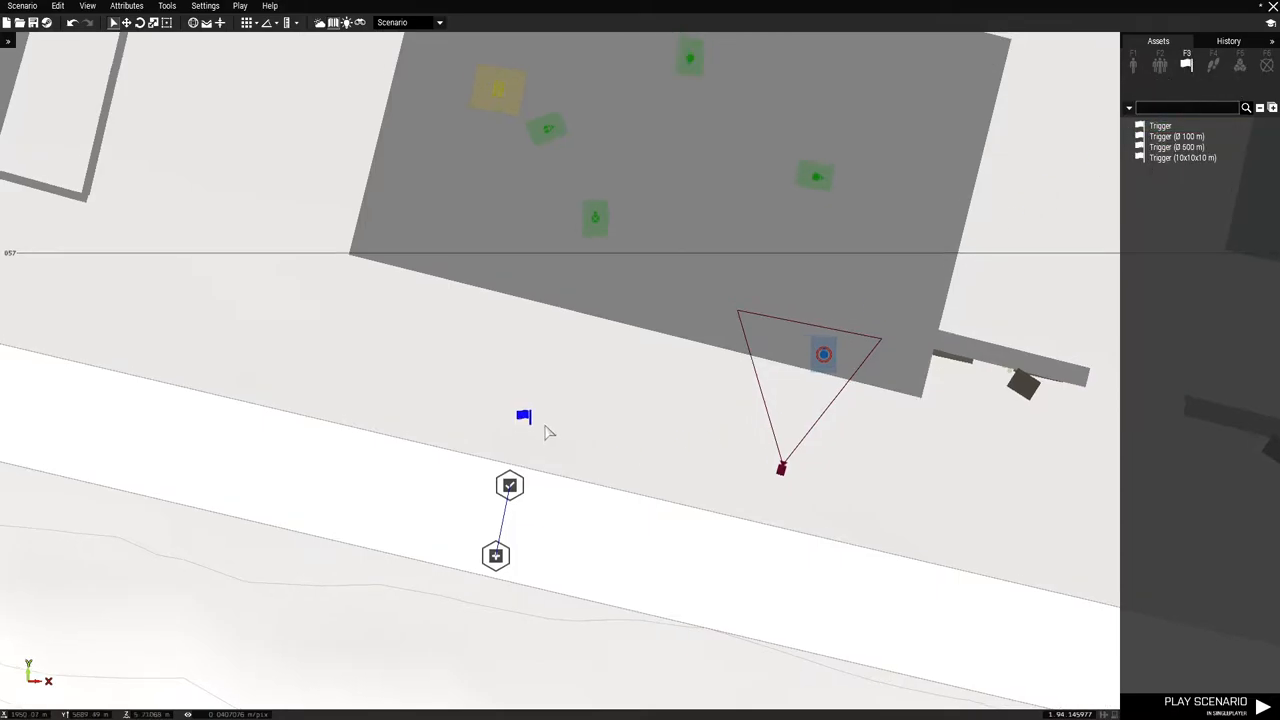
pyautogui.rightClick(524, 415)
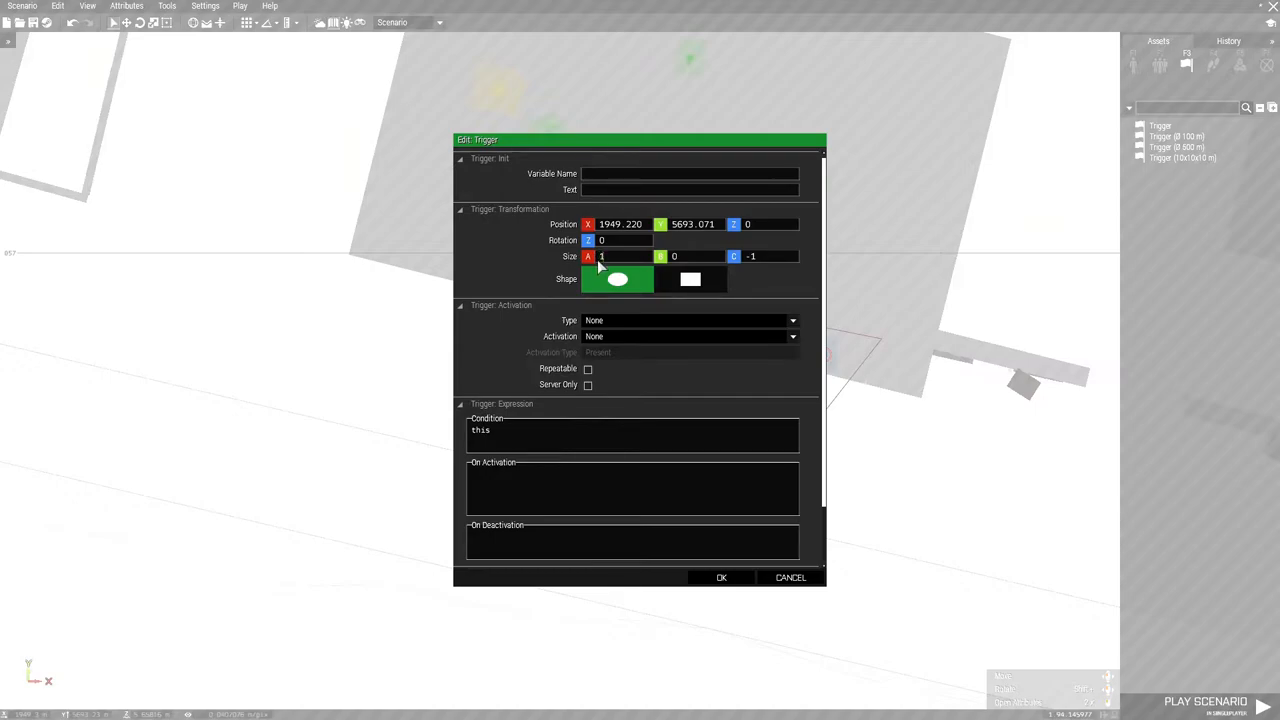
# Make the trigger a 12 by 20 rectangle activated when no Independent units are present
pyautogui.write('12')
pyautogui.click(697, 256)
pyautogui.write('20')
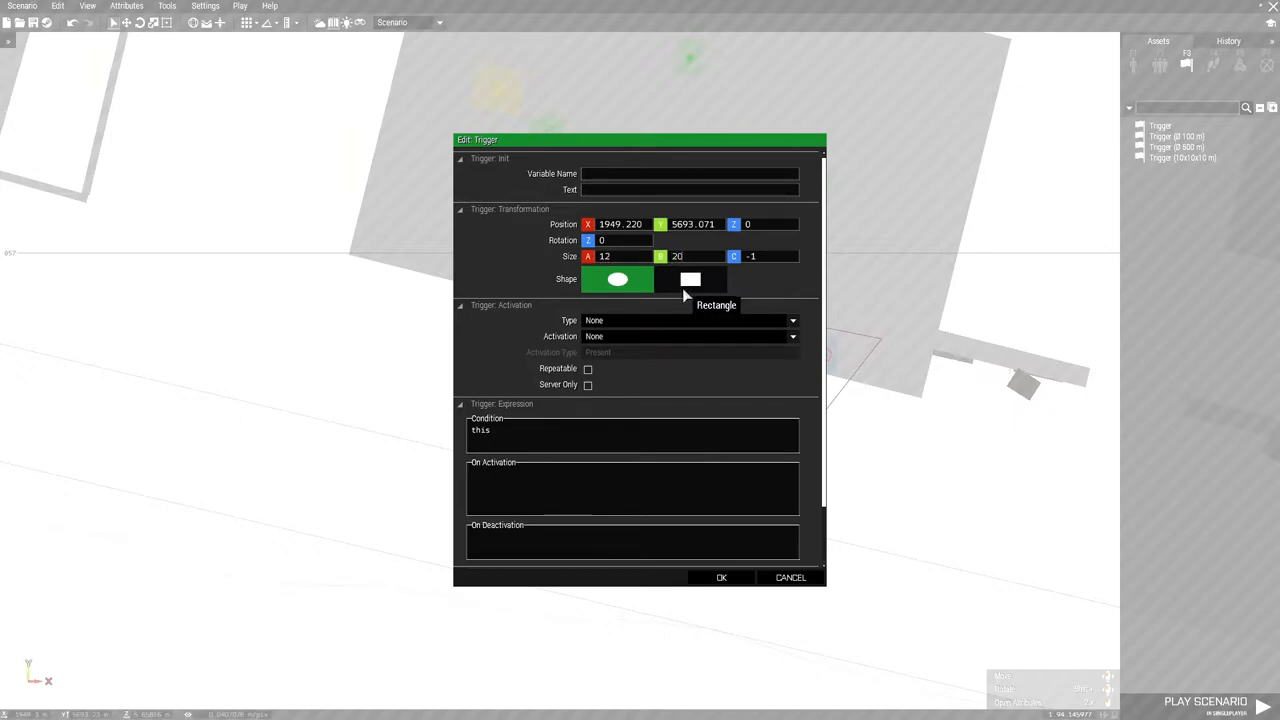
pyautogui.click(691, 279)
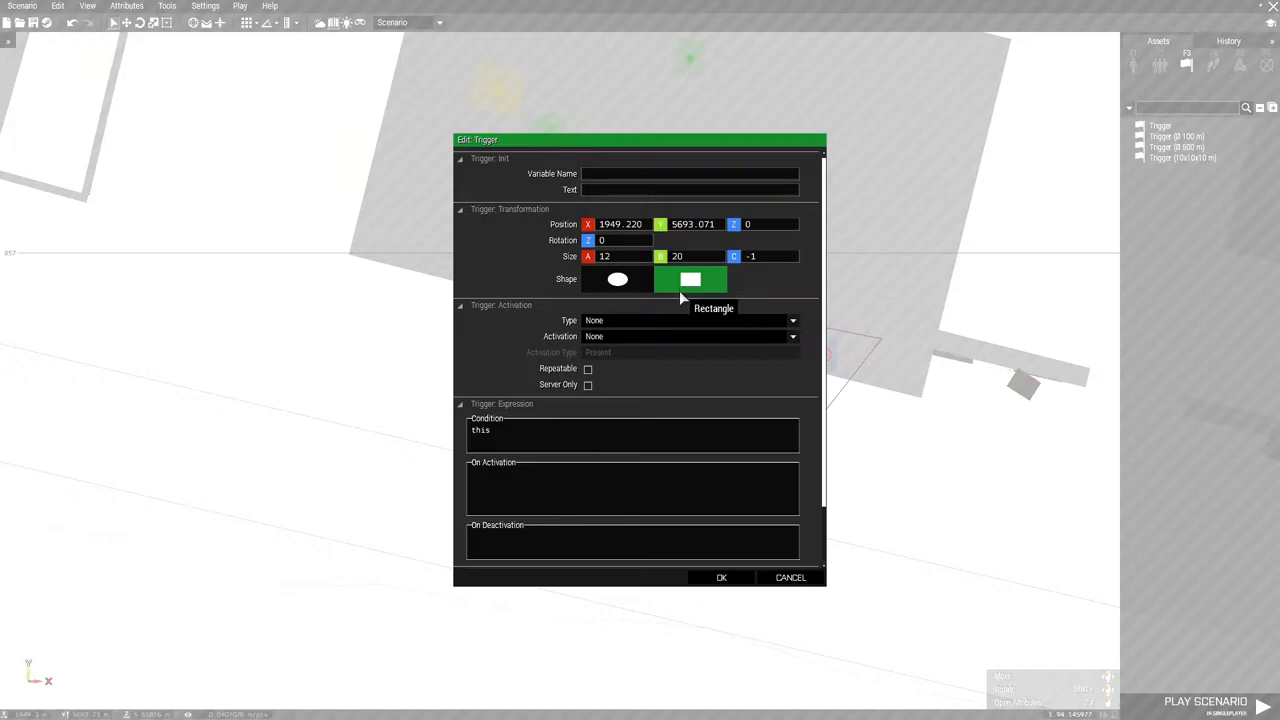
pyautogui.moveTo(620, 345)
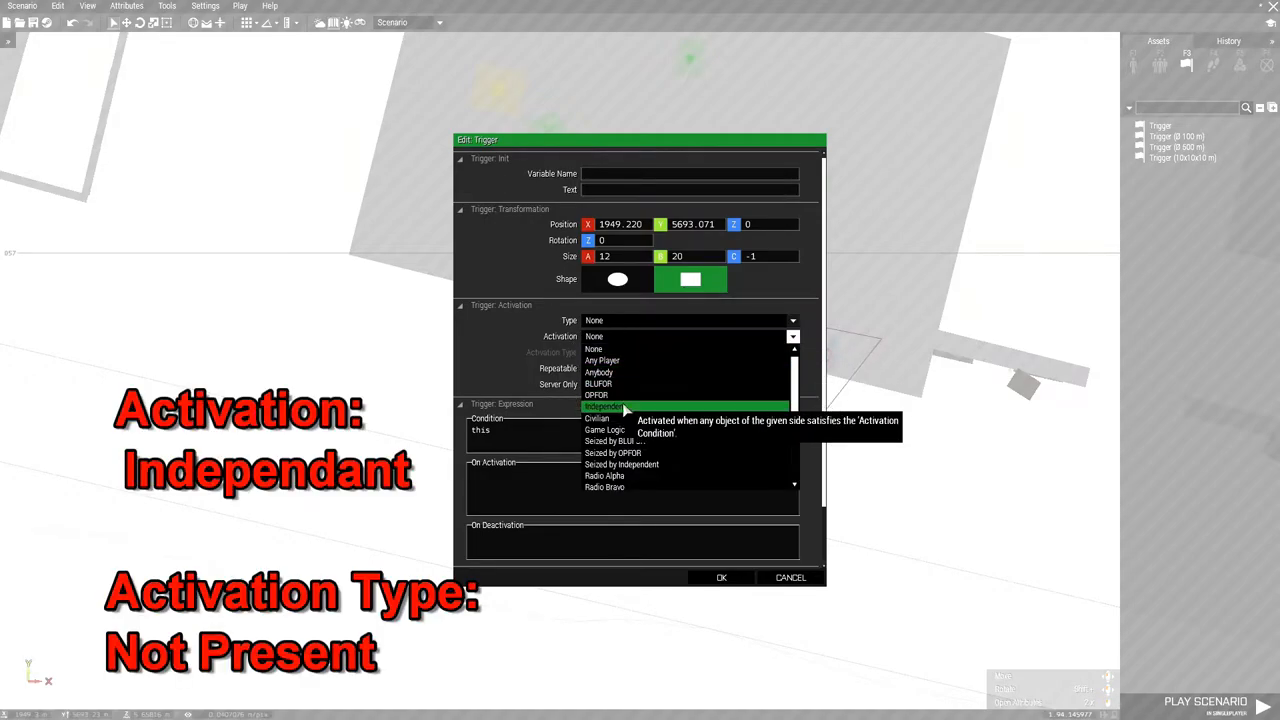
pyautogui.click(620, 407)
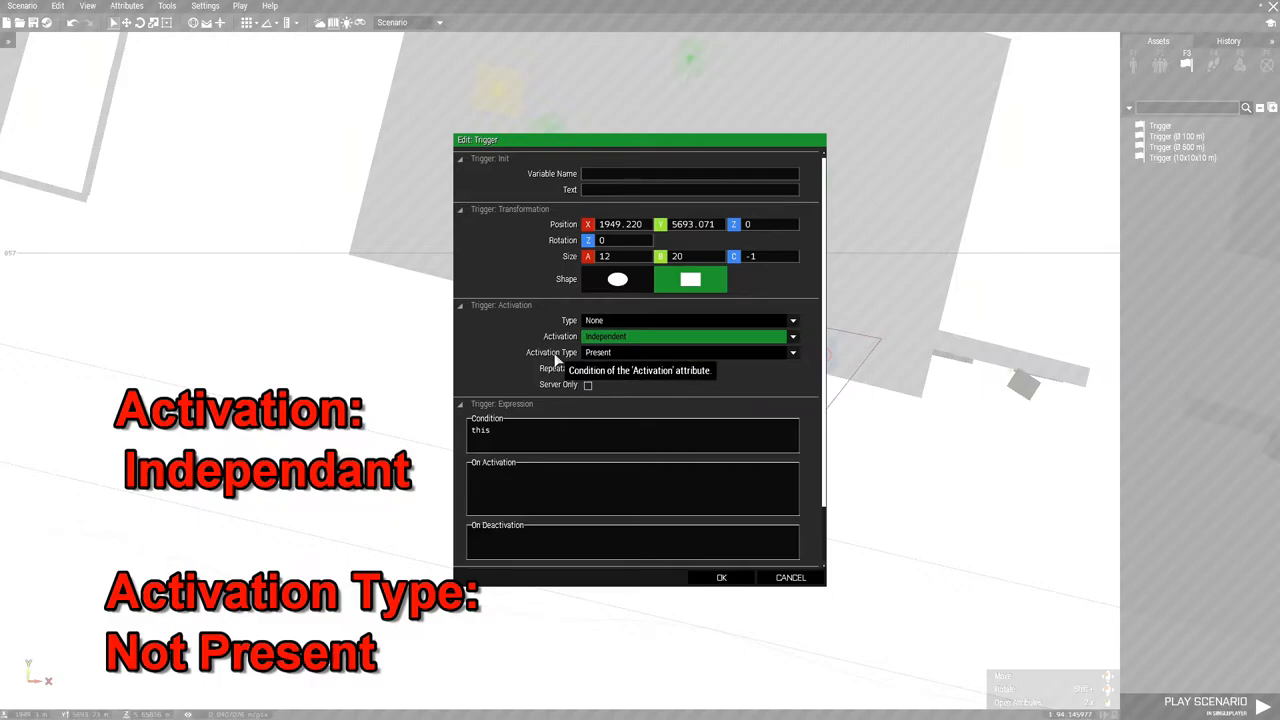
pyautogui.click(789, 352)
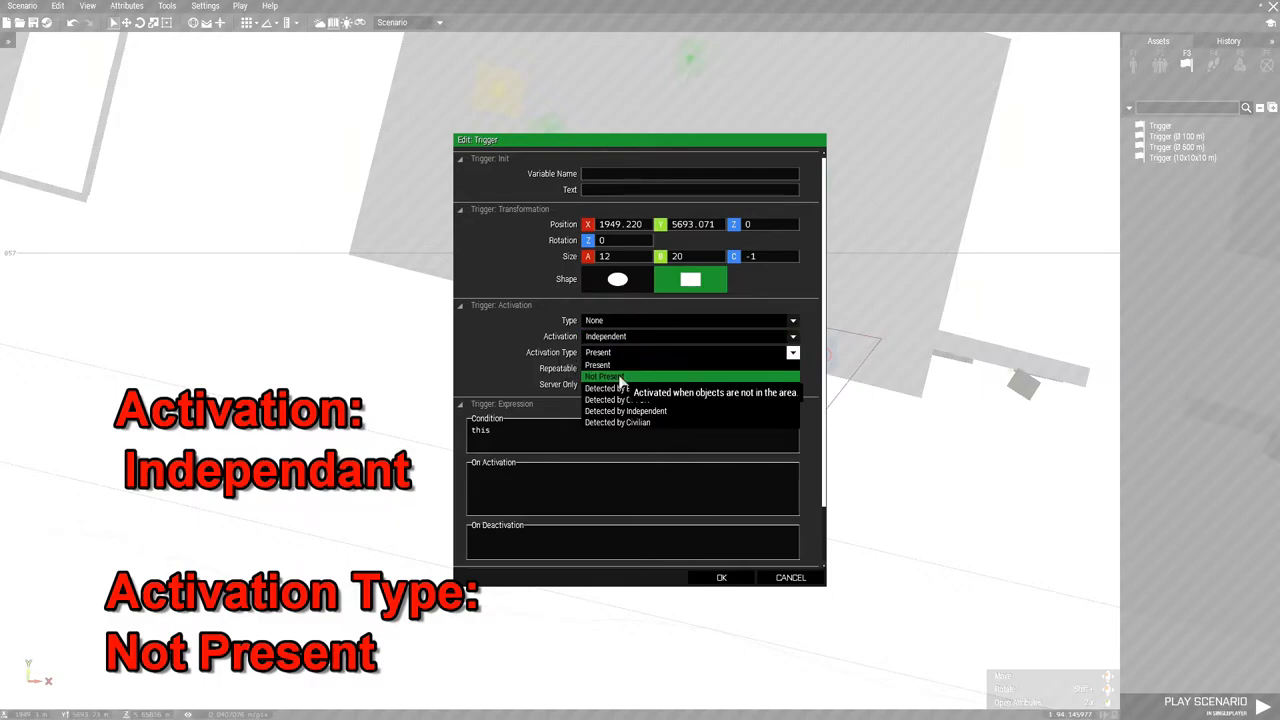
pyautogui.click(605, 376)
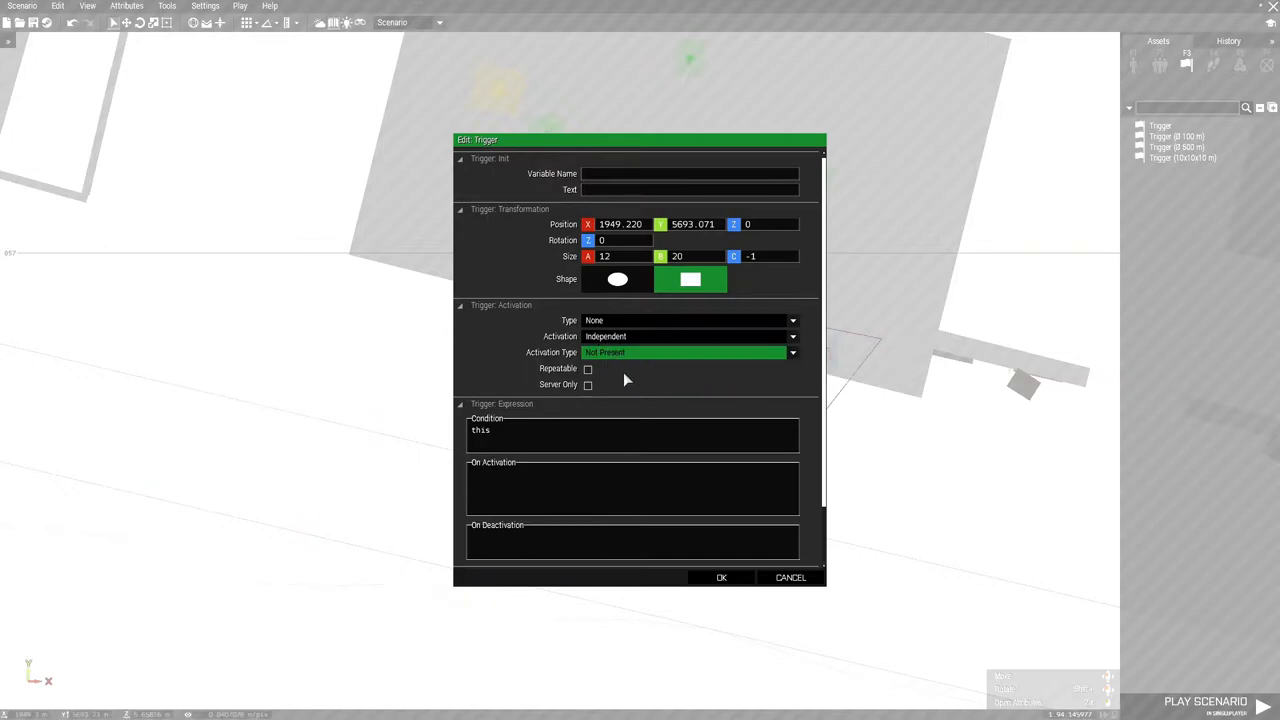
pyautogui.moveTo(640, 376)
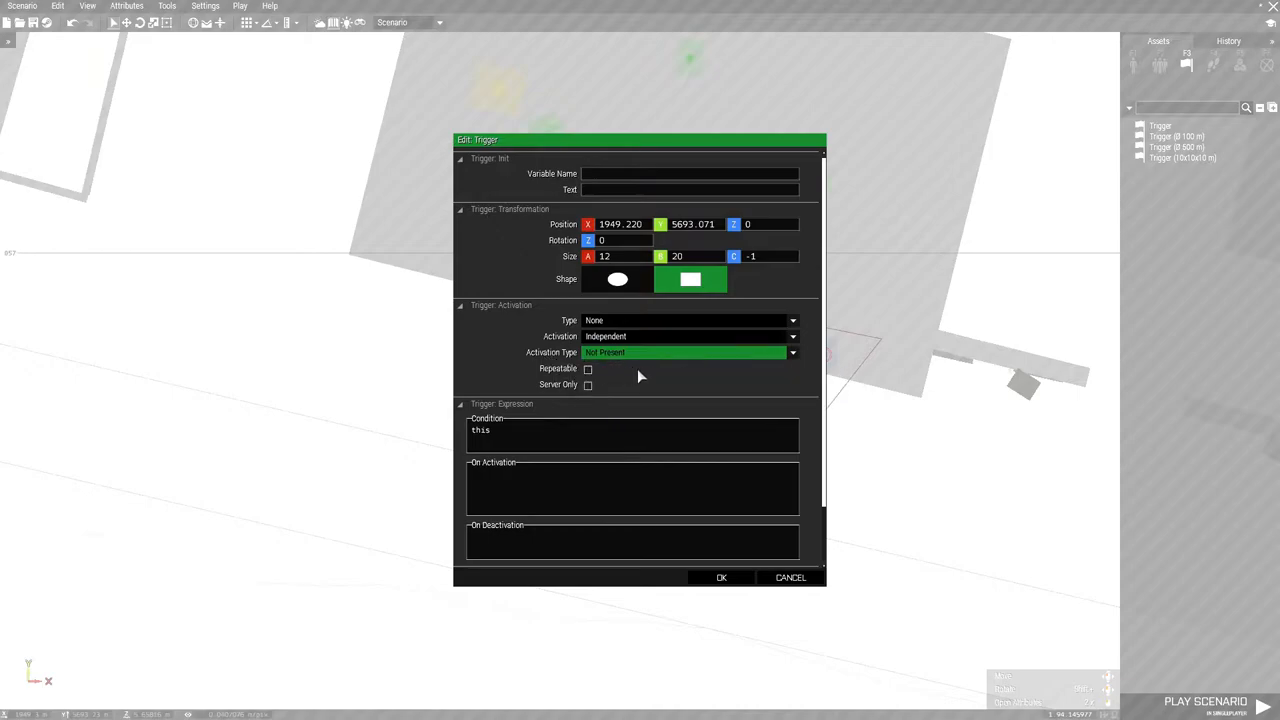
pyautogui.moveTo(556, 438)
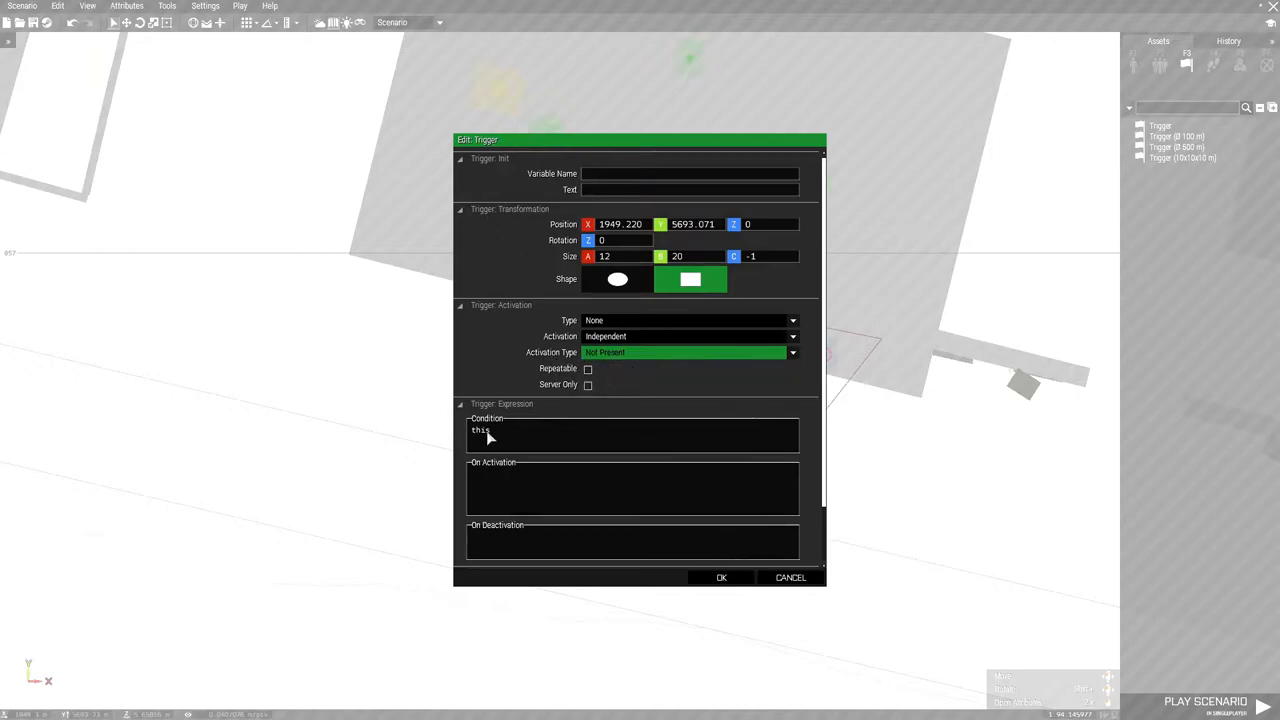
pyautogui.moveTo(491, 491)
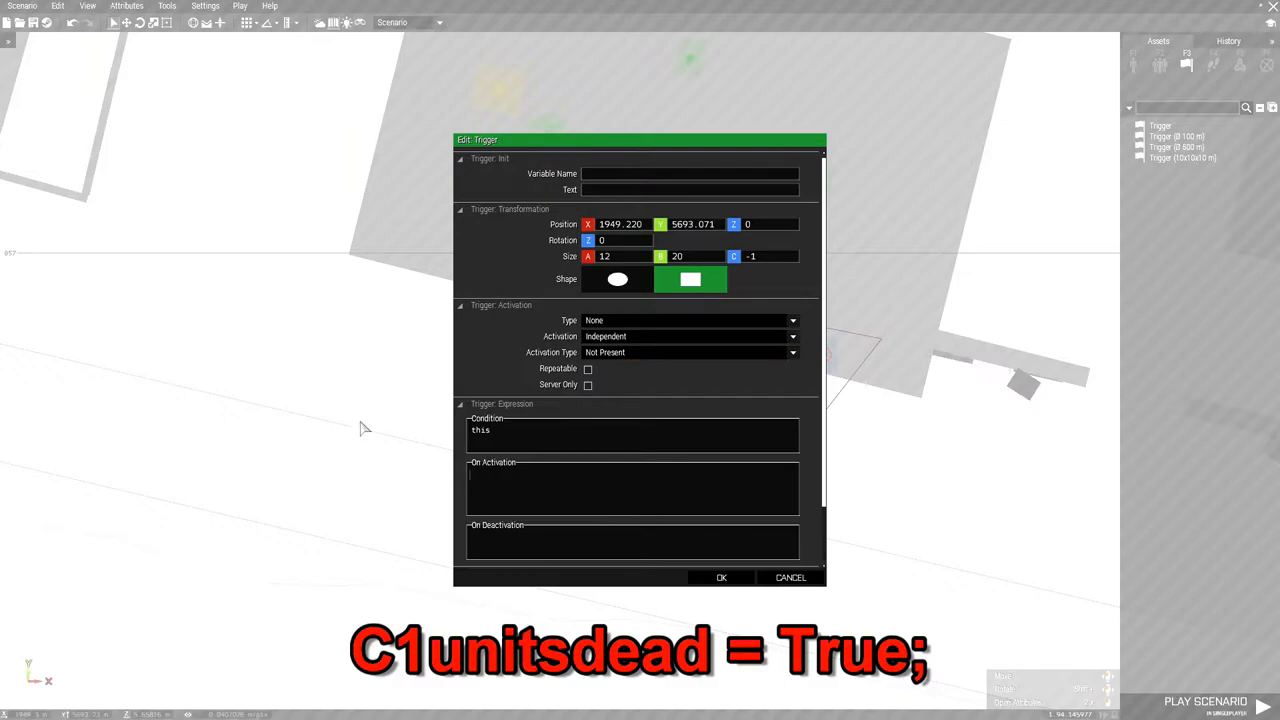
# Set On Activation to 'c1unitsdead = true;', name the trigger c1, and confirm
pyautogui.write('c1unitsdead = true')
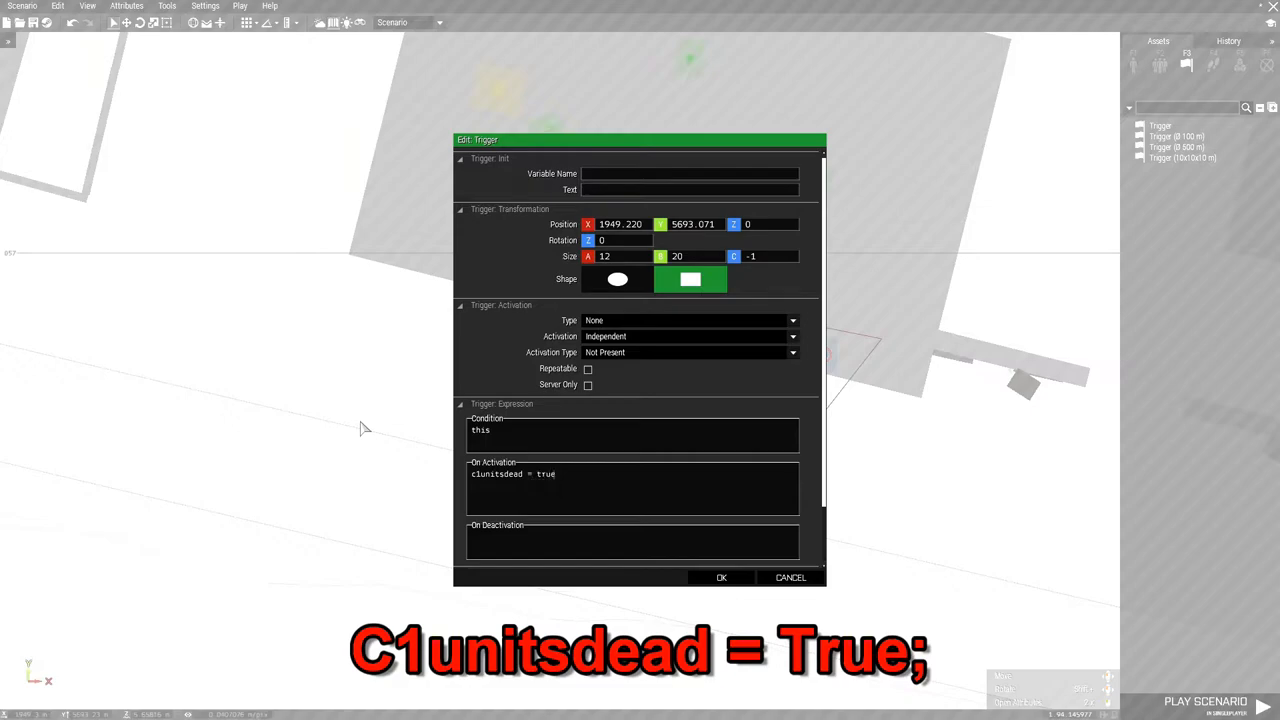
pyautogui.write(';')
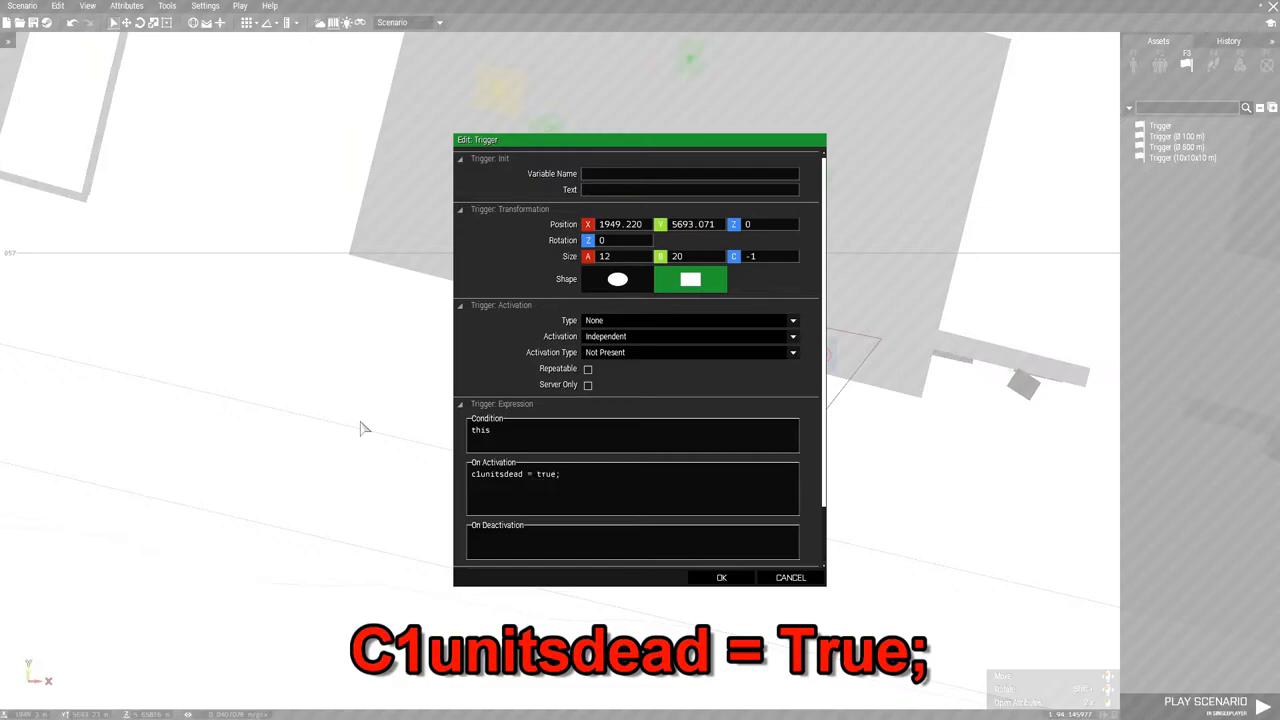
pyautogui.moveTo(555, 178)
pyautogui.write('c')
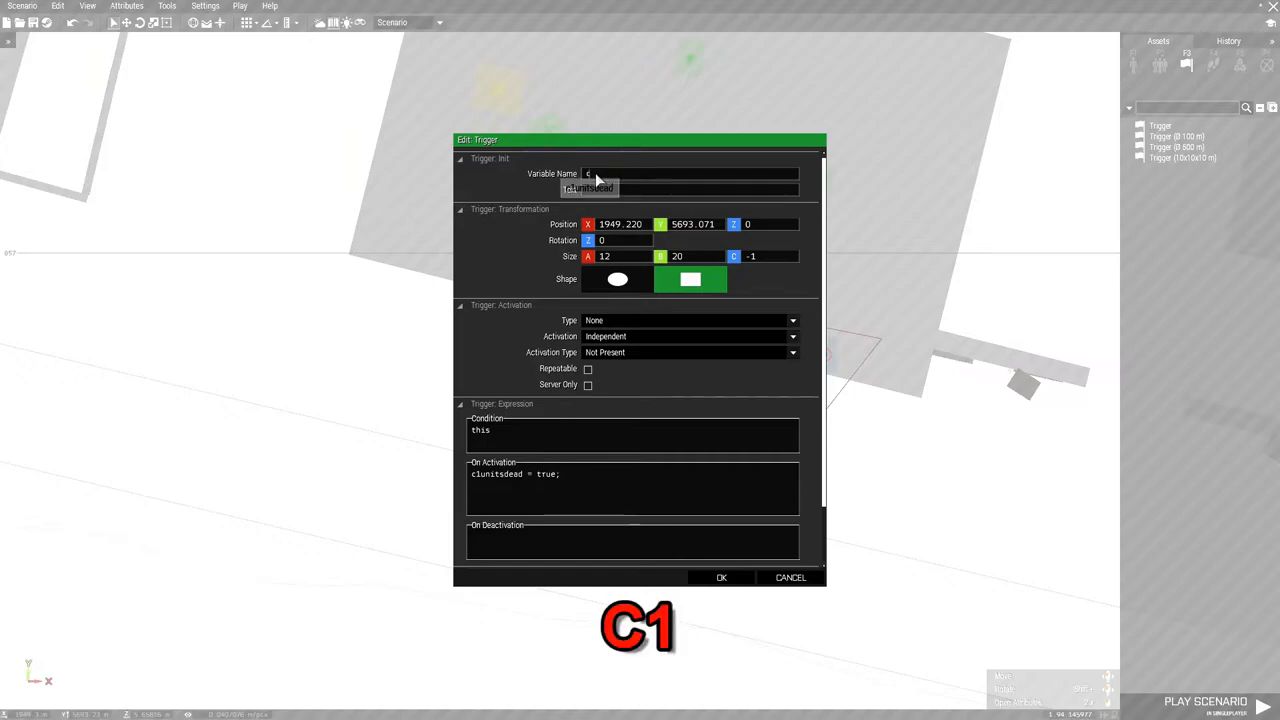
pyautogui.write('1')
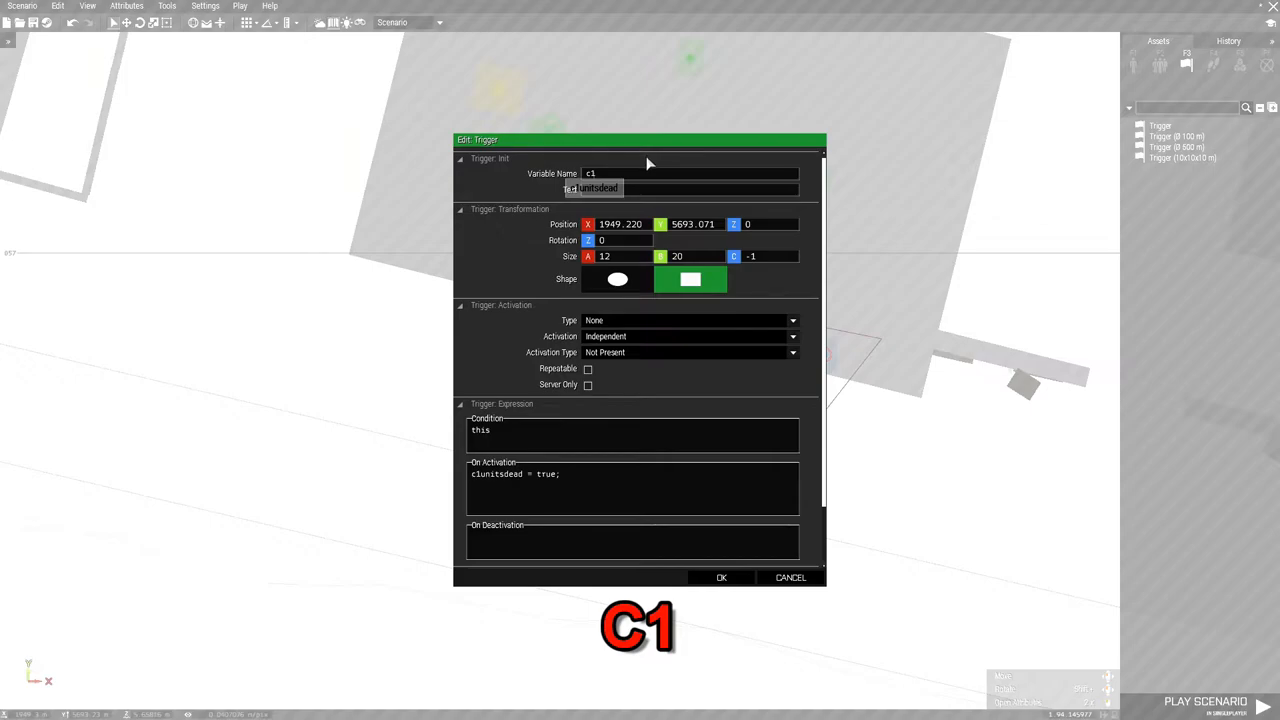
pyautogui.moveTo(620, 166)
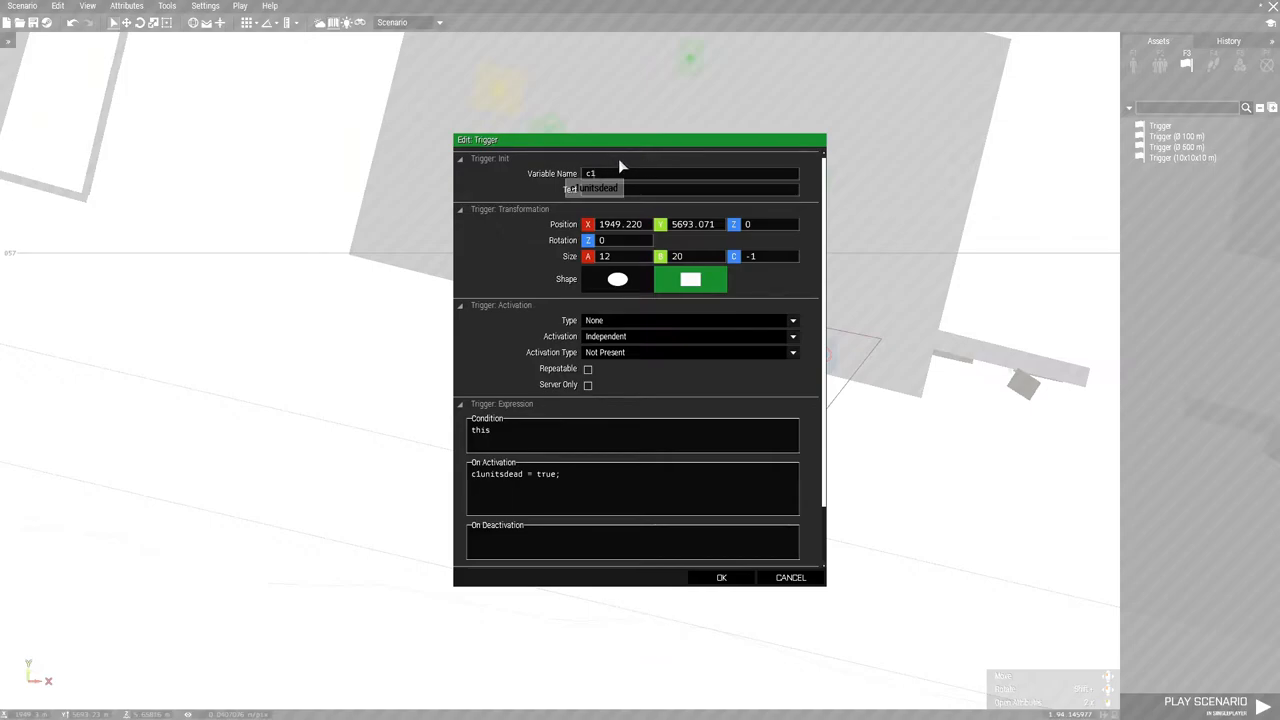
pyautogui.moveTo(645, 172)
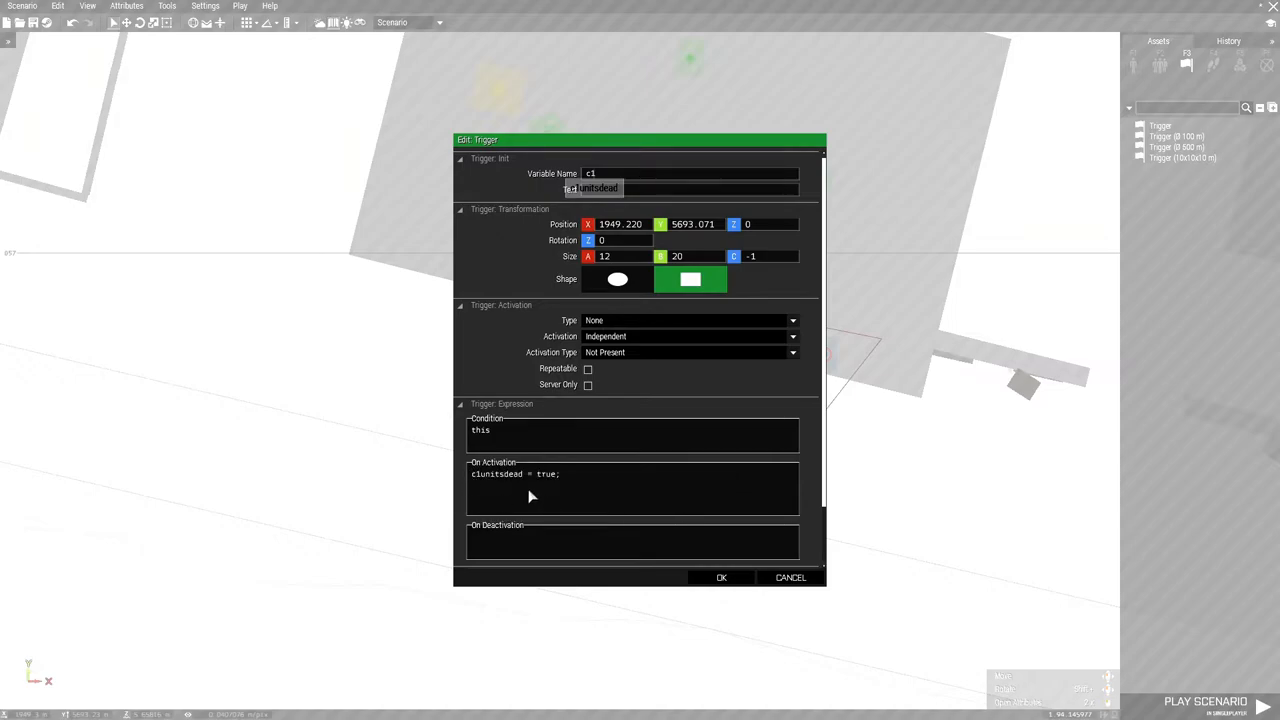
pyautogui.moveTo(720, 578)
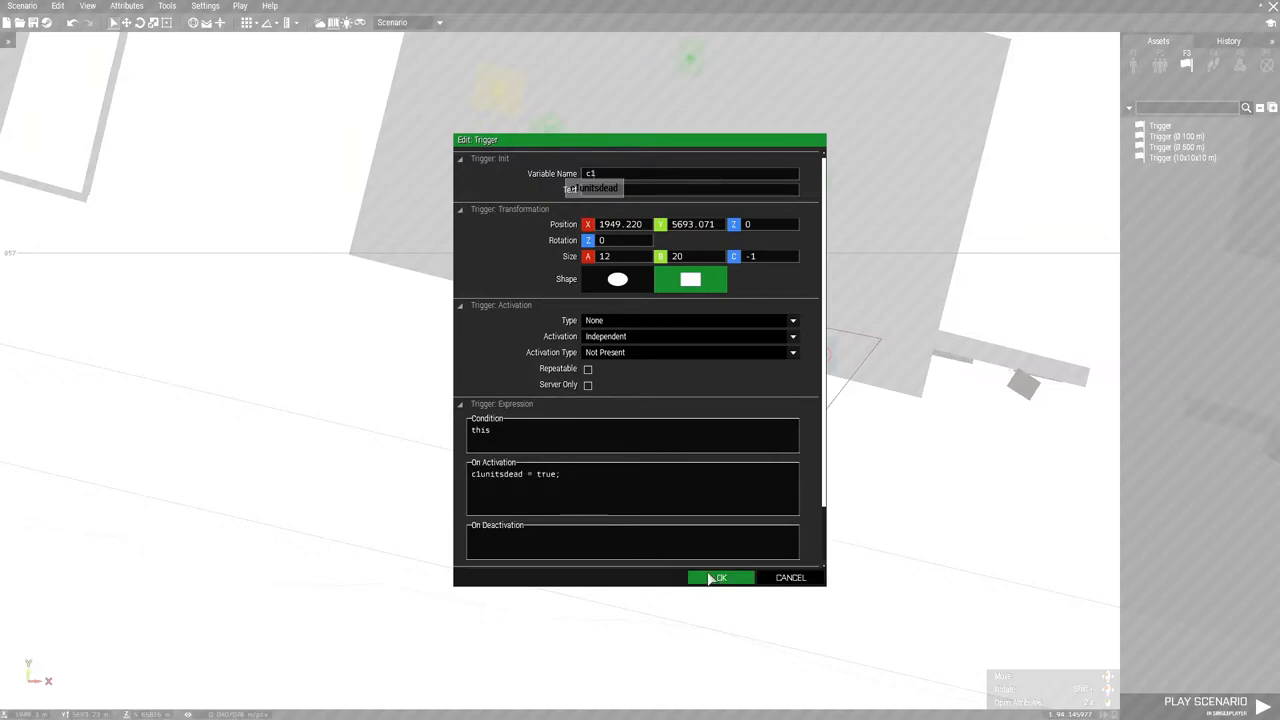
pyautogui.click(718, 577)
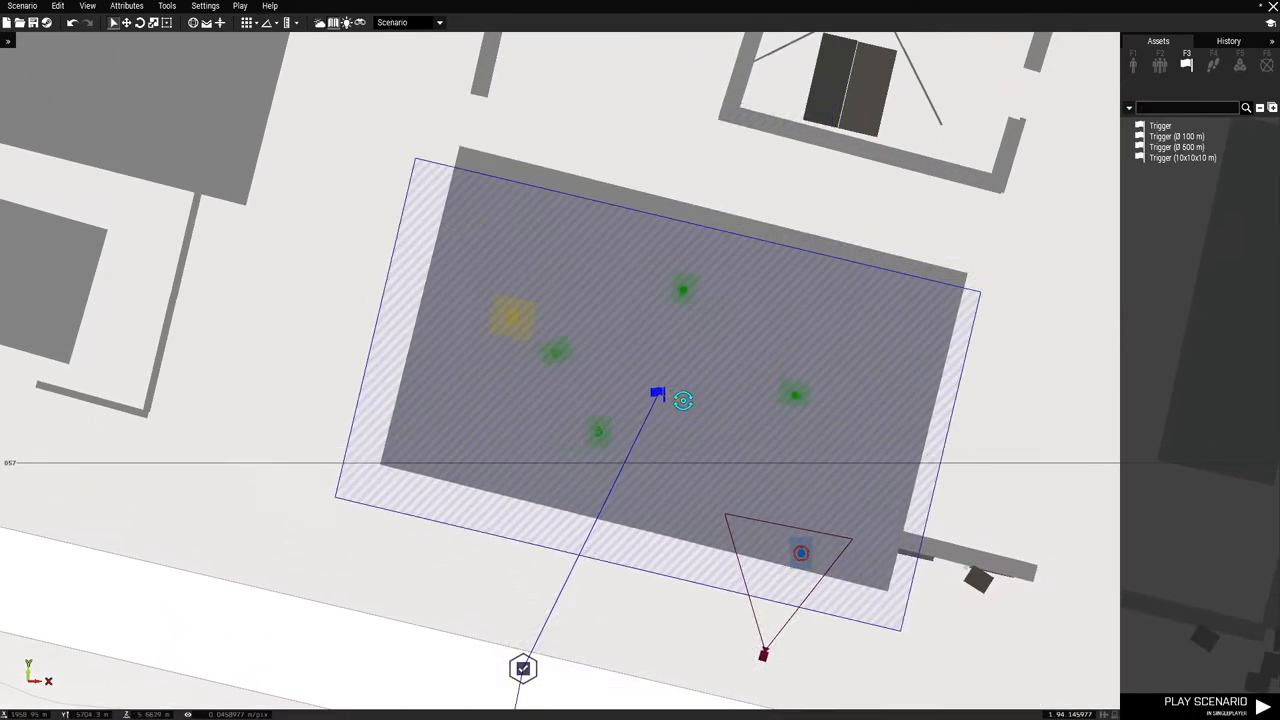
pyautogui.moveTo(660, 395)
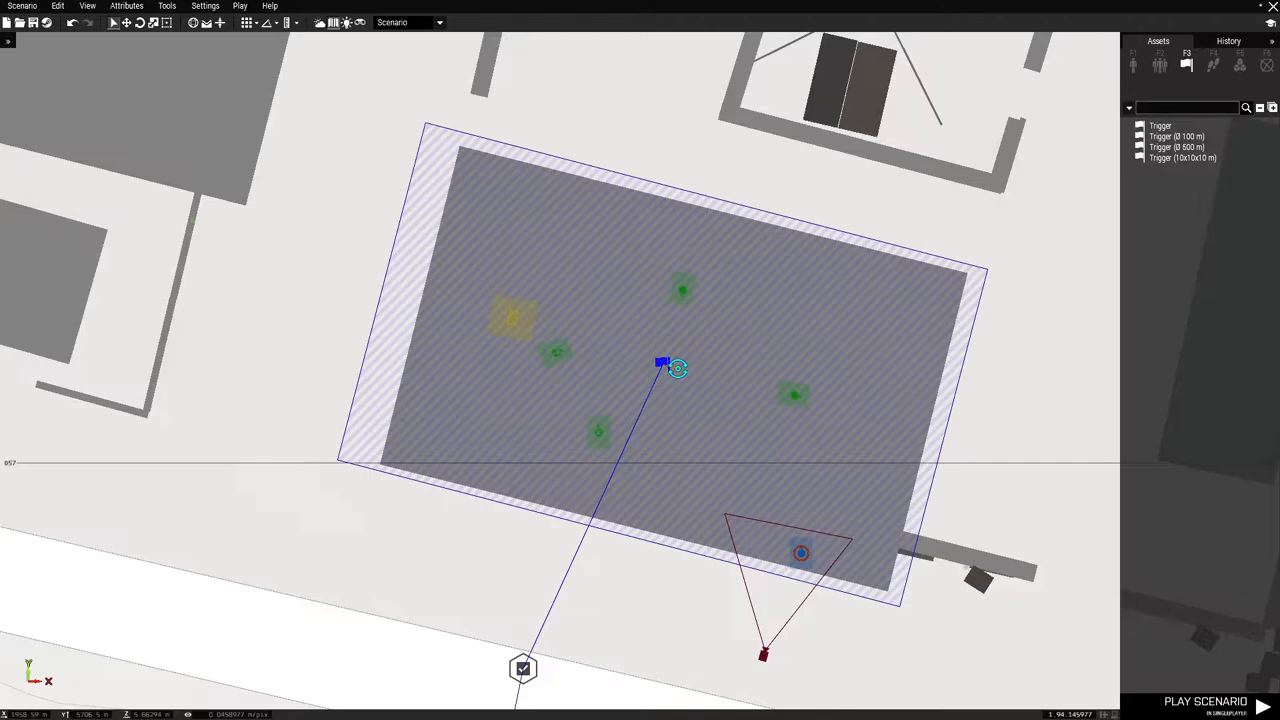
pyautogui.moveTo(662, 363)
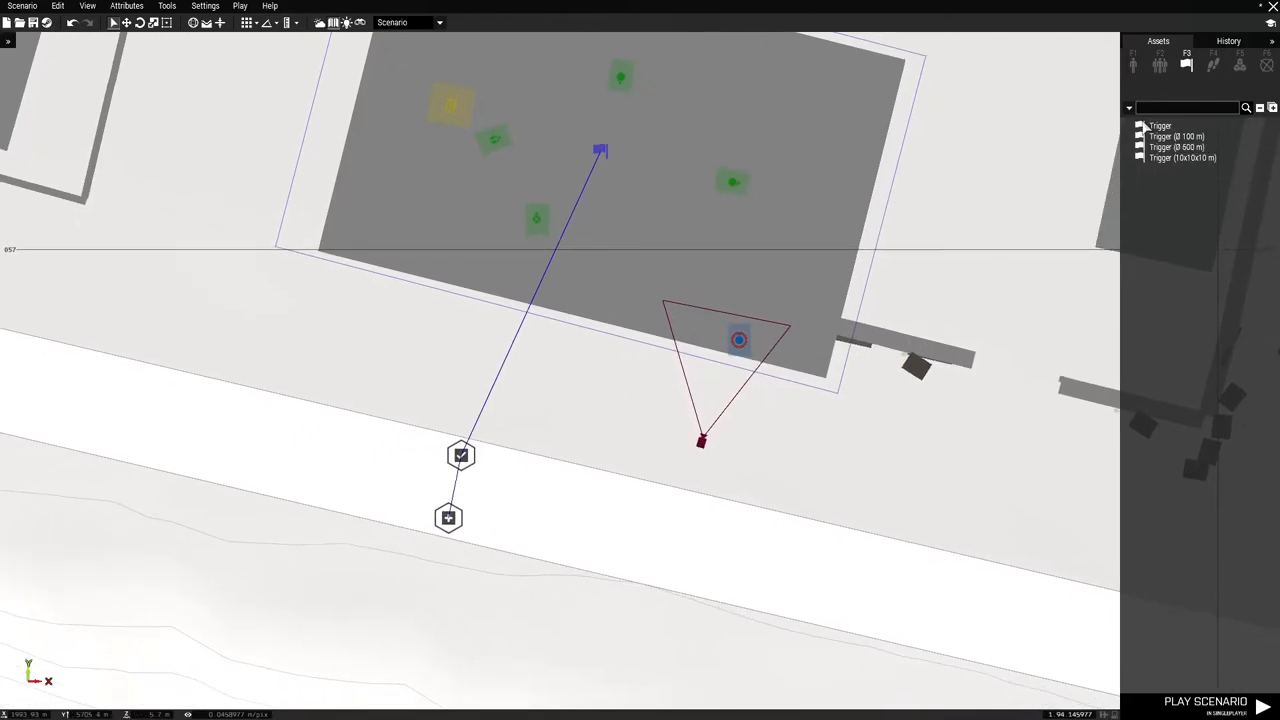
# Place an empty trigger on the road south of the warehouse and open its attributes
pyautogui.click(1160, 125)
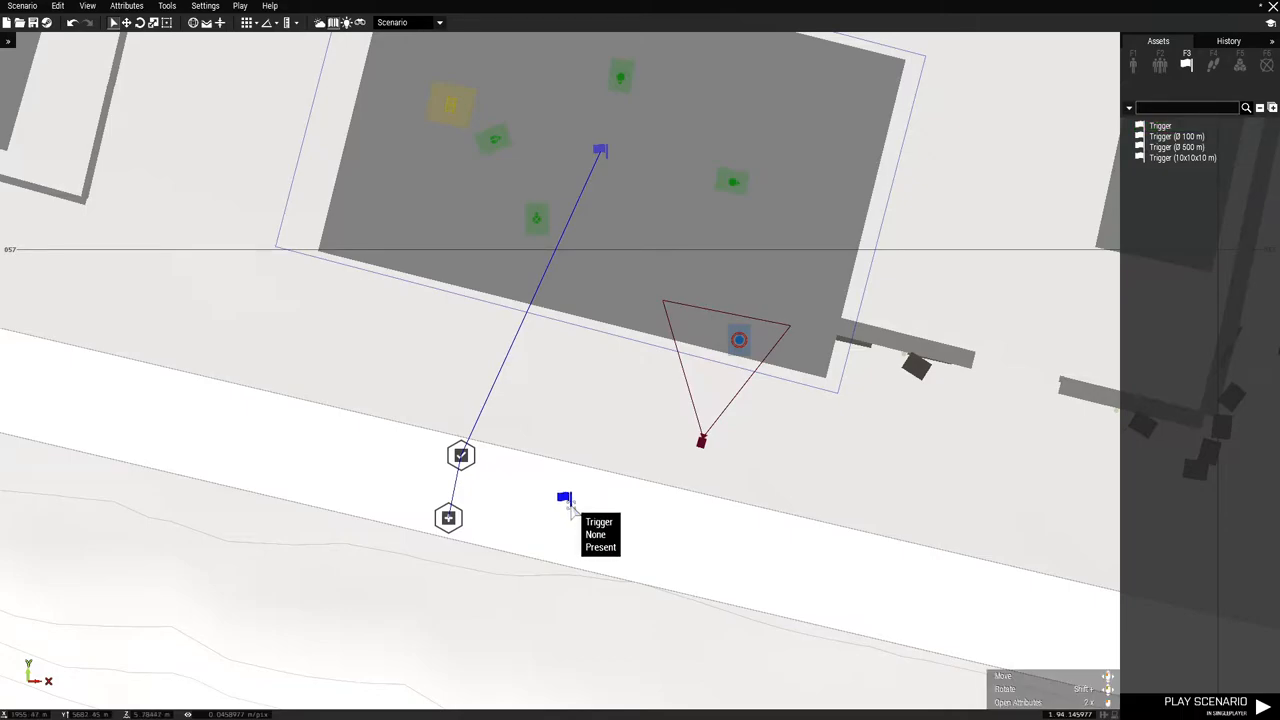
pyautogui.doubleClick(564, 497)
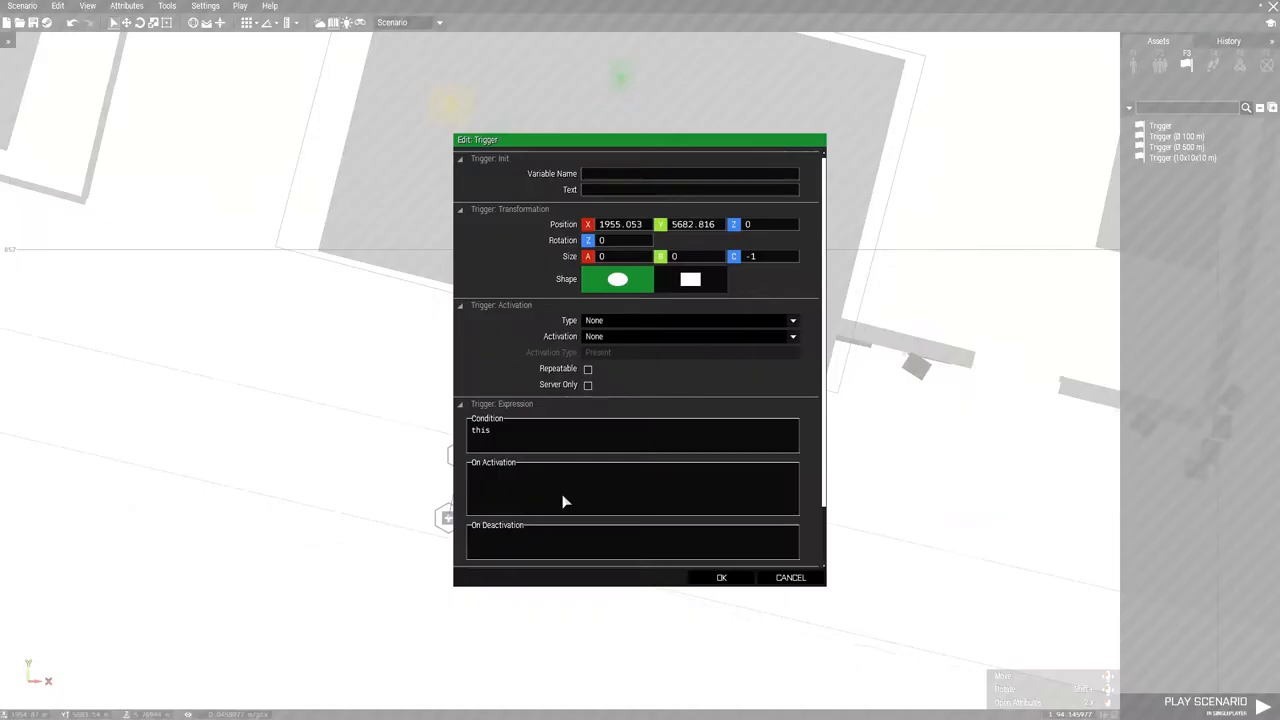
pyautogui.moveTo(530, 484)
pyautogui.write('c1unitsdead')
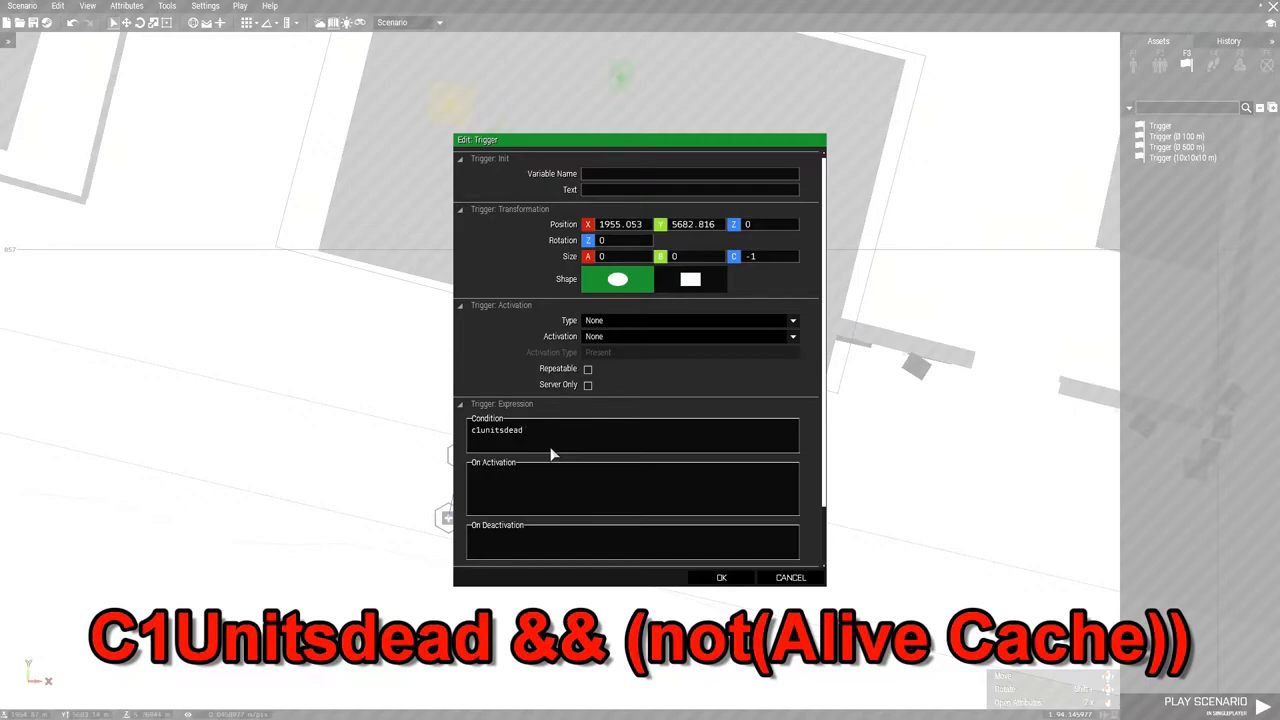
# Give the trigger condition c1unitsdead && (not(Alive Cache)) and activation [] call bis_fnc_endmission;
pyautogui.write('&&')
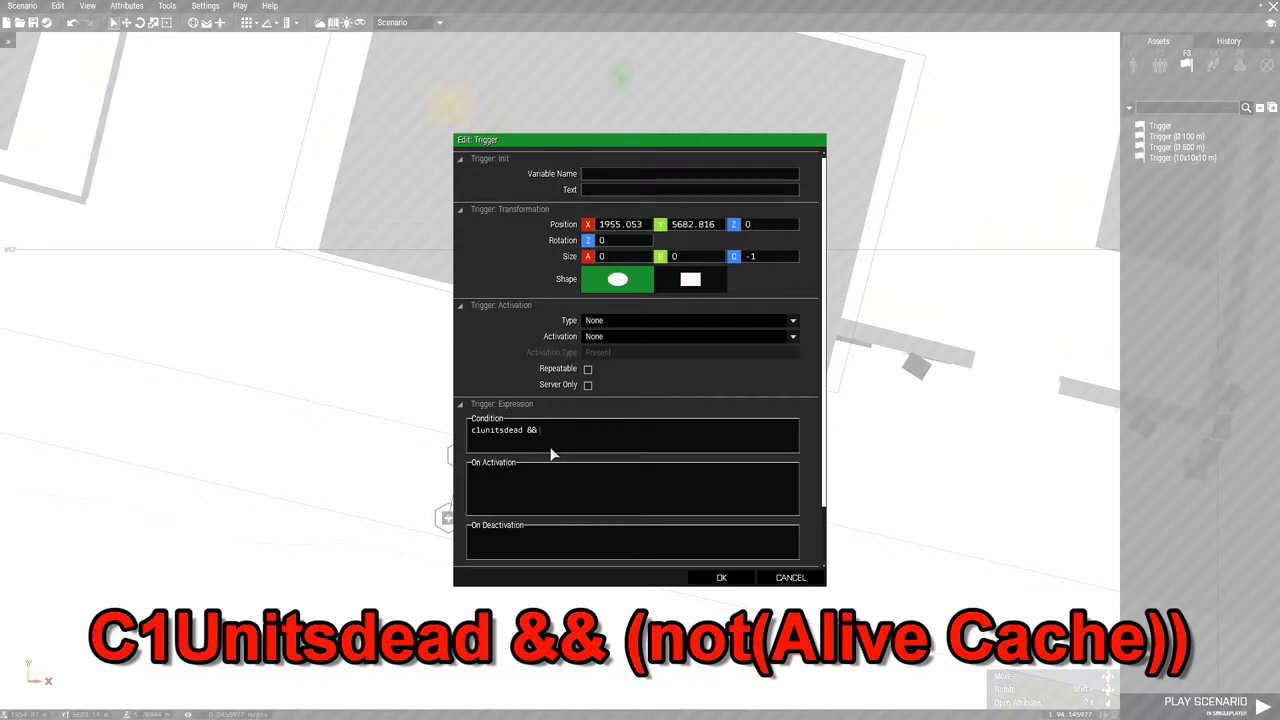
pyautogui.write('(')
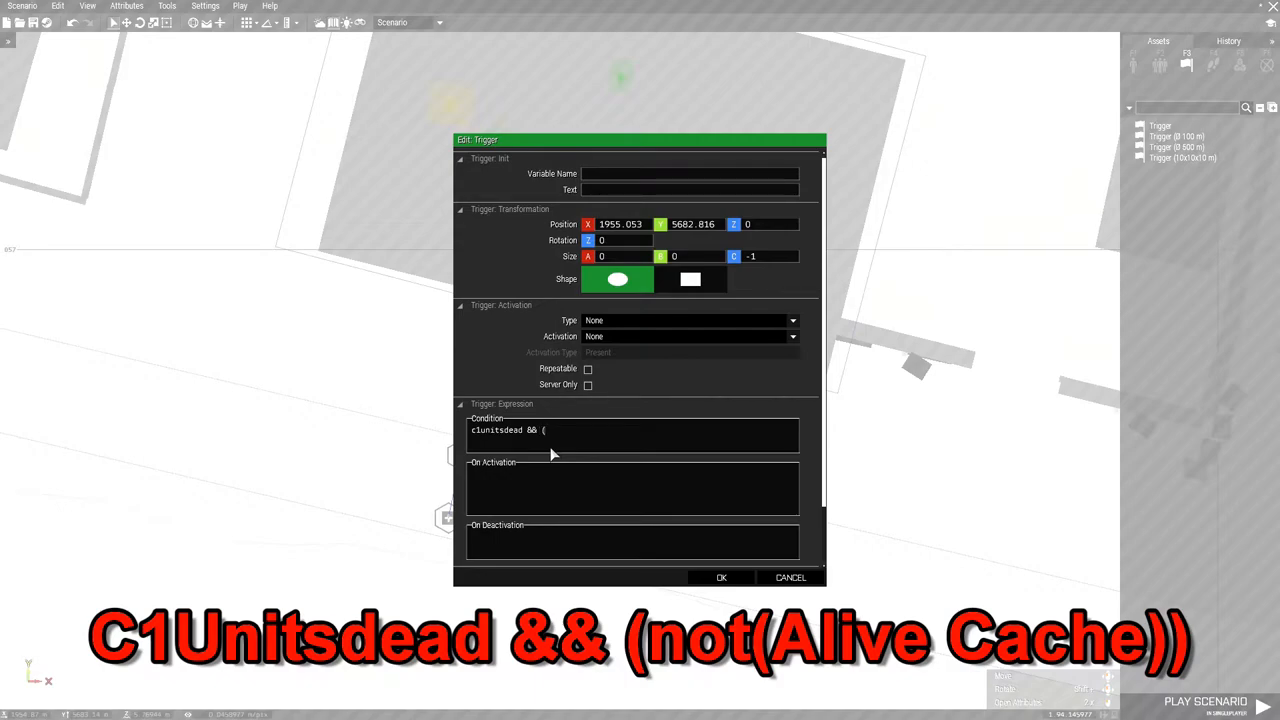
pyautogui.write('not')
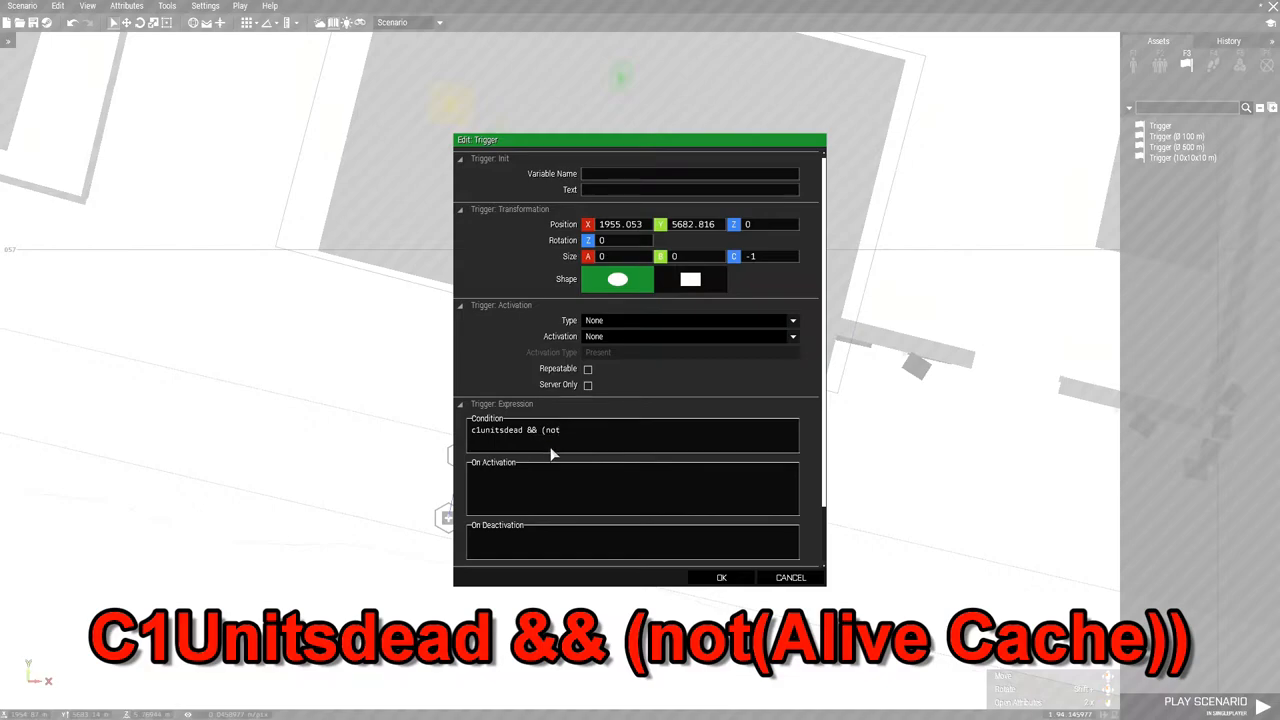
pyautogui.write('(Alive Cache')
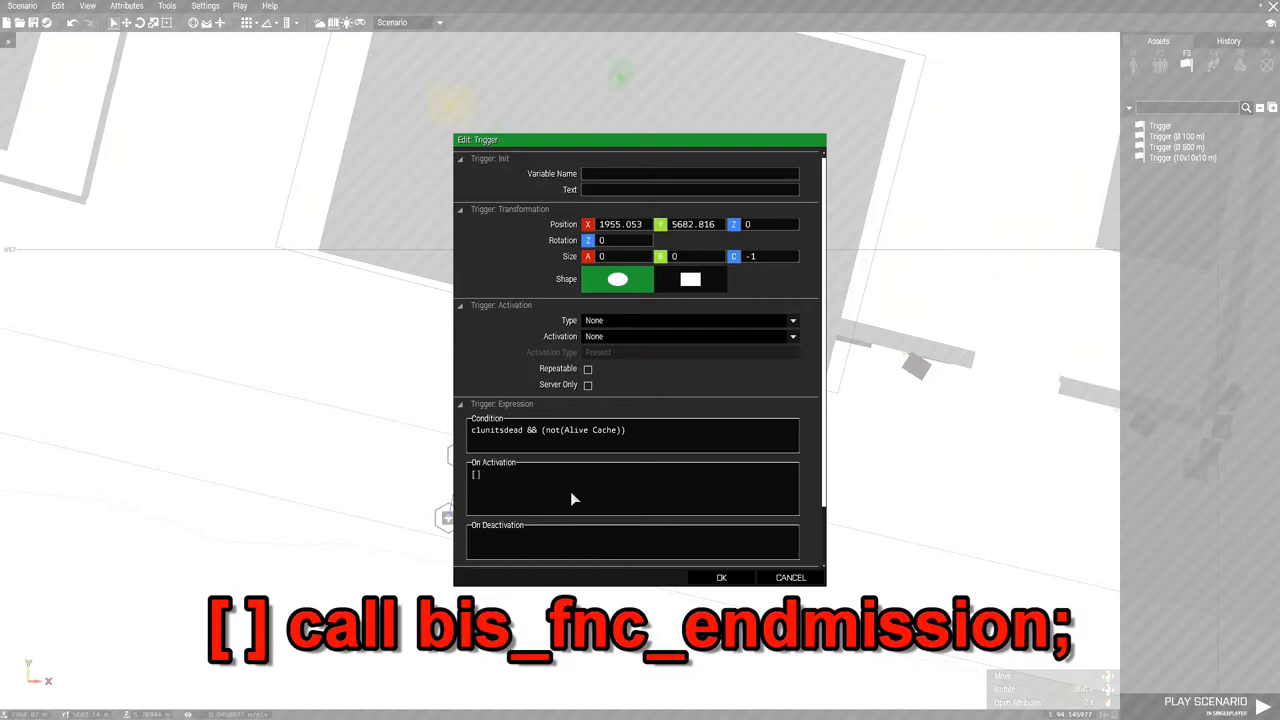
pyautogui.click(485, 475)
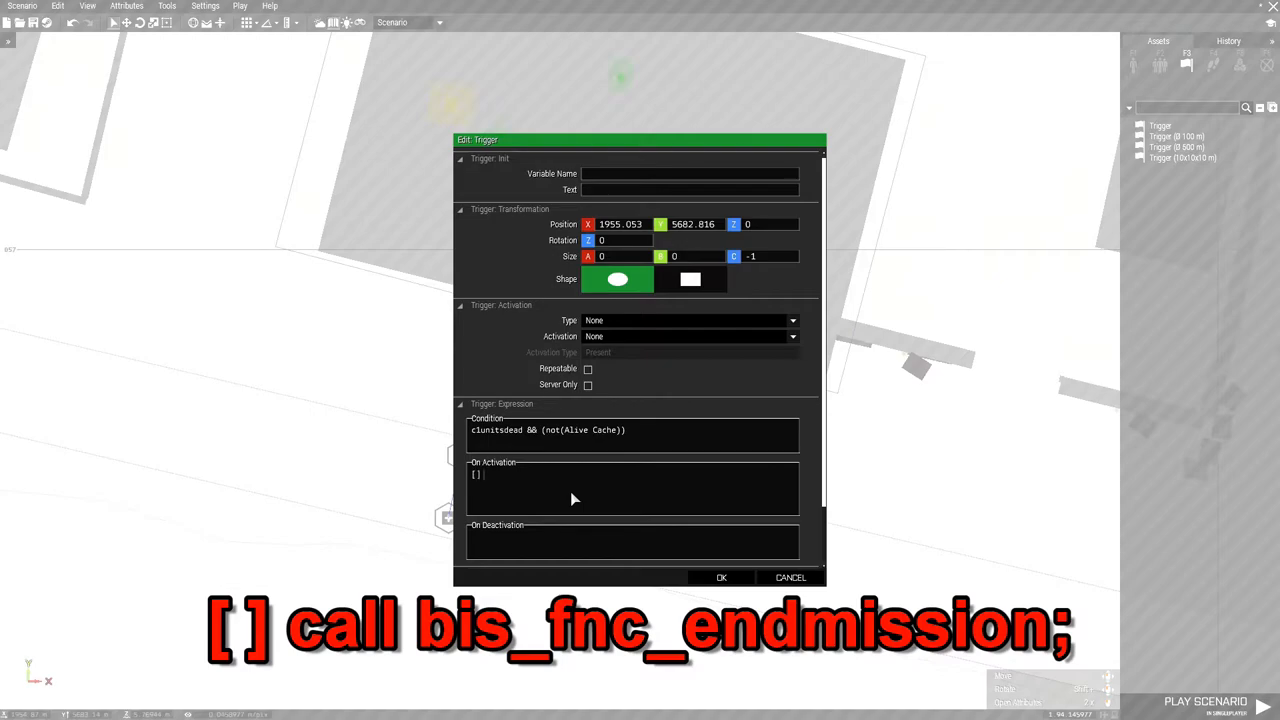
pyautogui.write('call')
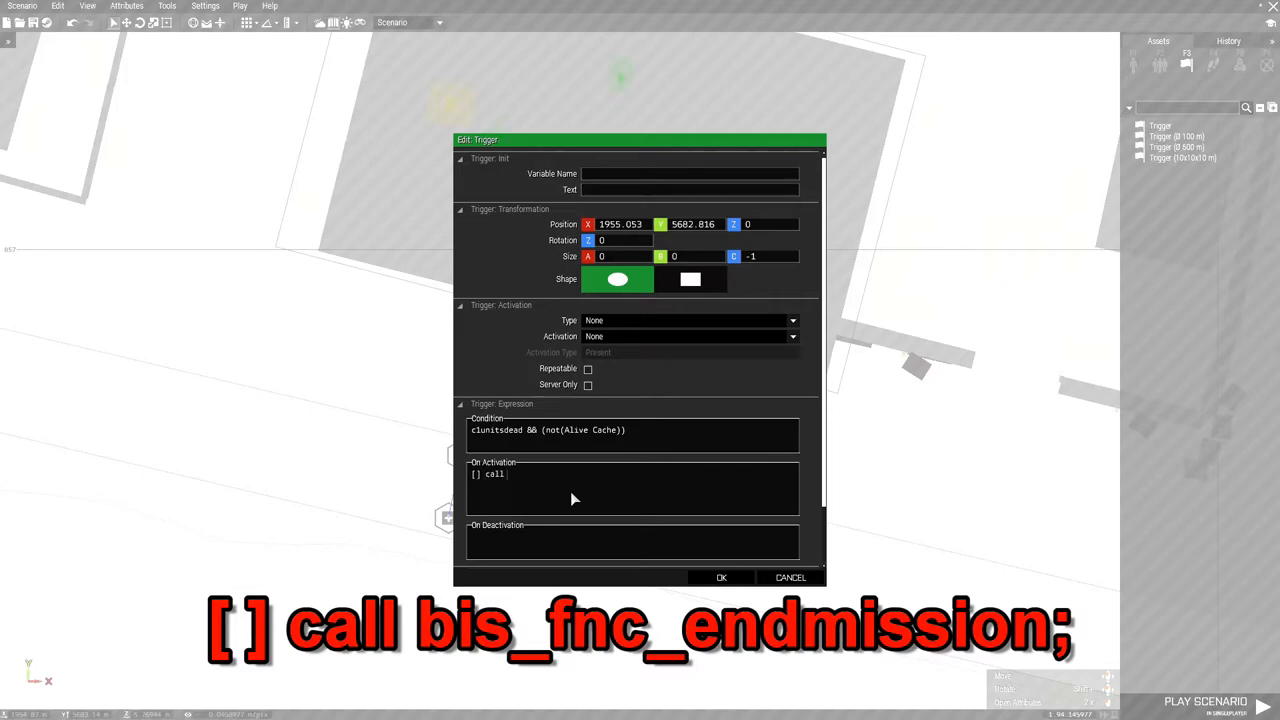
pyautogui.write('bis_fnc_endmission;')
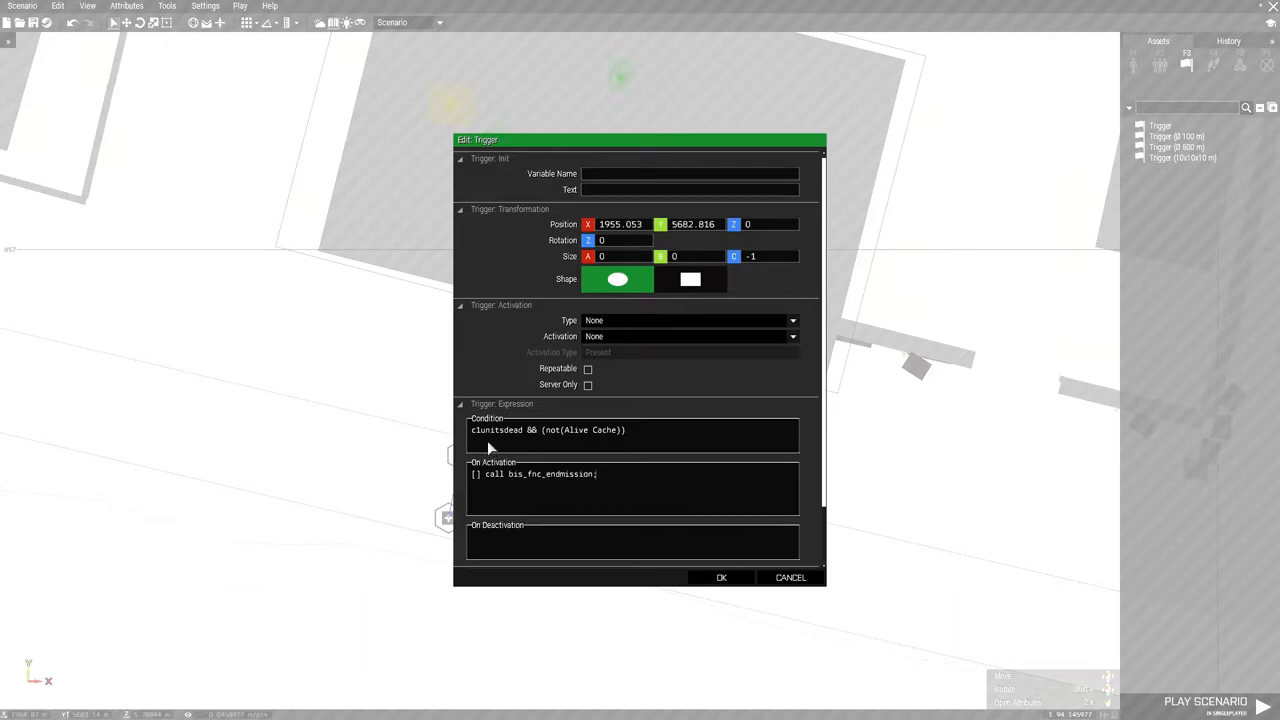
pyautogui.moveTo(485, 446)
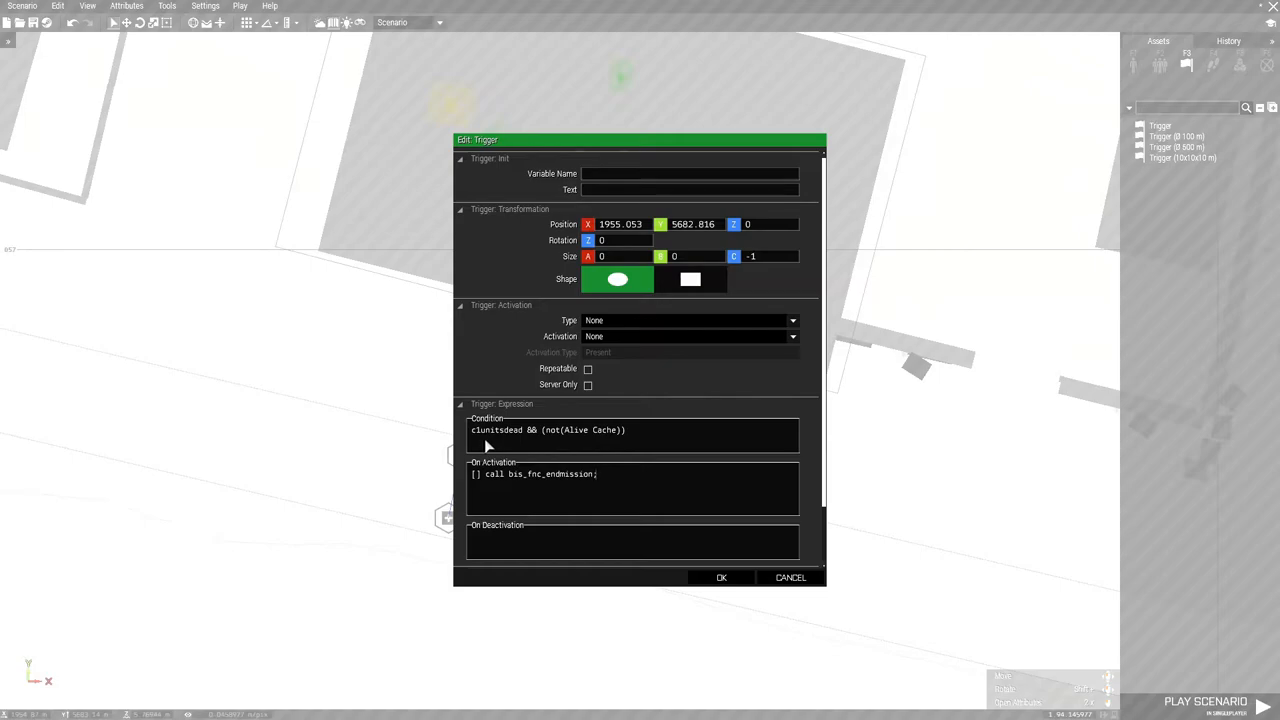
pyautogui.moveTo(483, 440)
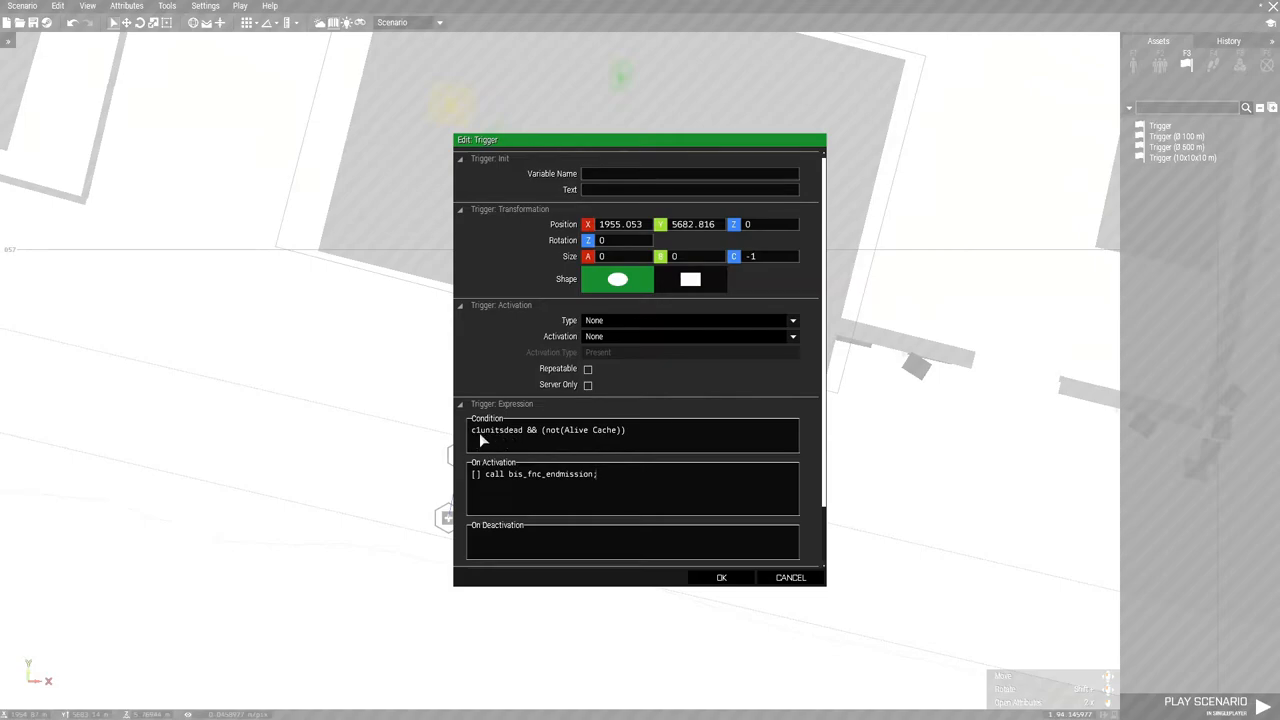
pyautogui.moveTo(515, 440)
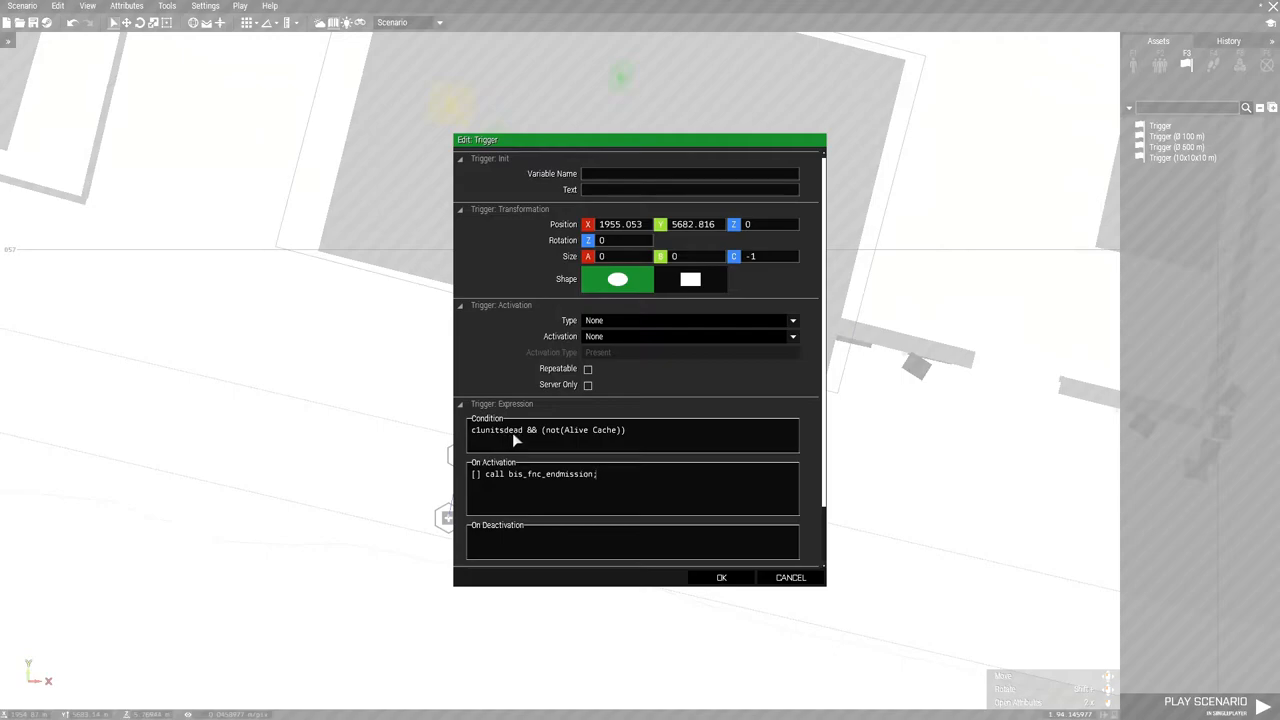
pyautogui.moveTo(578, 443)
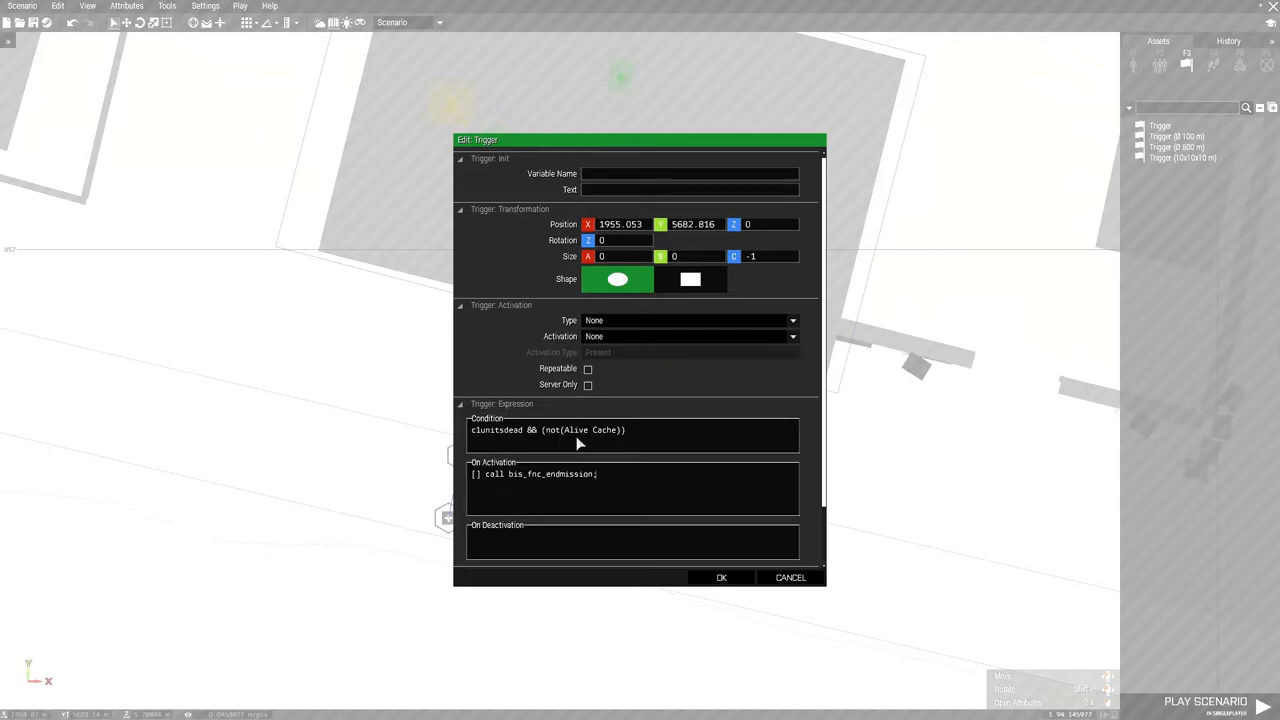
pyautogui.moveTo(597, 441)
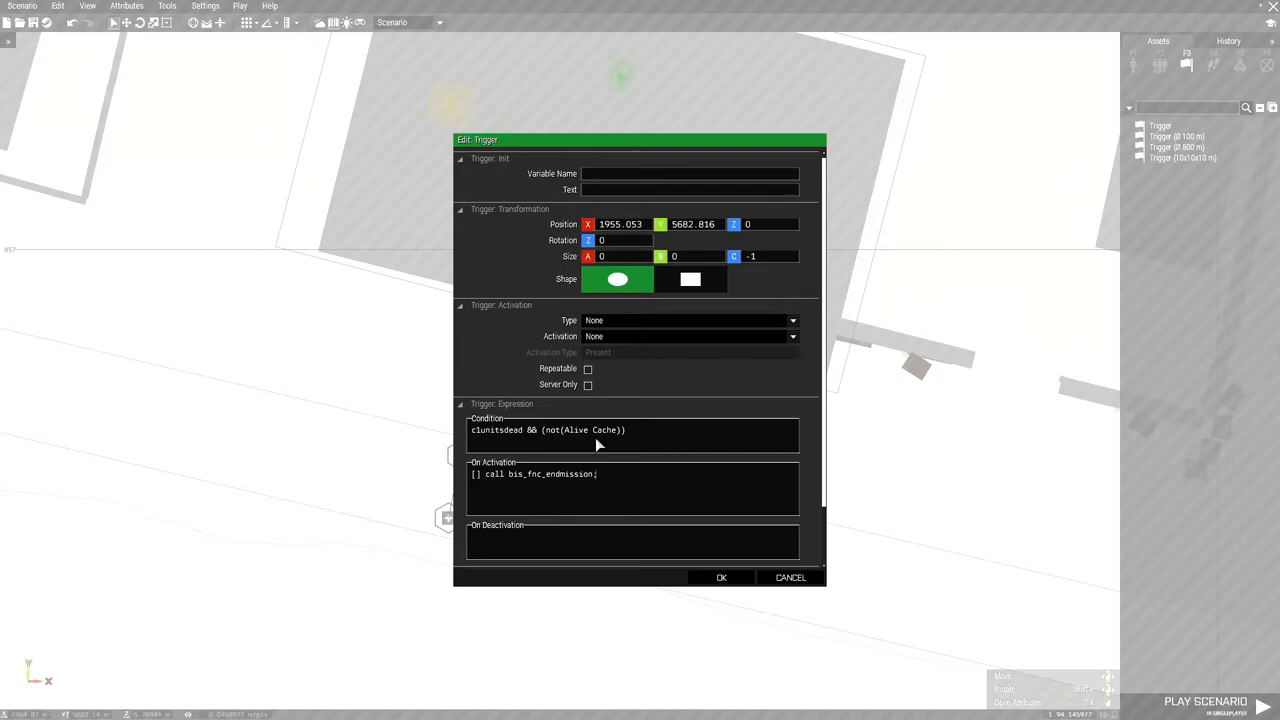
pyautogui.moveTo(582, 450)
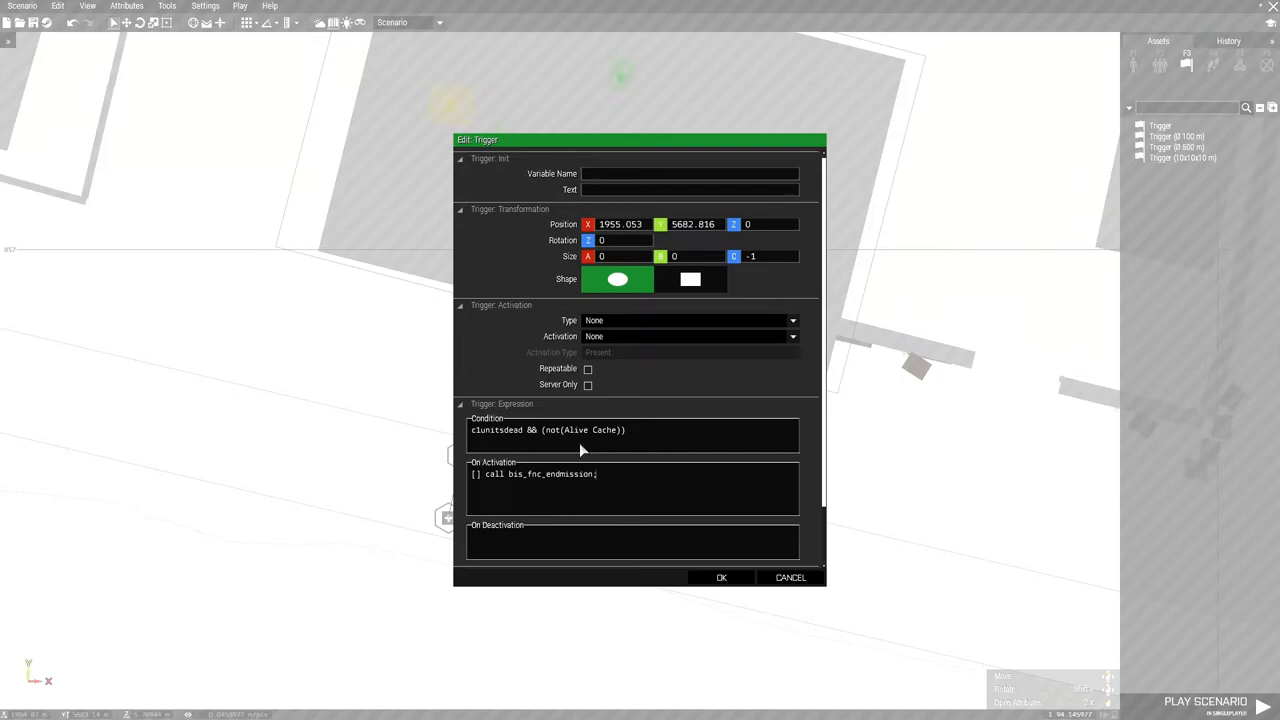
pyautogui.moveTo(643, 446)
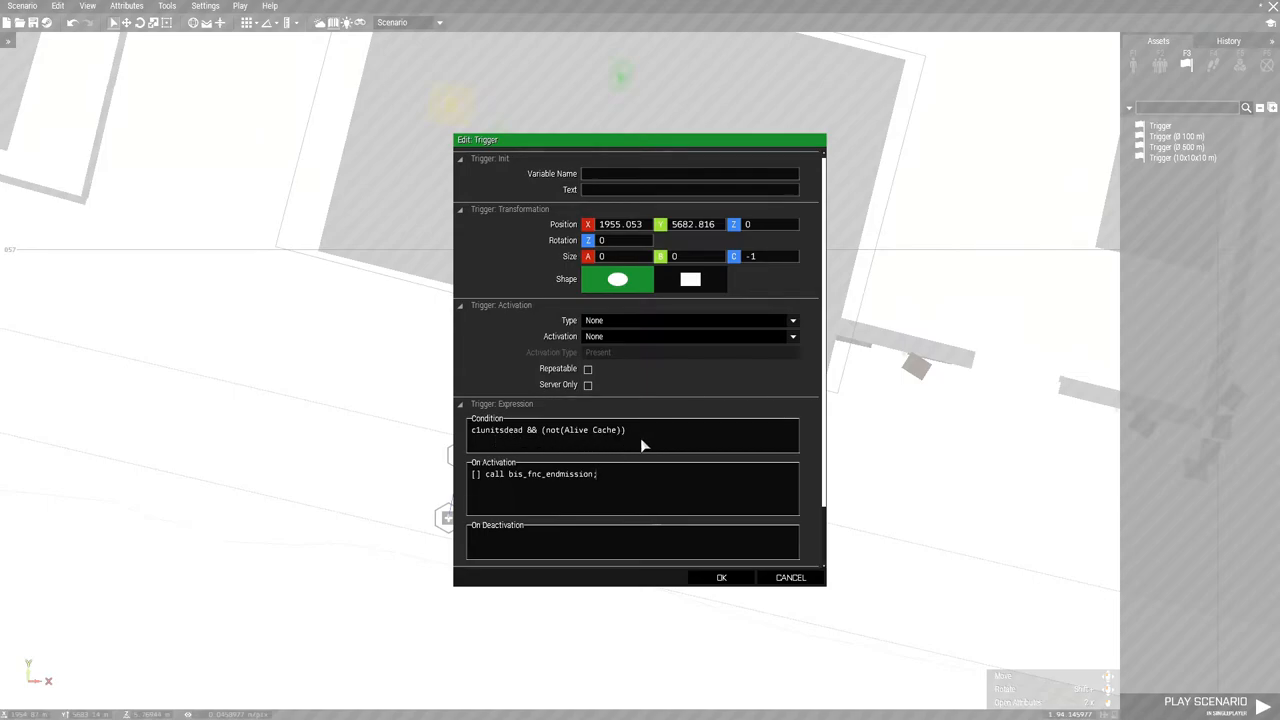
pyautogui.moveTo(531, 488)
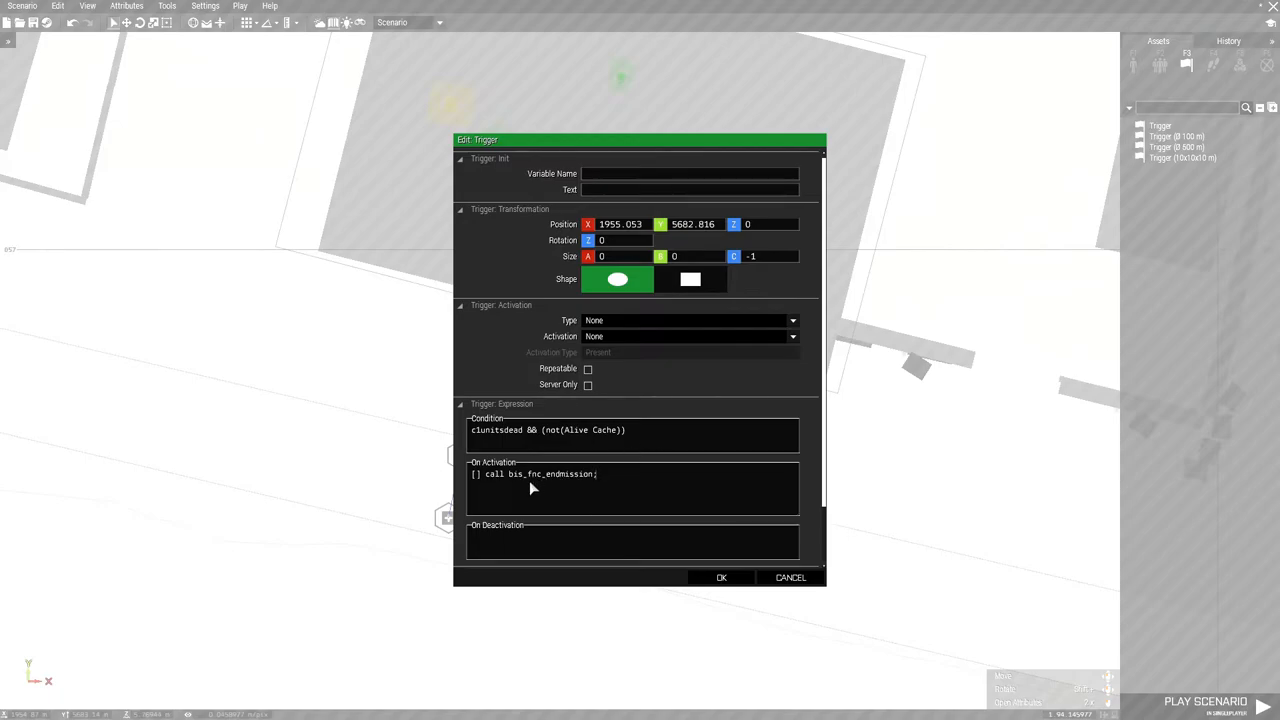
pyautogui.moveTo(658, 499)
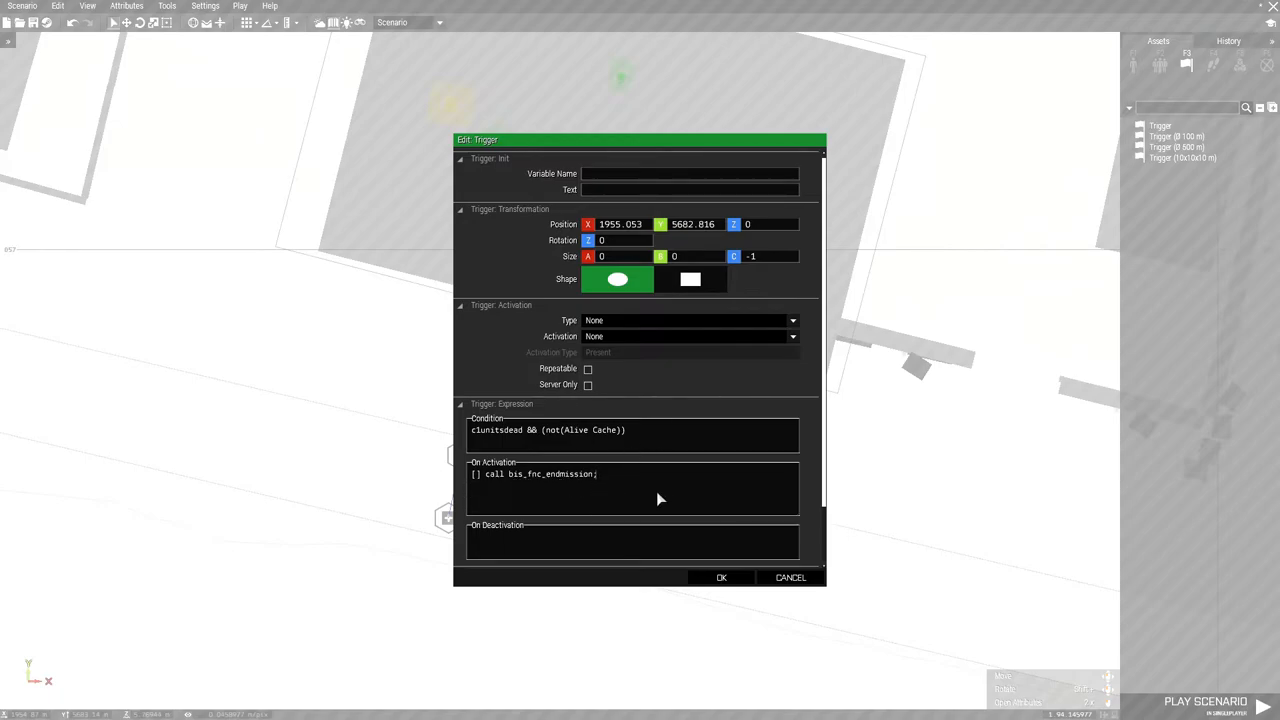
pyautogui.moveTo(517, 447)
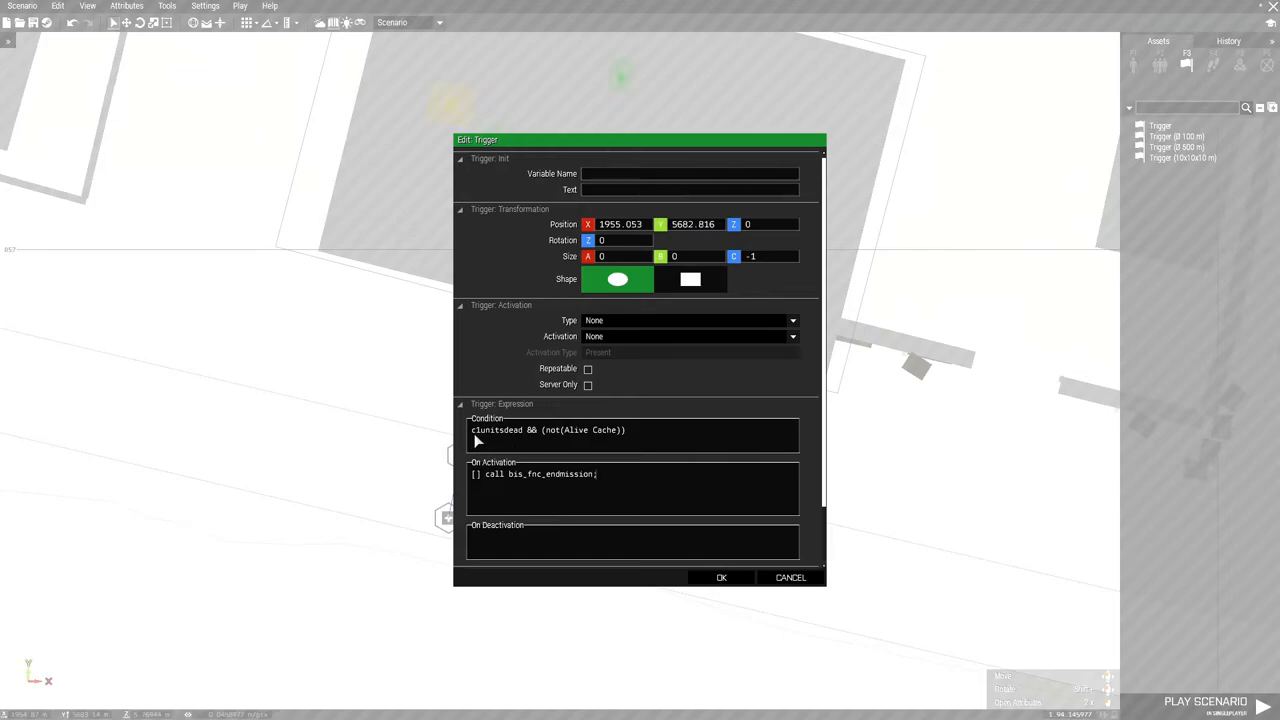
pyautogui.moveTo(527, 441)
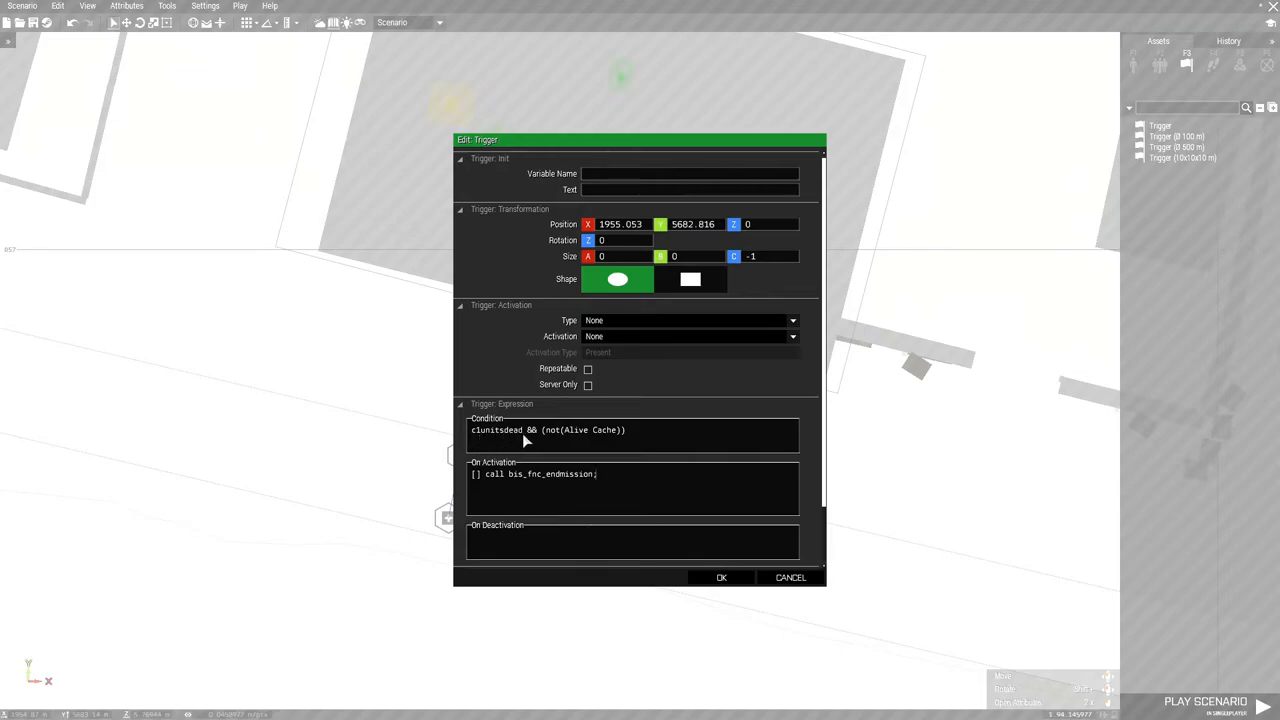
pyautogui.moveTo(478, 440)
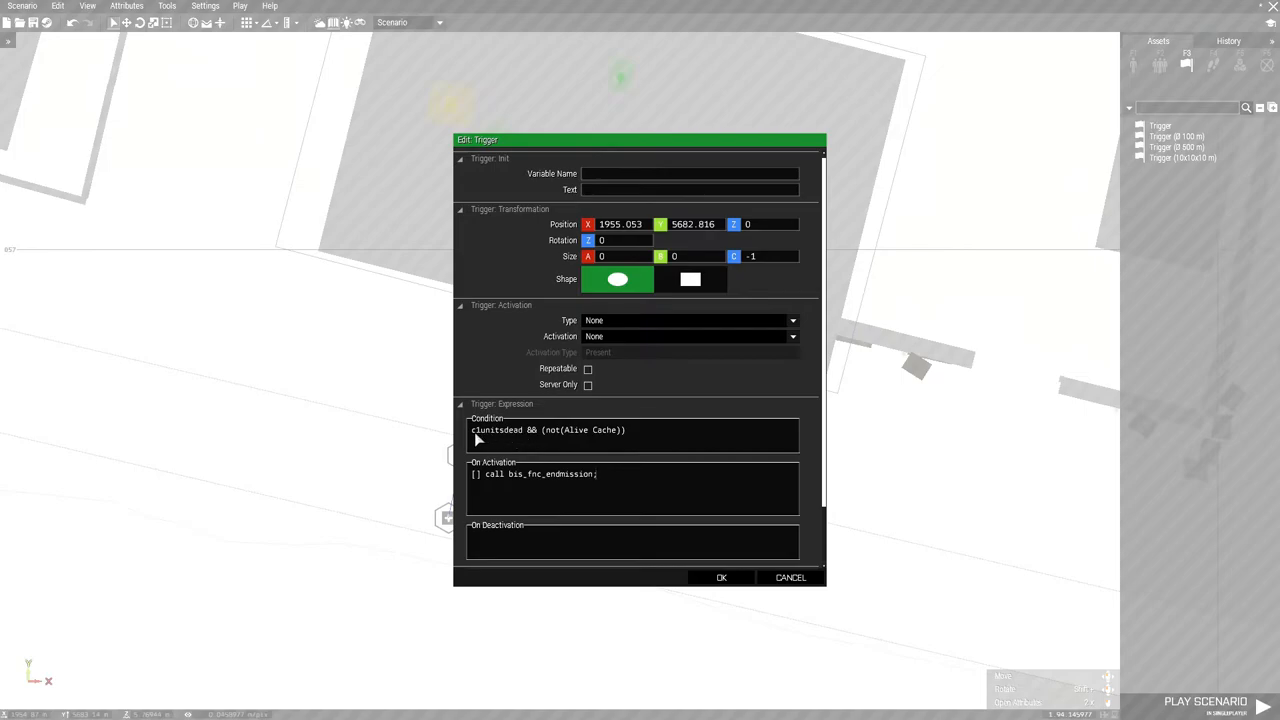
pyautogui.moveTo(544, 440)
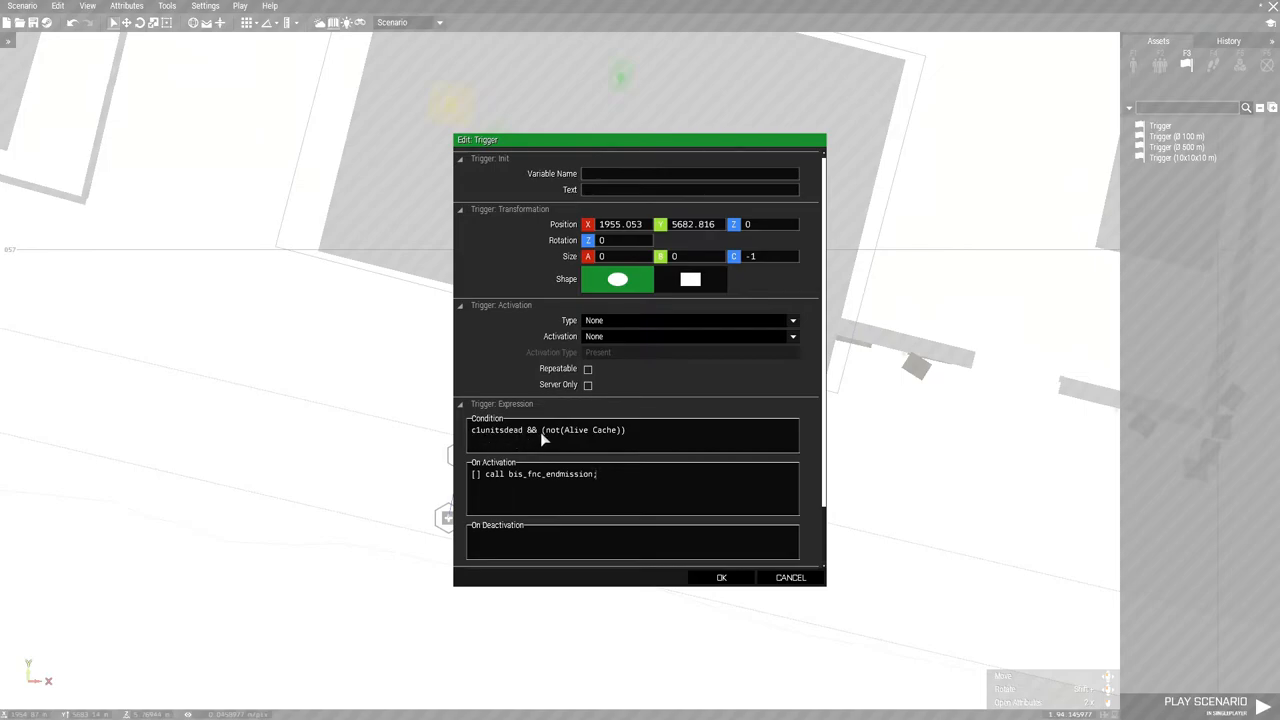
pyautogui.moveTo(605, 441)
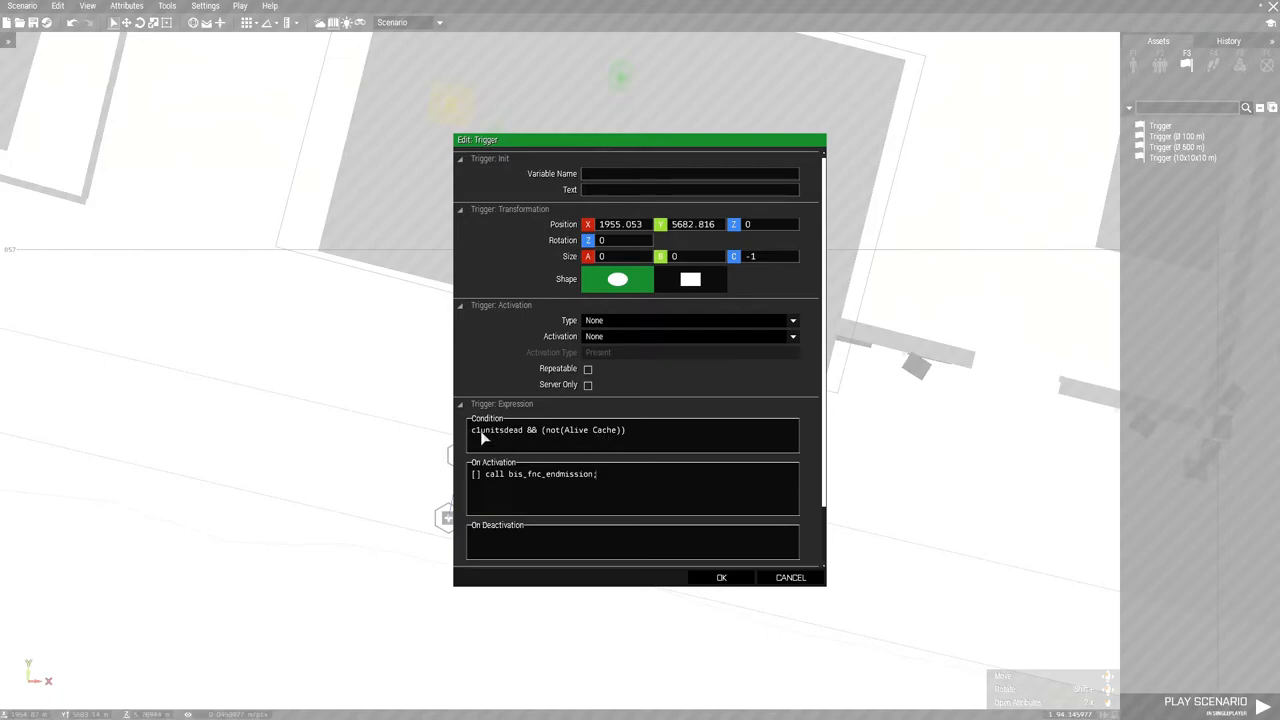
pyautogui.moveTo(501, 442)
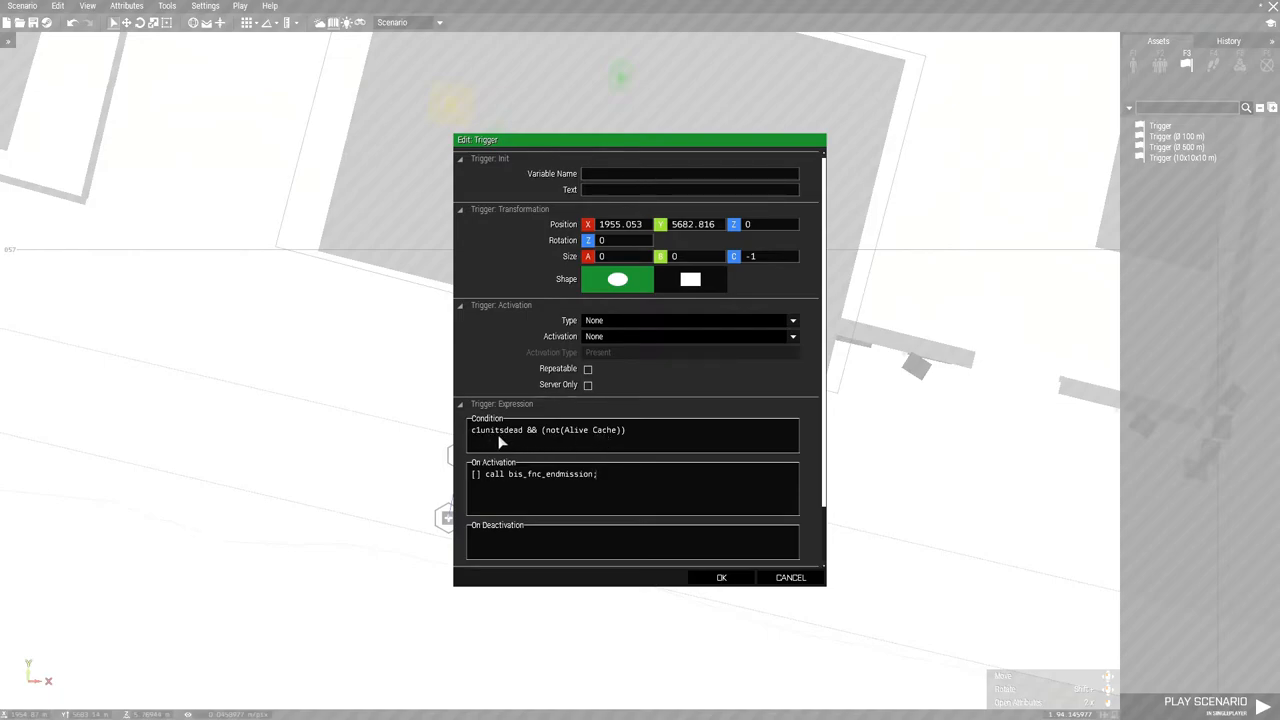
pyautogui.moveTo(723, 563)
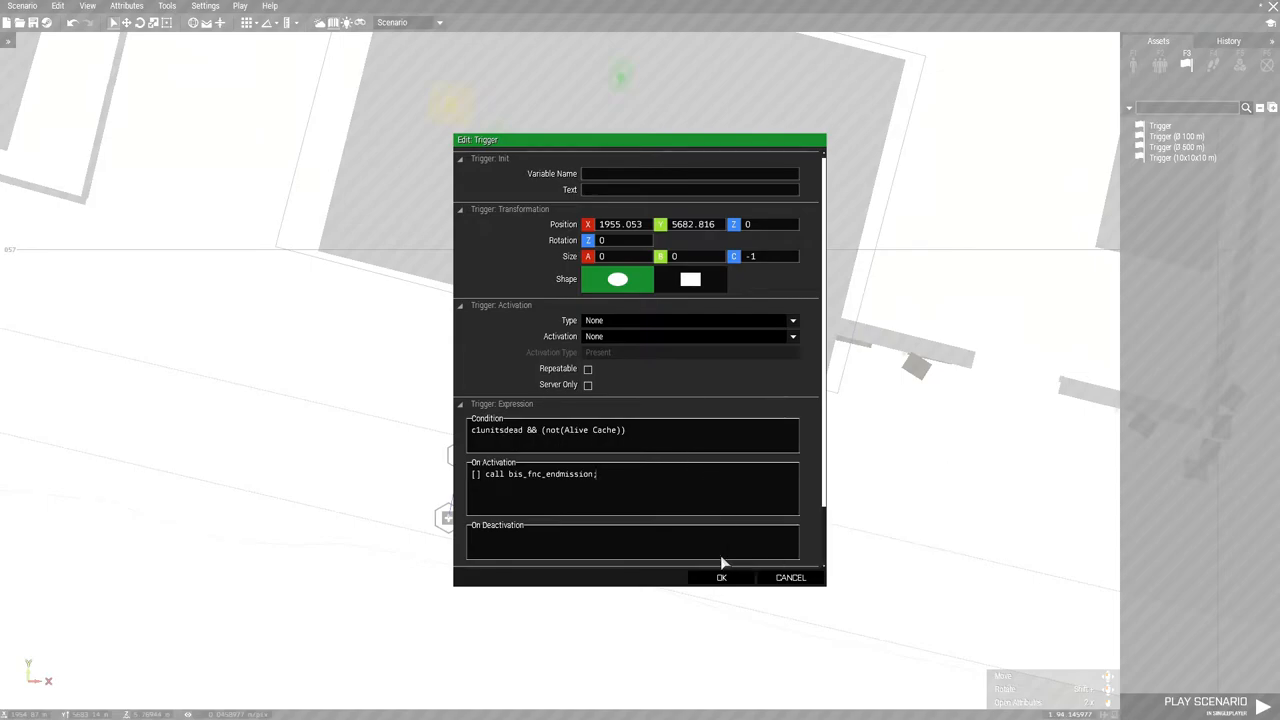
pyautogui.click(721, 577)
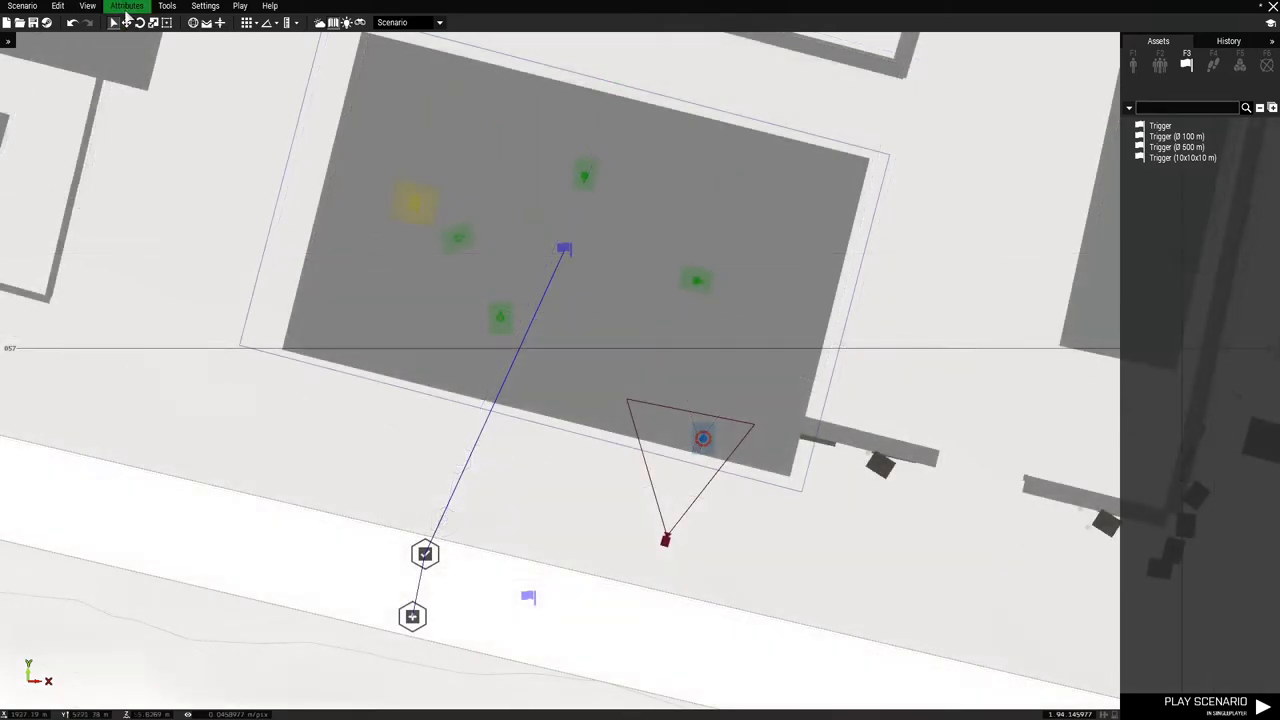
# Untick BLUFOR in Independents Allegiance under General attributes, then start saving
pyautogui.click(126, 6)
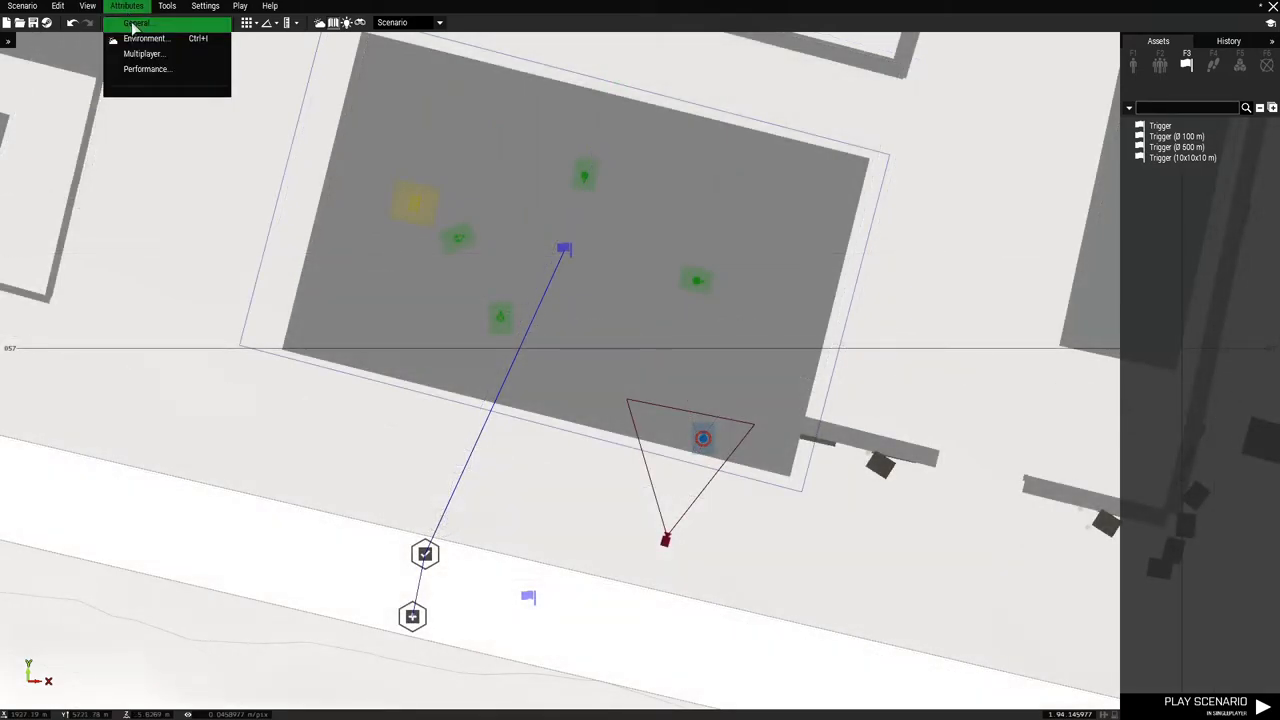
pyautogui.click(135, 23)
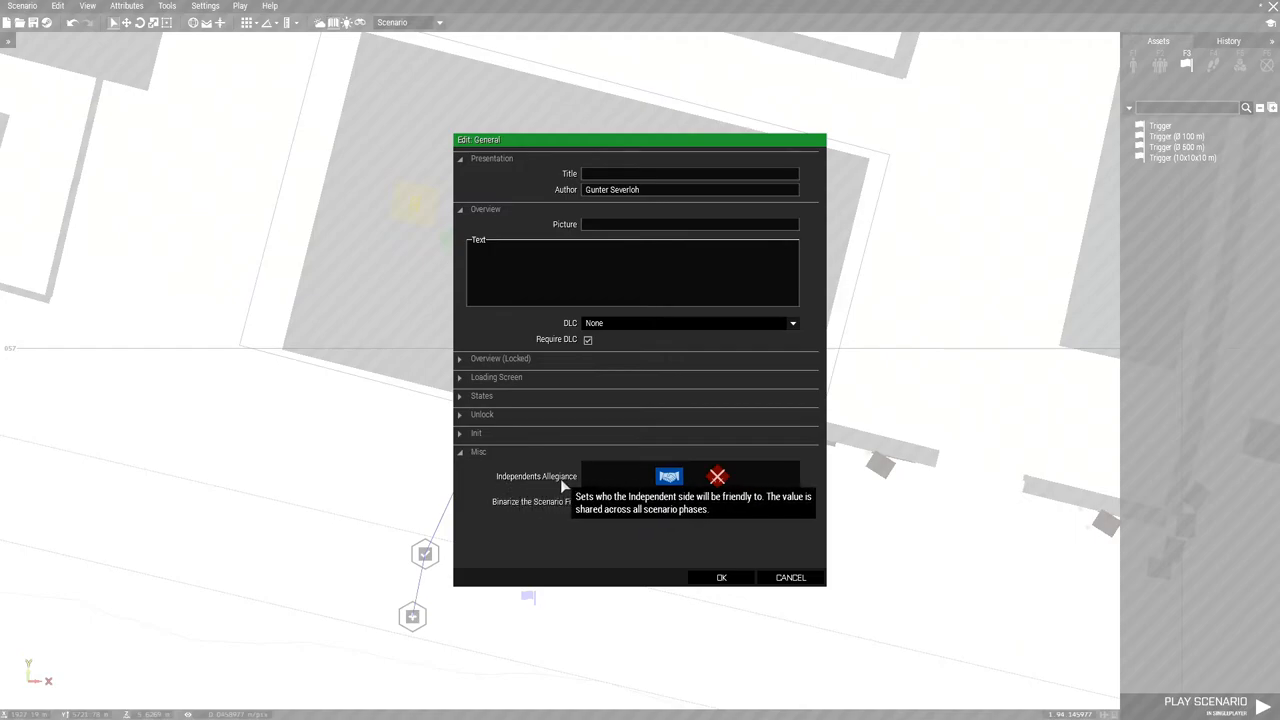
pyautogui.moveTo(615, 503)
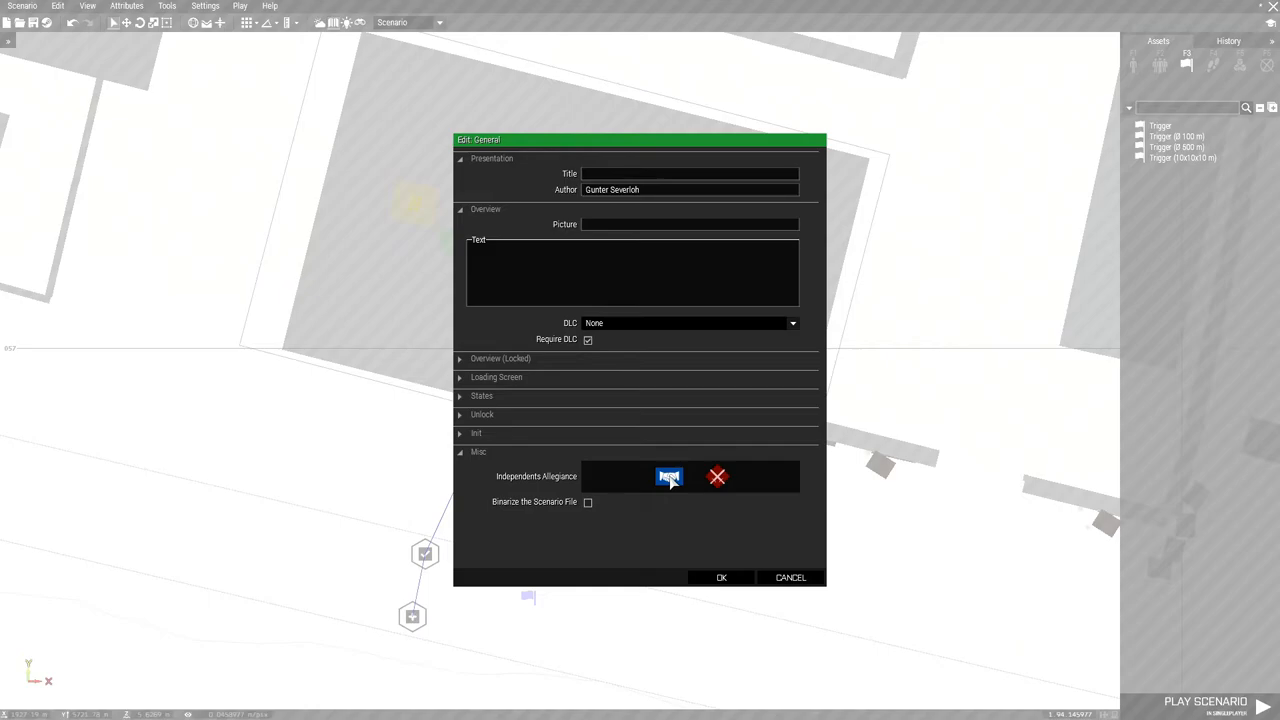
pyautogui.click(669, 477)
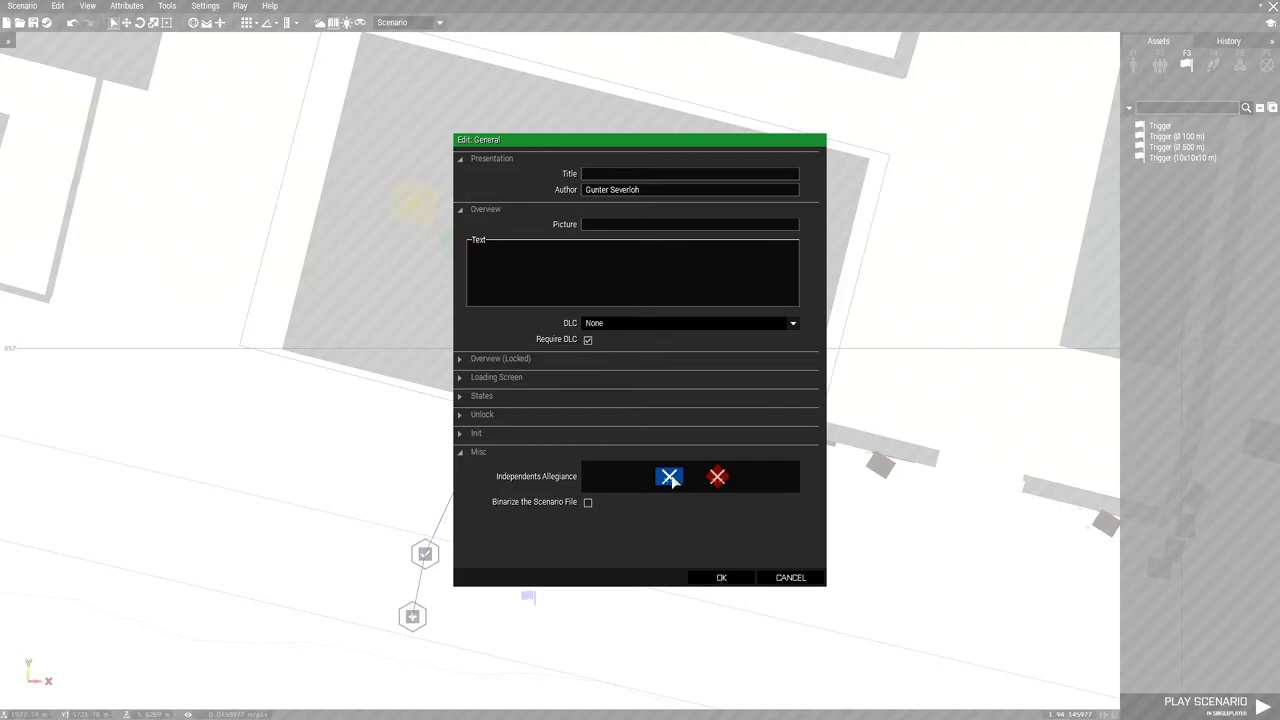
pyautogui.moveTo(678, 516)
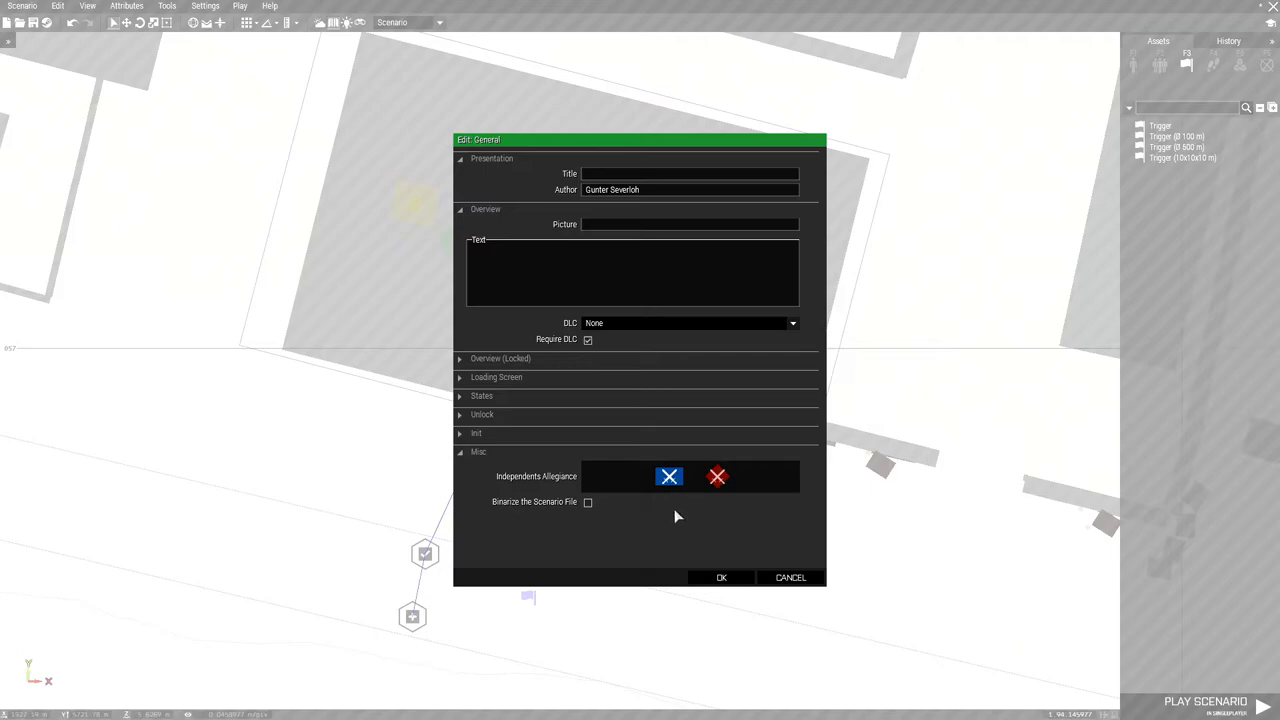
pyautogui.moveTo(724, 561)
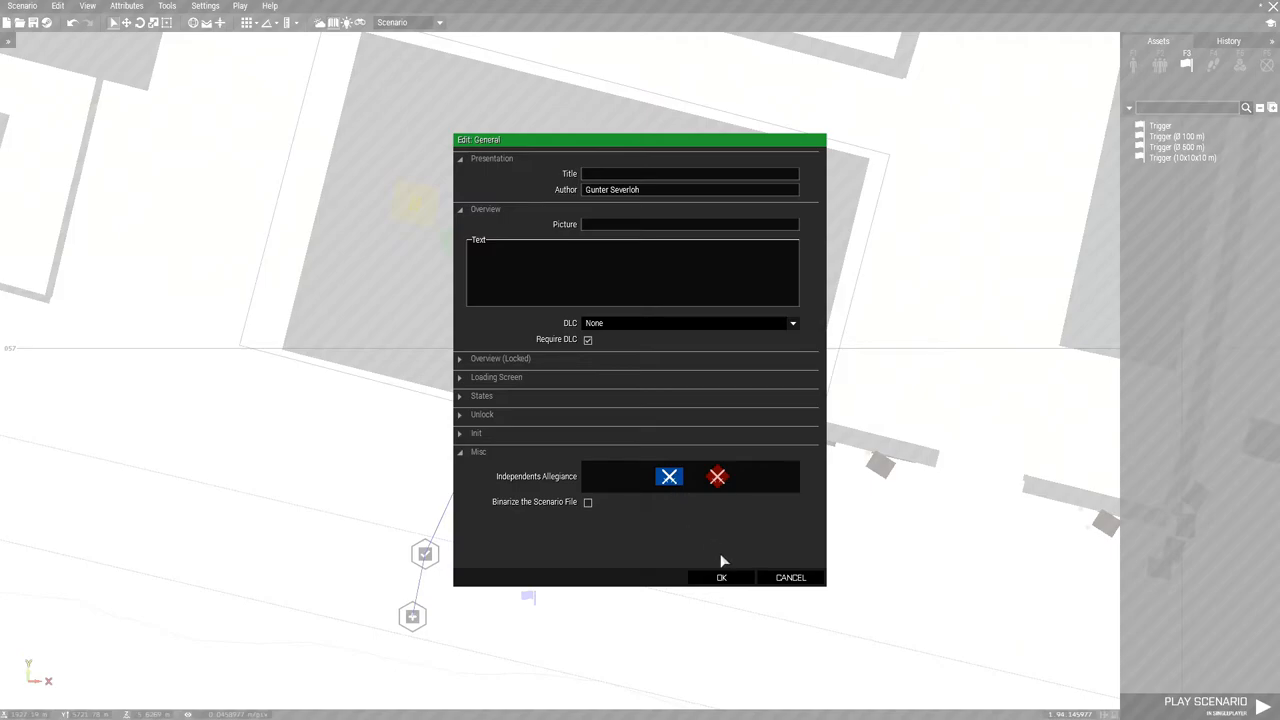
pyautogui.moveTo(675, 515)
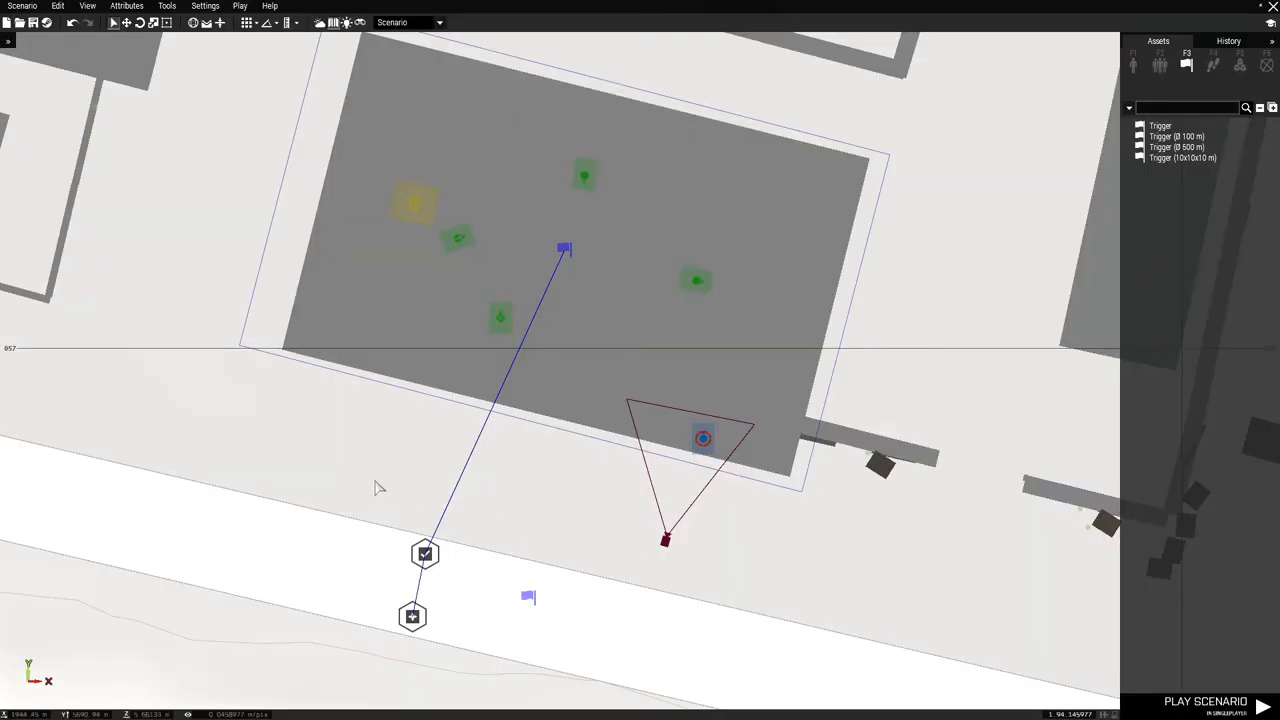
pyautogui.moveTo(32, 22)
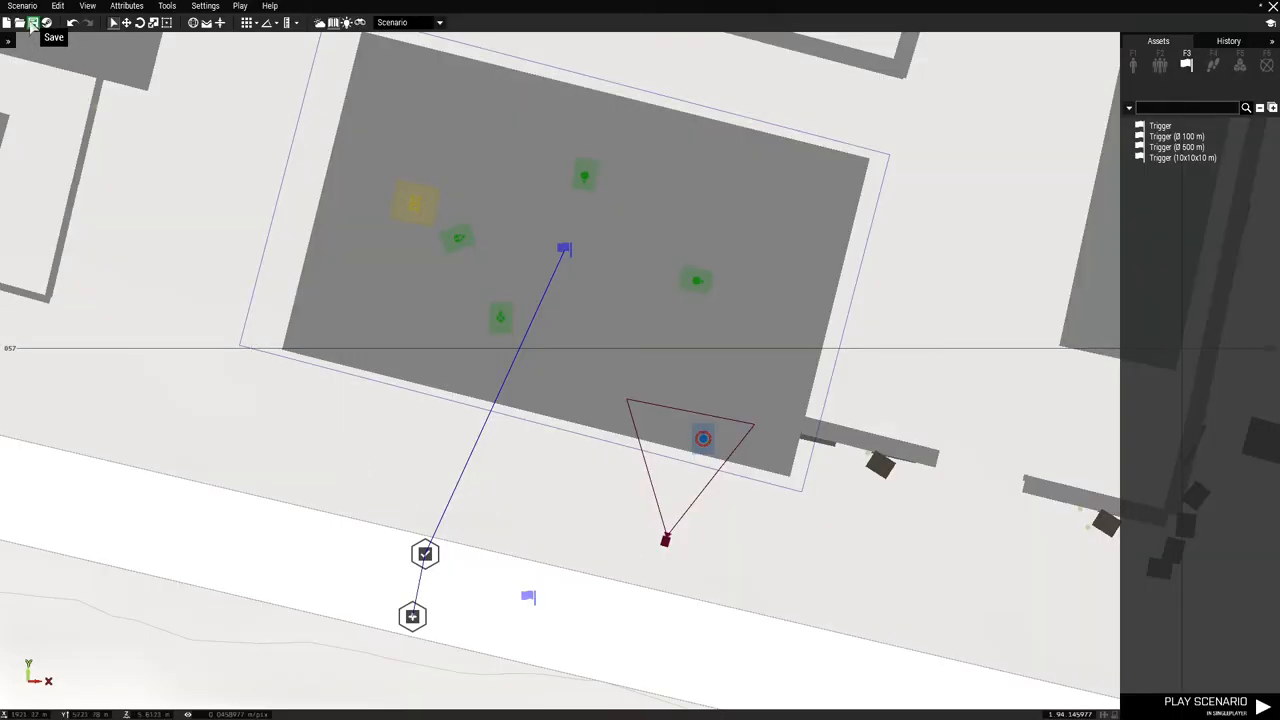
pyautogui.click(33, 22)
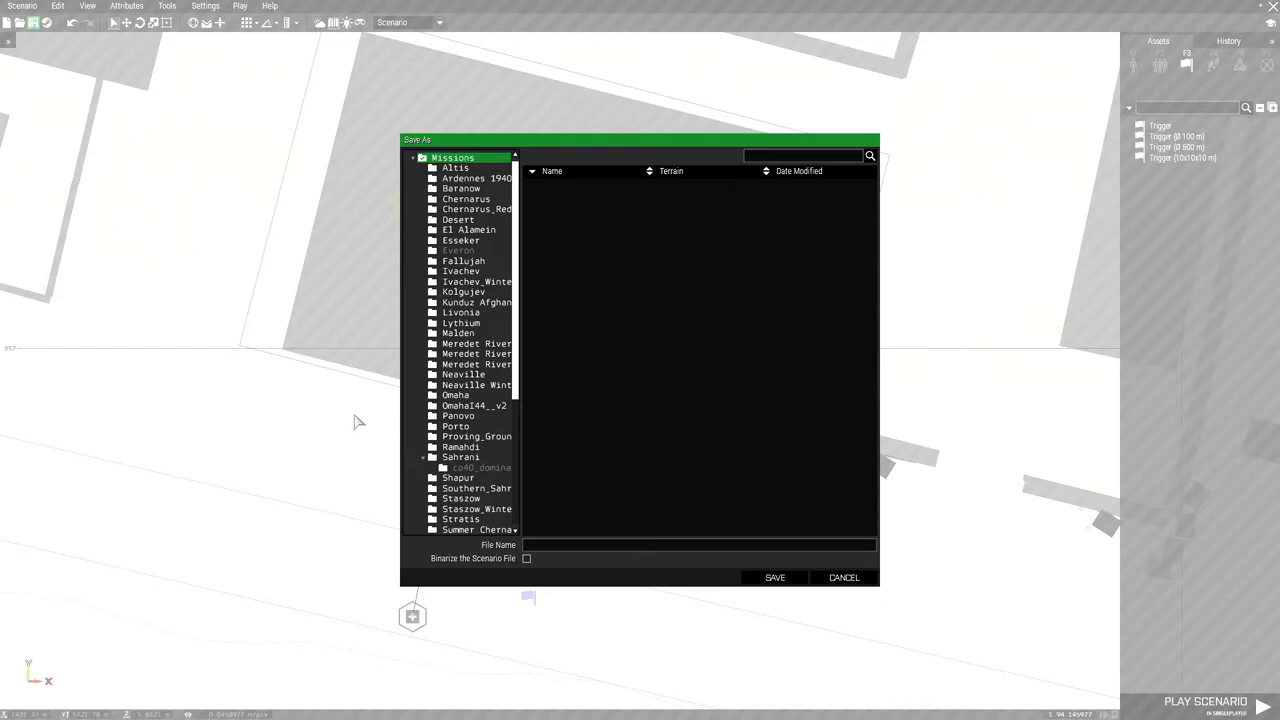
# Save into the Stratis missions folder with file name CreateTask_AreaDemo
pyautogui.scroll(-3)
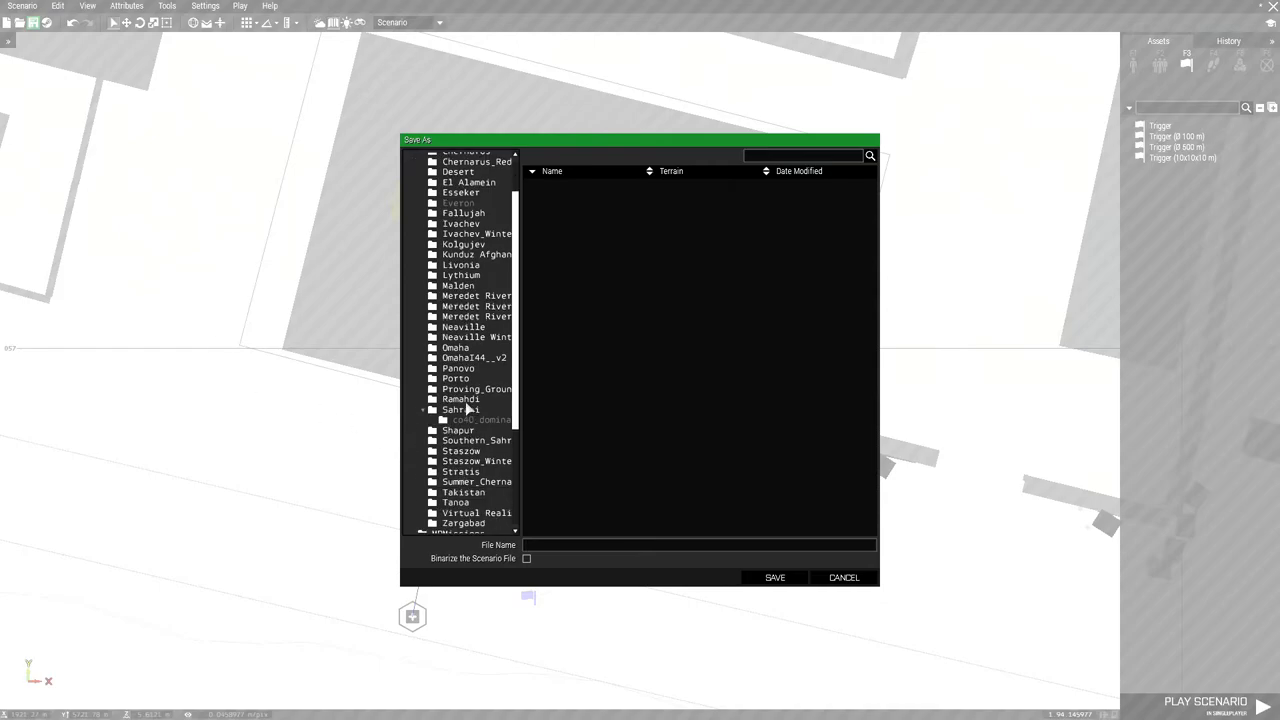
pyautogui.click(461, 471)
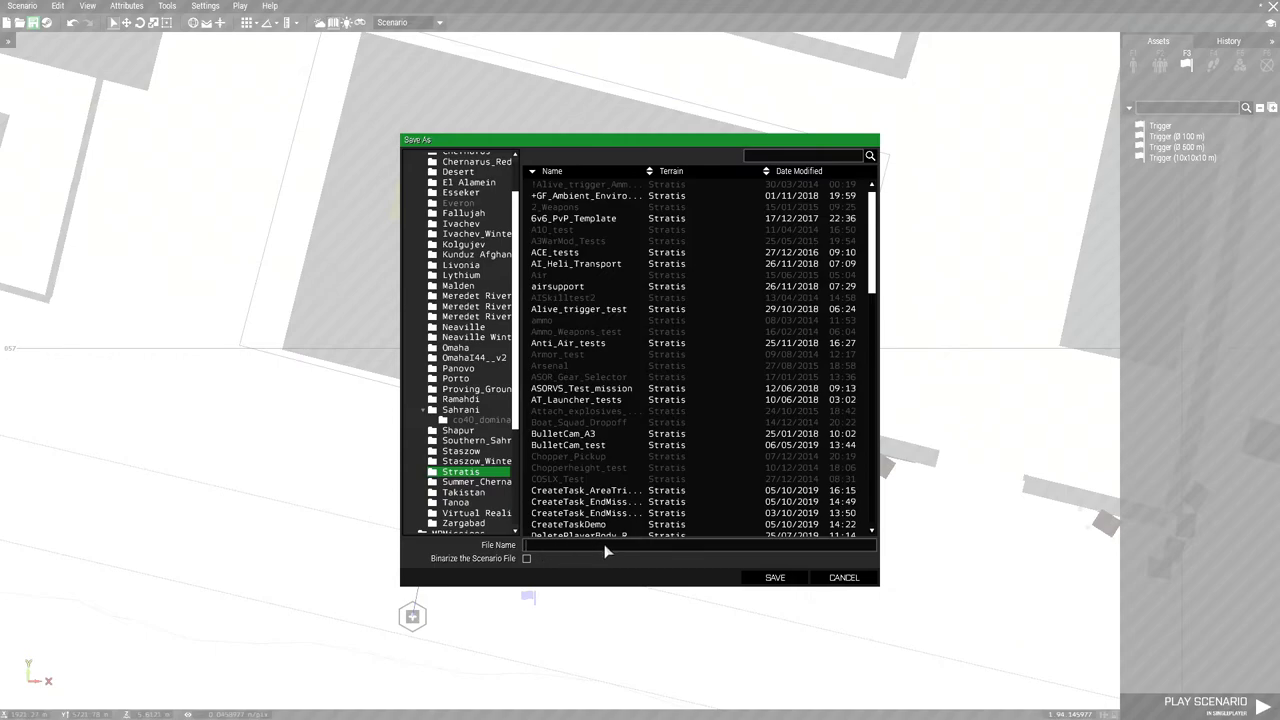
pyautogui.moveTo(608, 550)
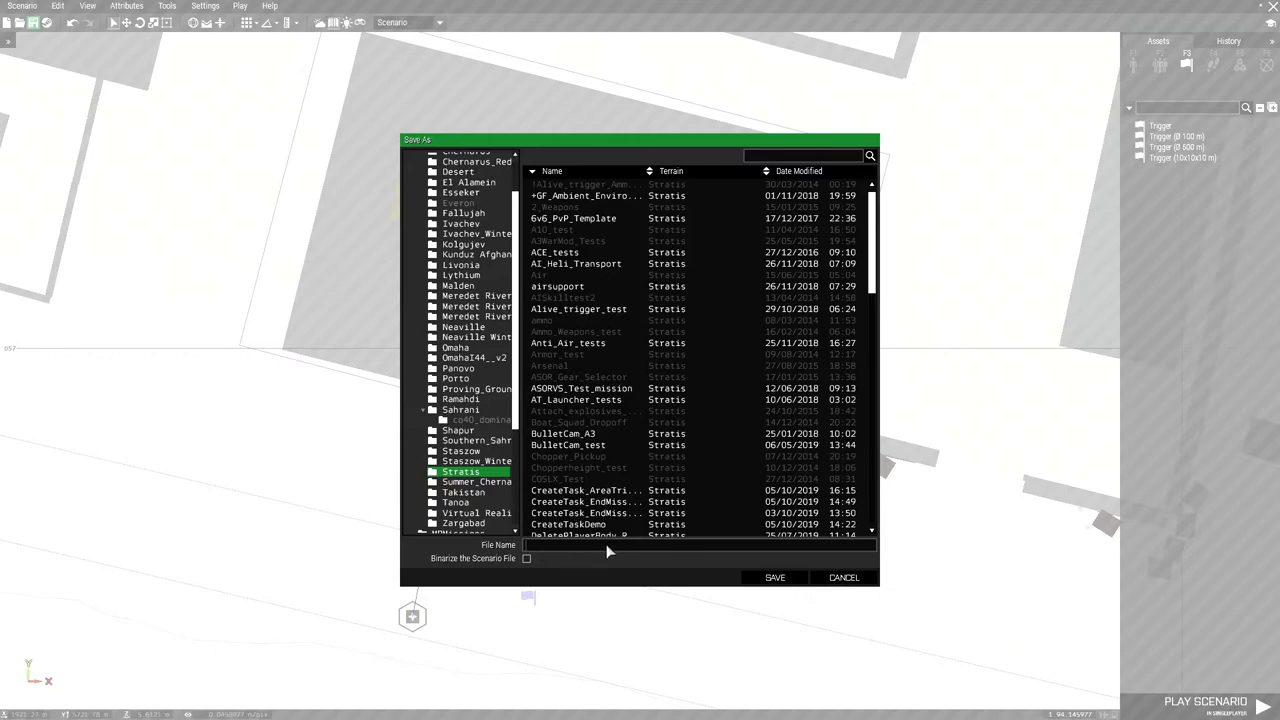
pyautogui.write('C')
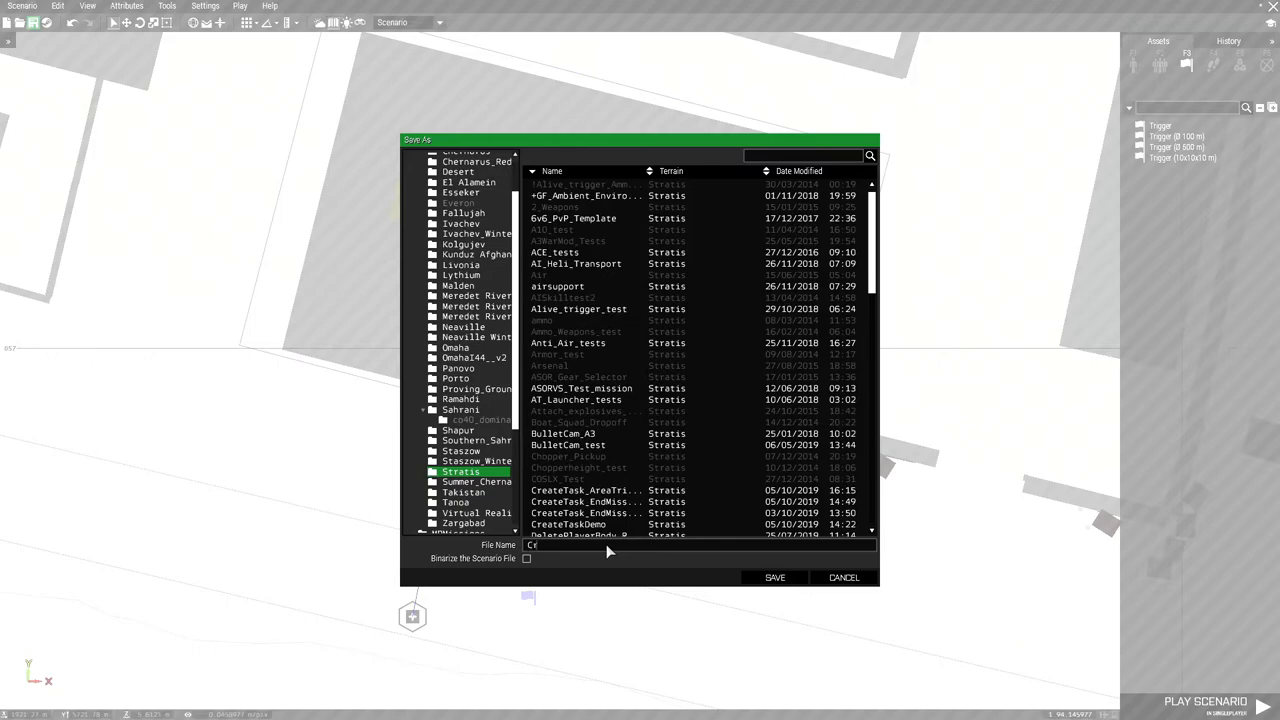
pyautogui.write('reateTask')
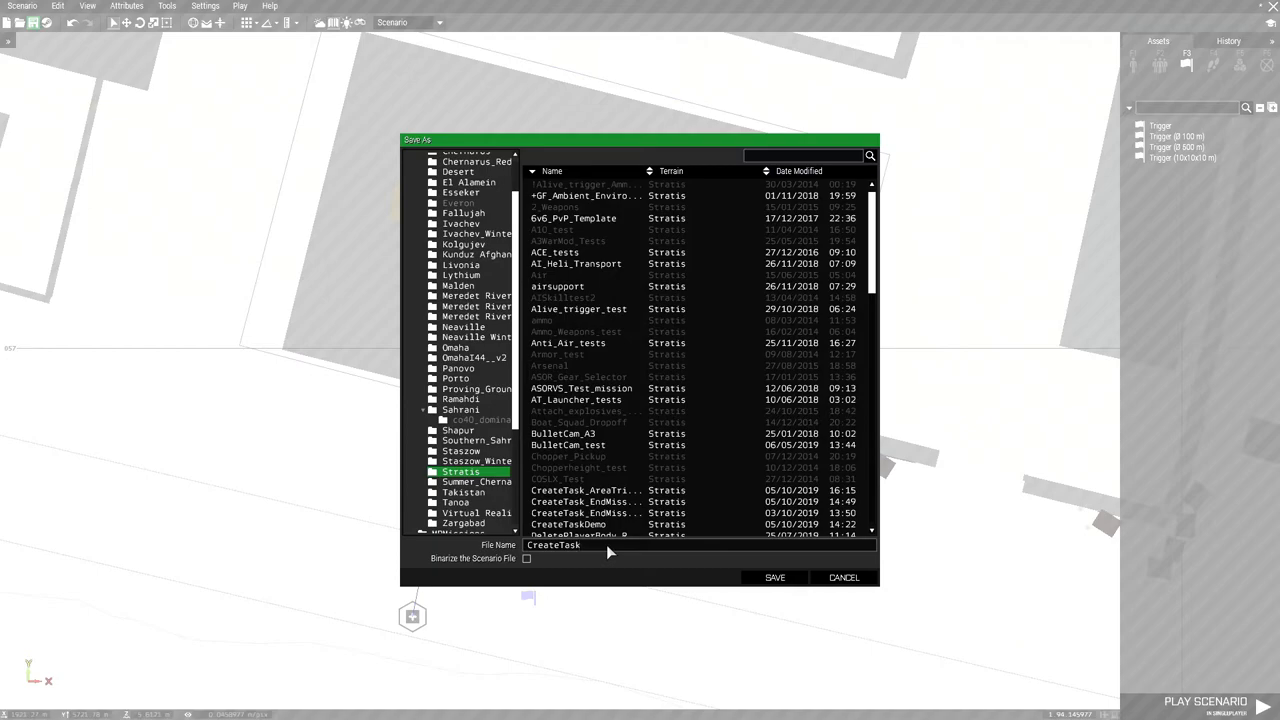
pyautogui.write('_Area')
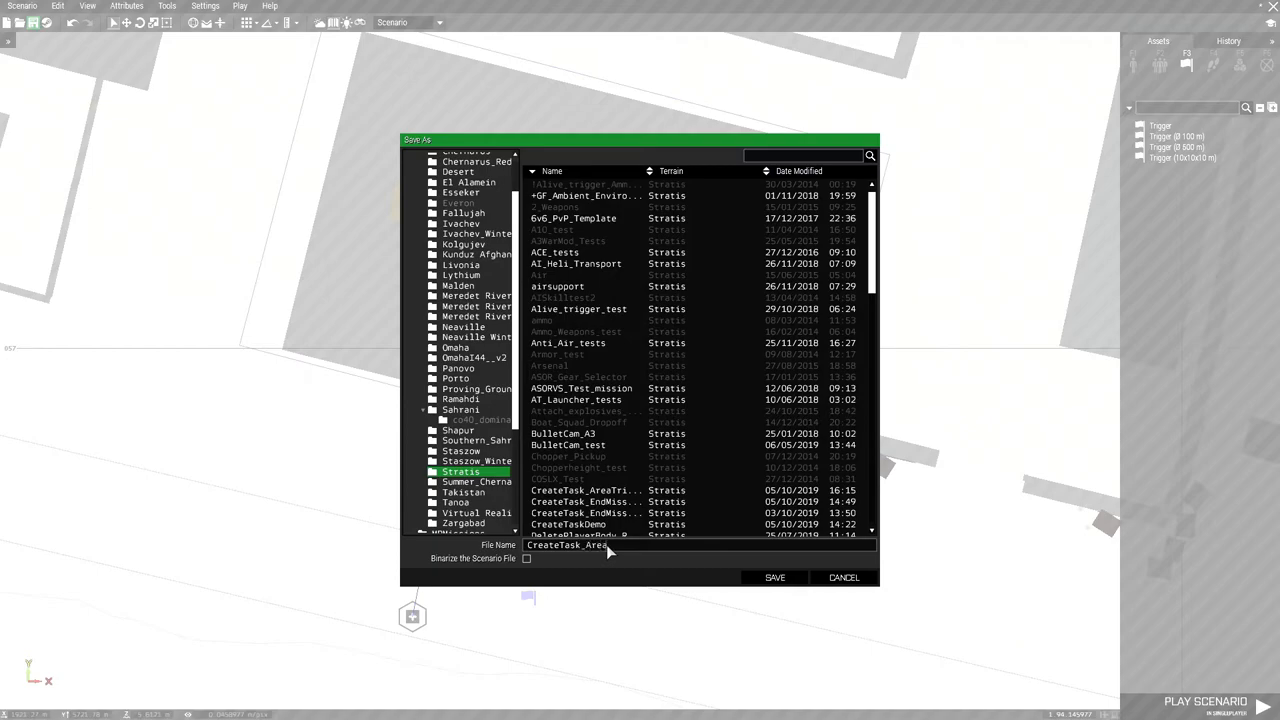
pyautogui.write('Dmoe')
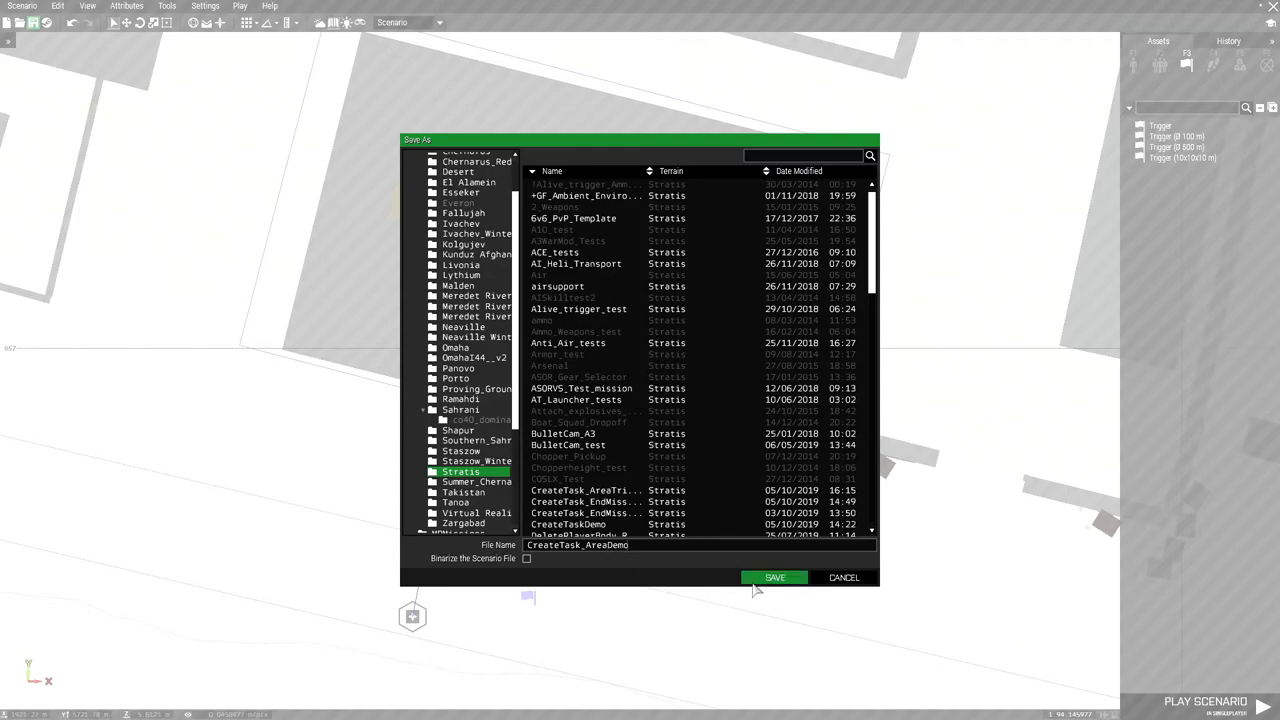
pyautogui.click(775, 577)
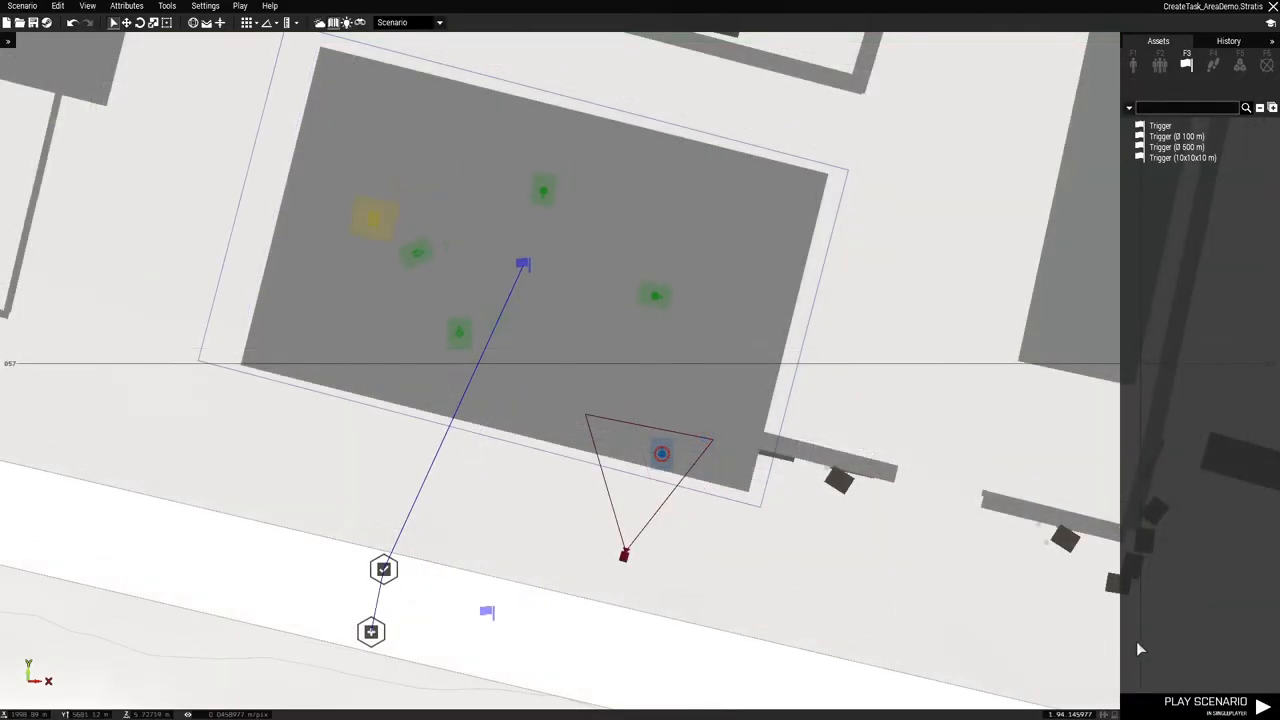
pyautogui.click(1205, 701)
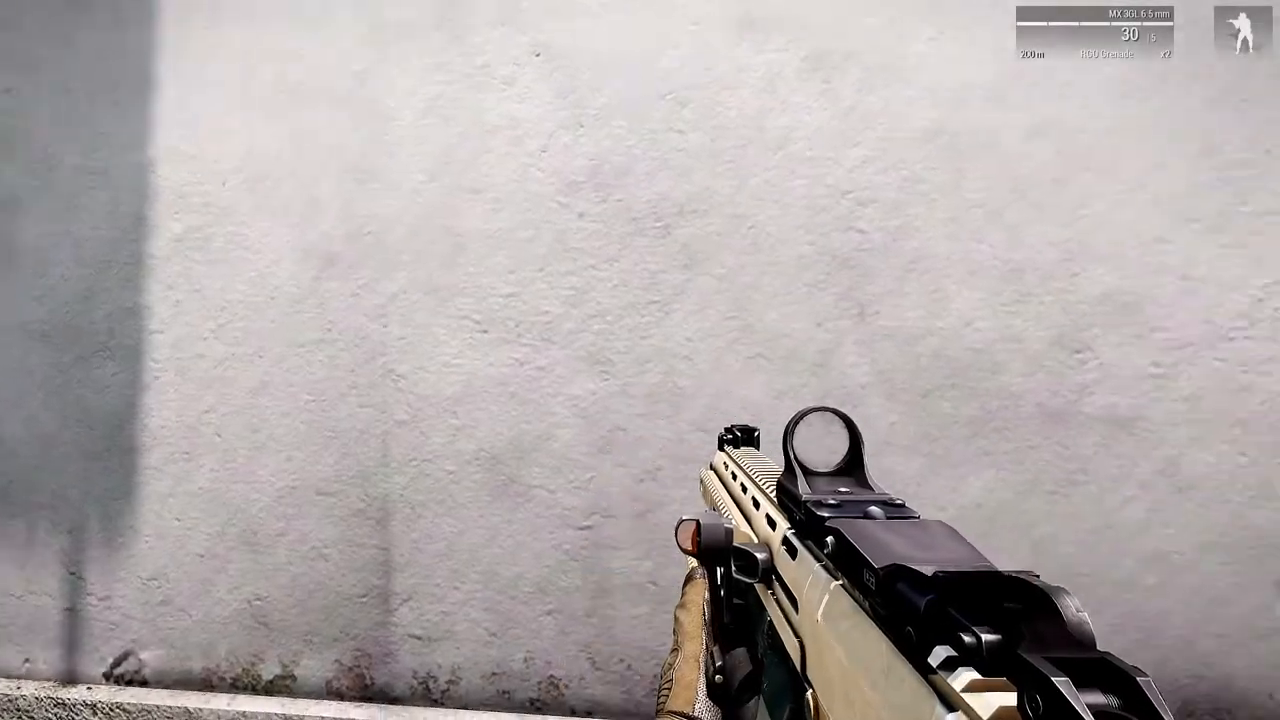
pyautogui.press('m')
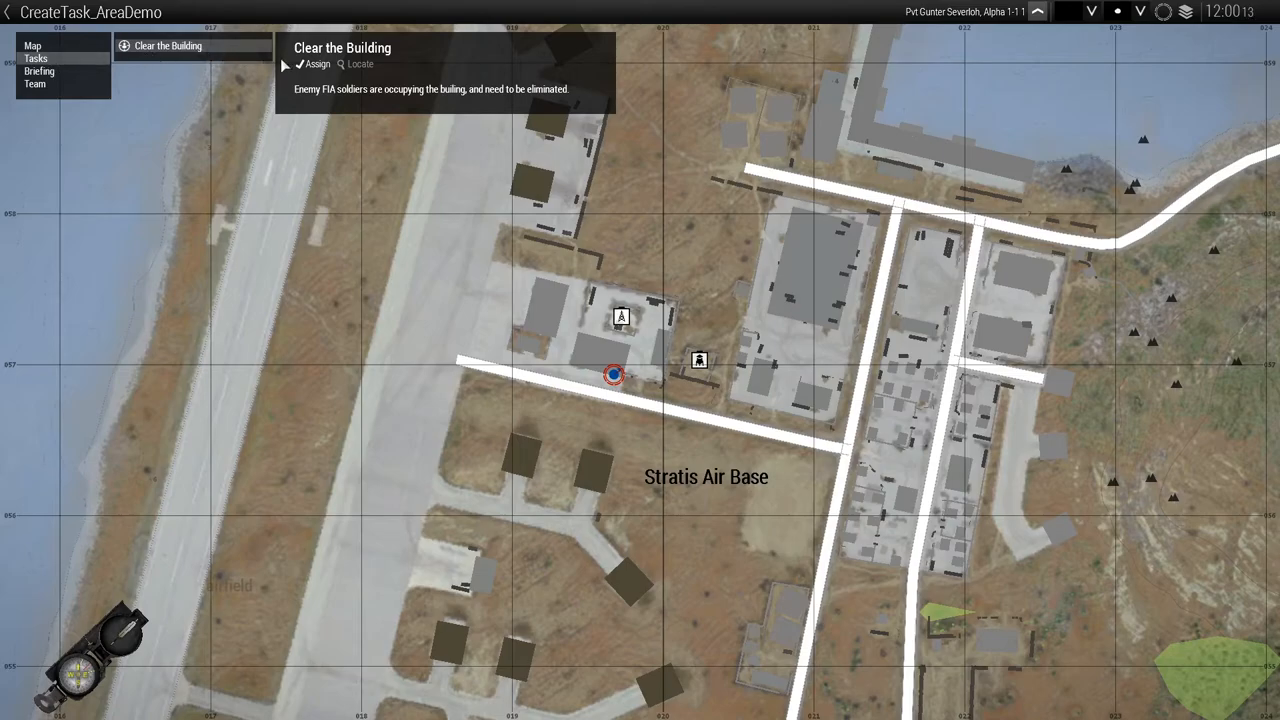
pyautogui.moveTo(339, 110)
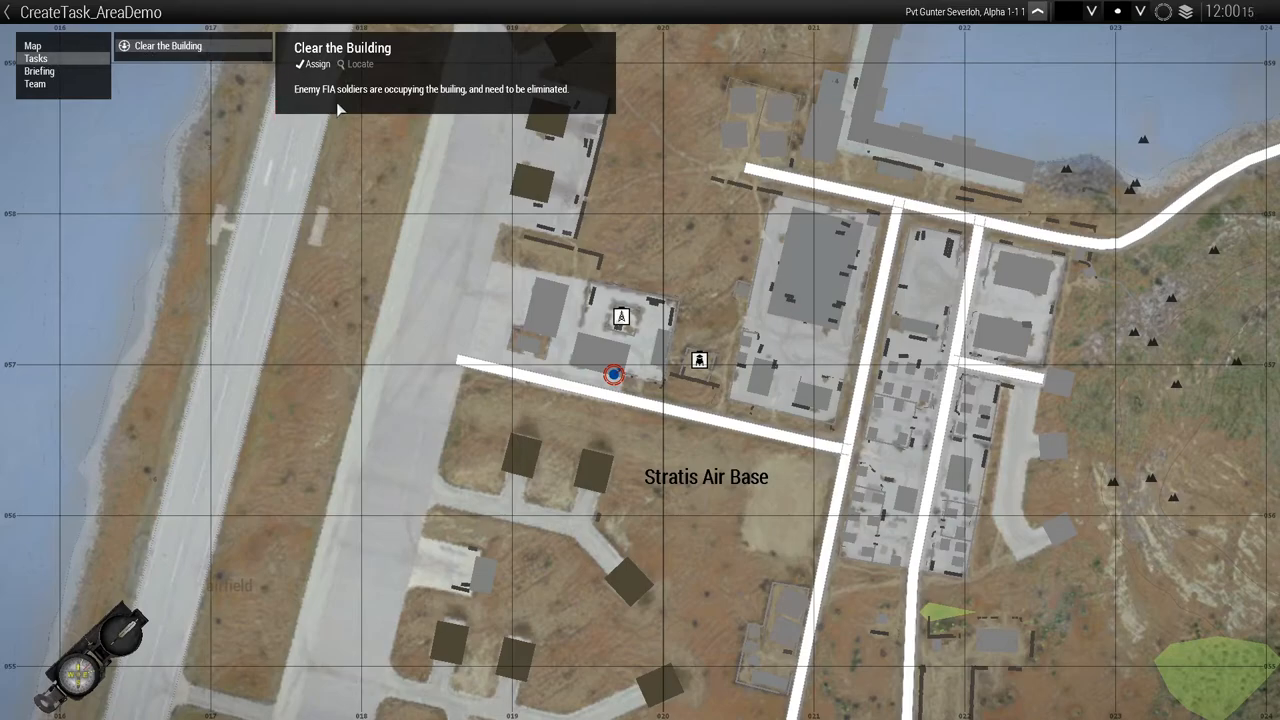
pyautogui.moveTo(458, 104)
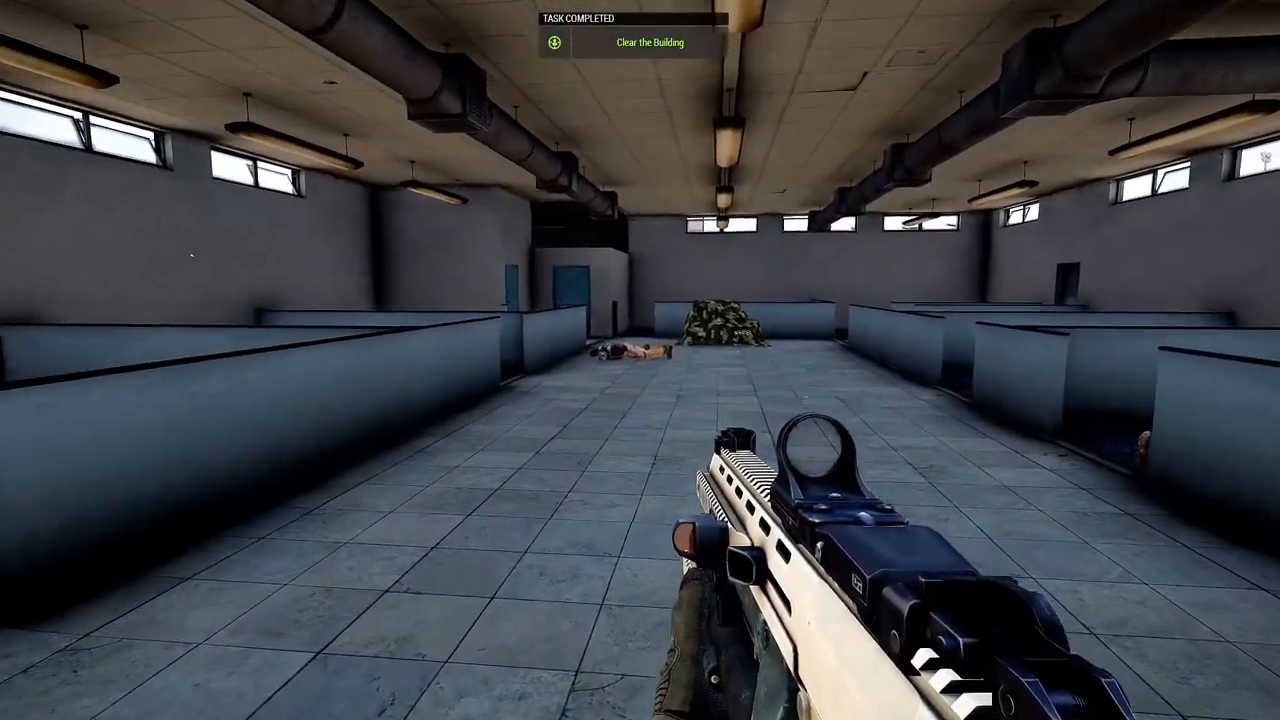
pyautogui.press('m')
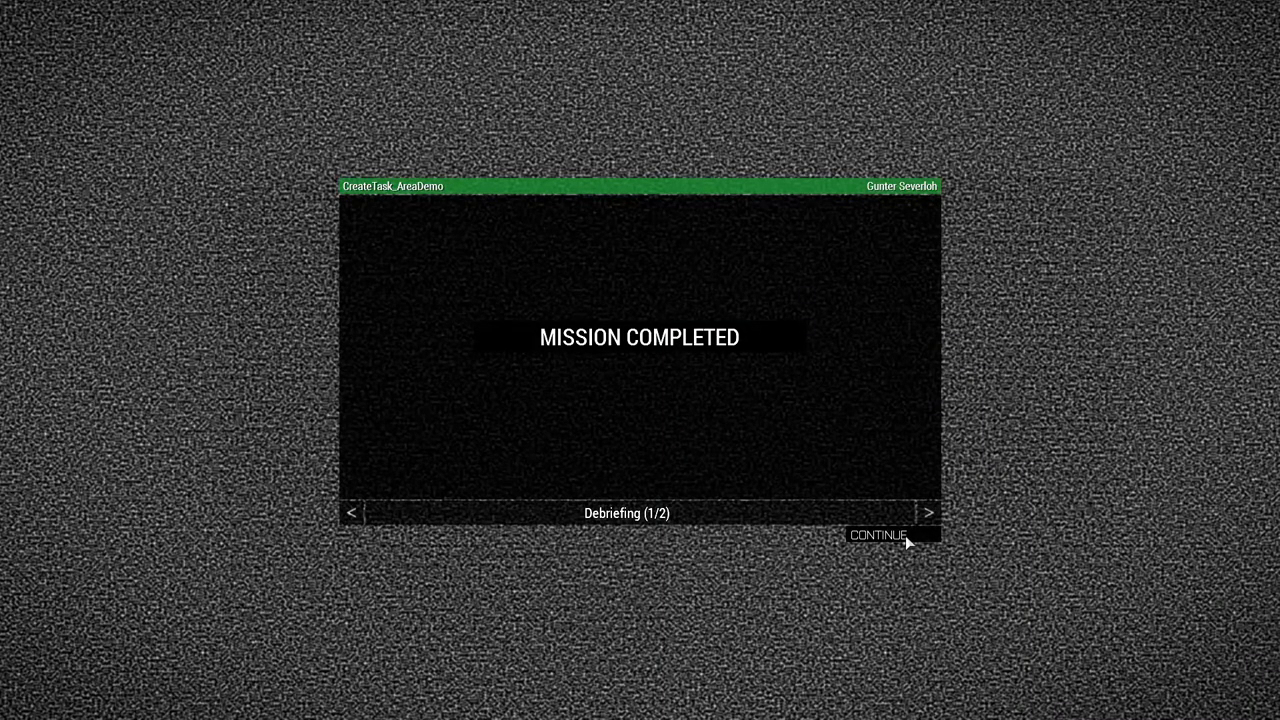
pyautogui.click(876, 535)
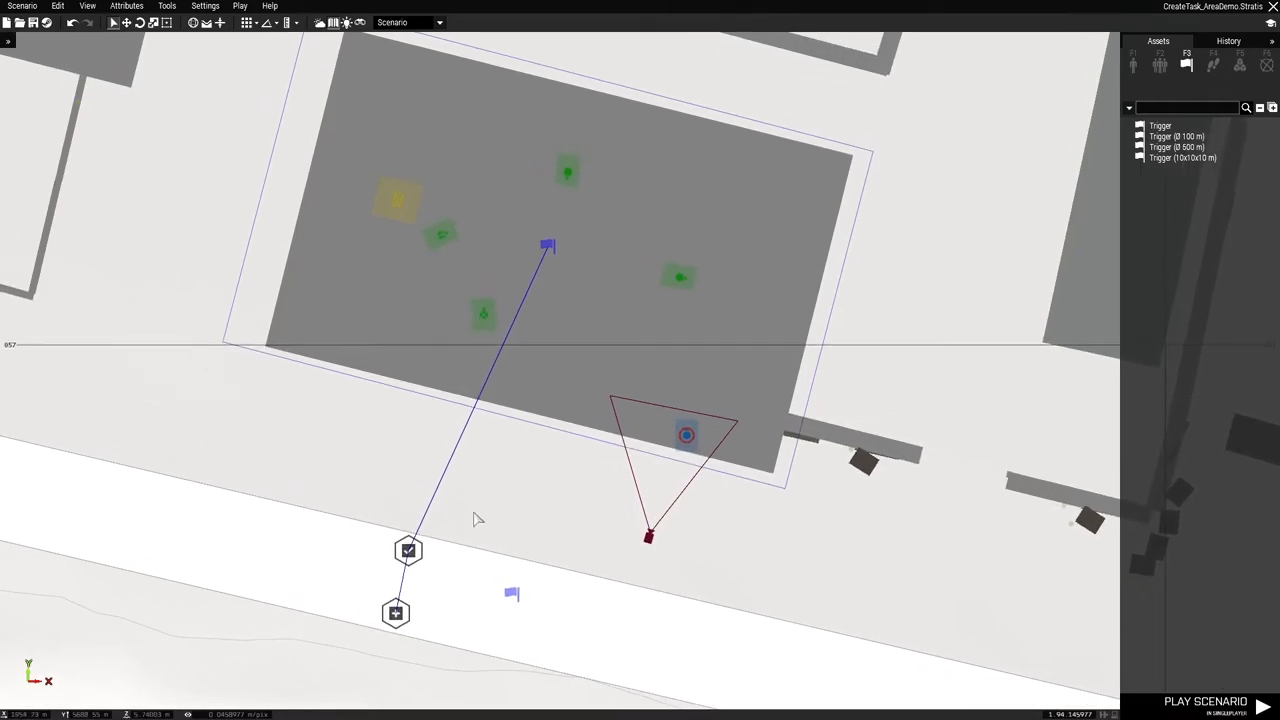
pyautogui.moveTo(402, 233)
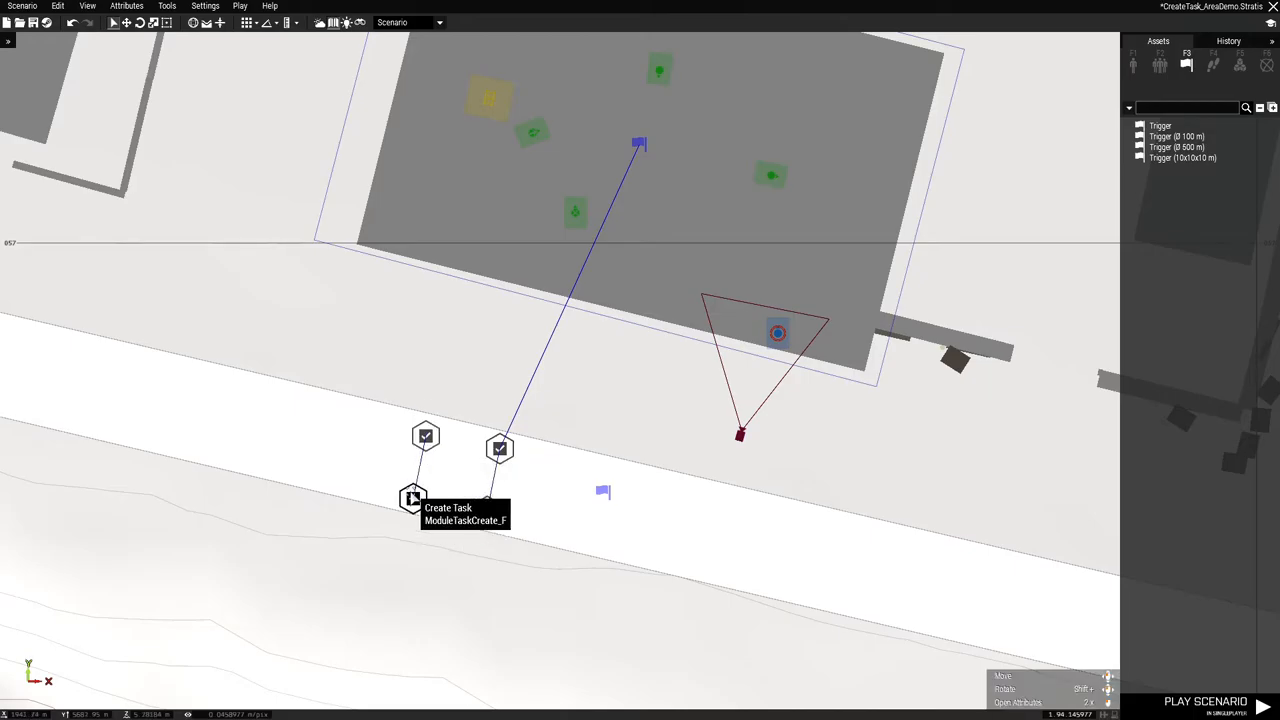
# Title the task 'Destroy the Cache', describe locating and destroying it, type destroy
pyautogui.doubleClick(413, 498)
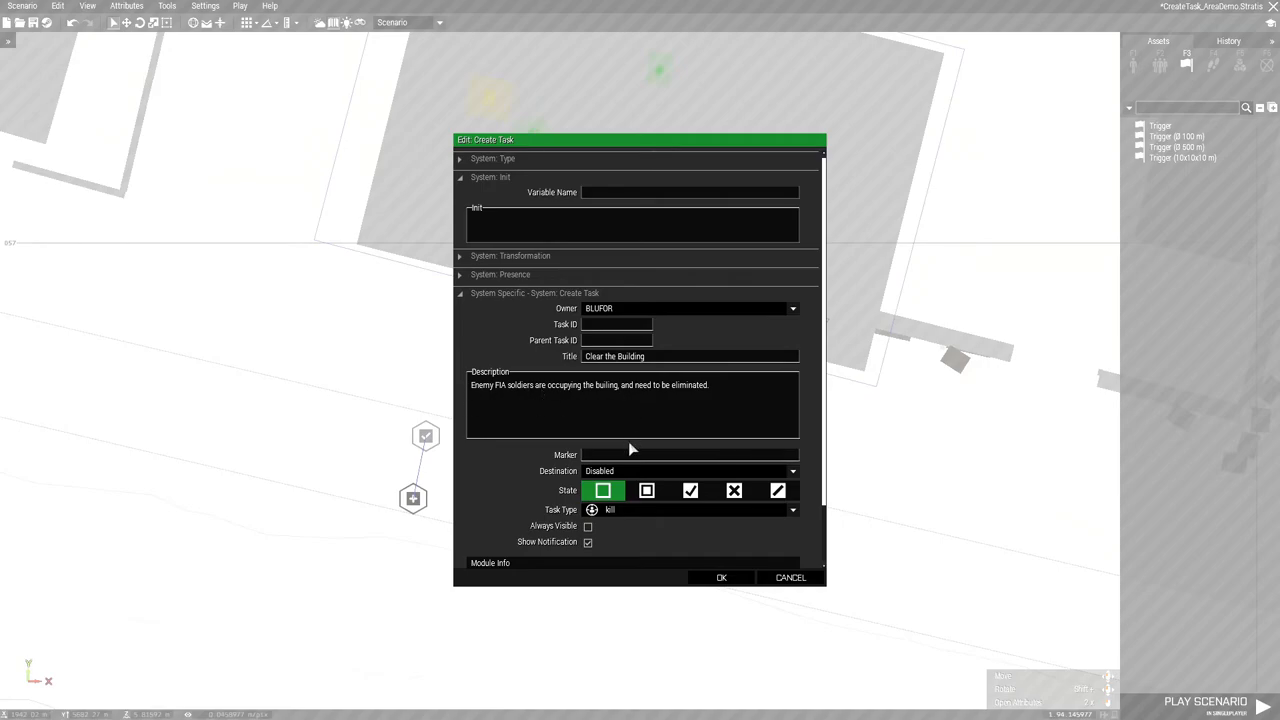
pyautogui.moveTo(655, 363)
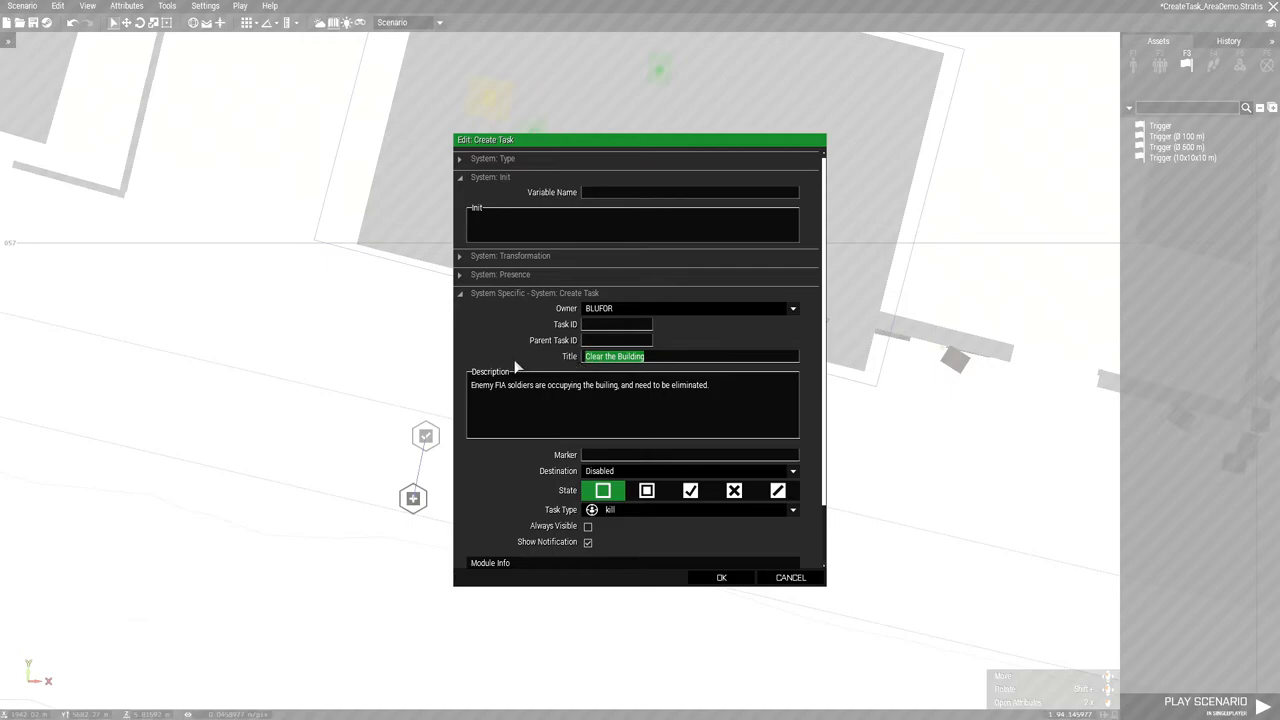
pyautogui.write('Destl')
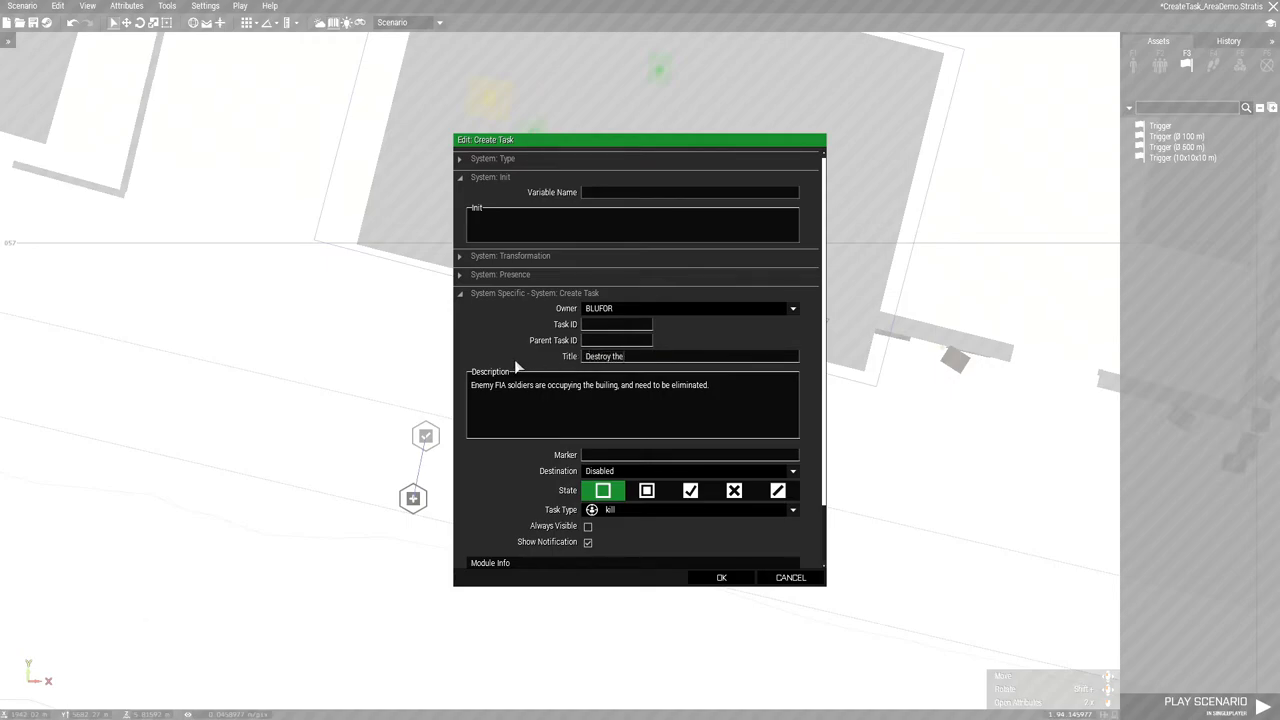
pyautogui.write('Cache')
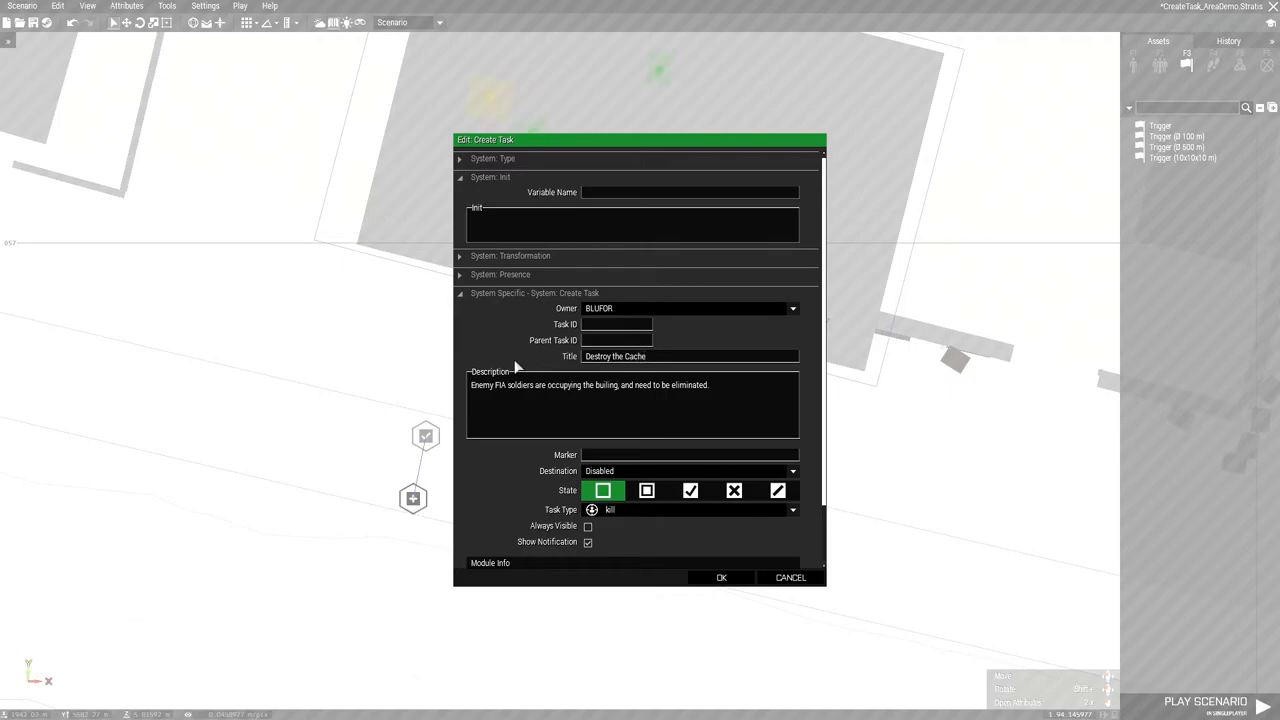
pyautogui.moveTo(511, 393)
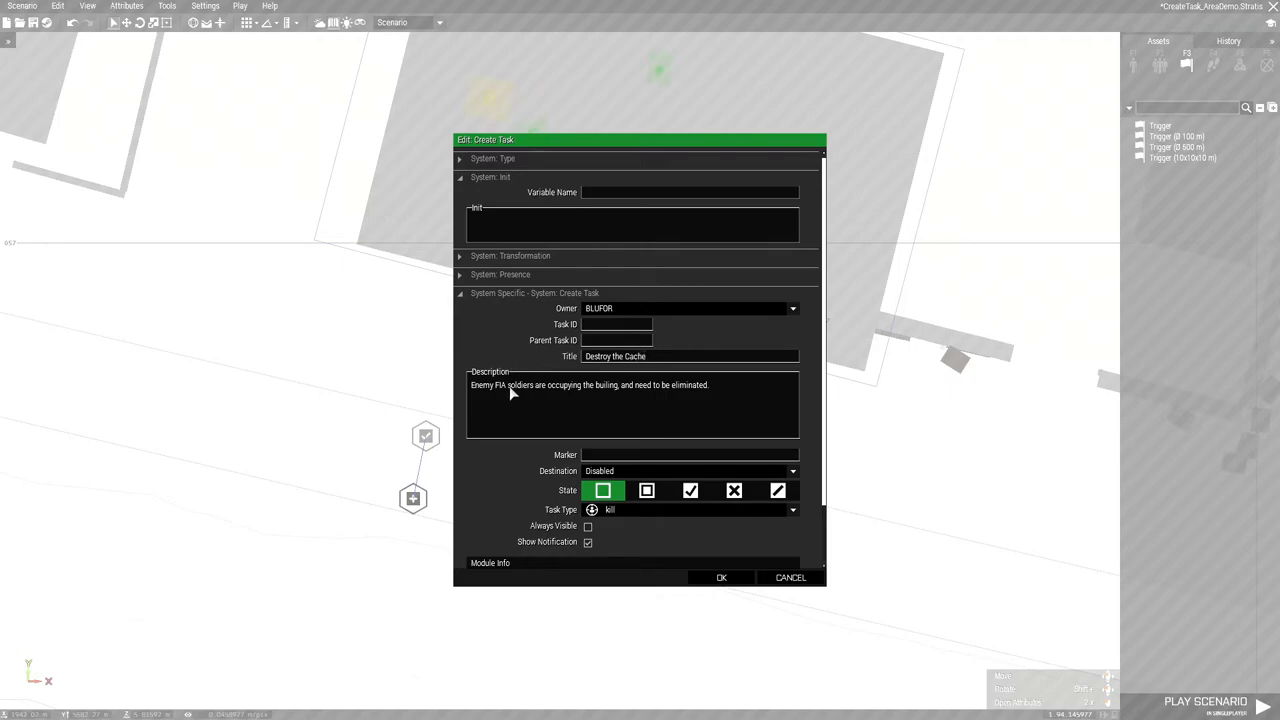
pyautogui.moveTo(529, 397)
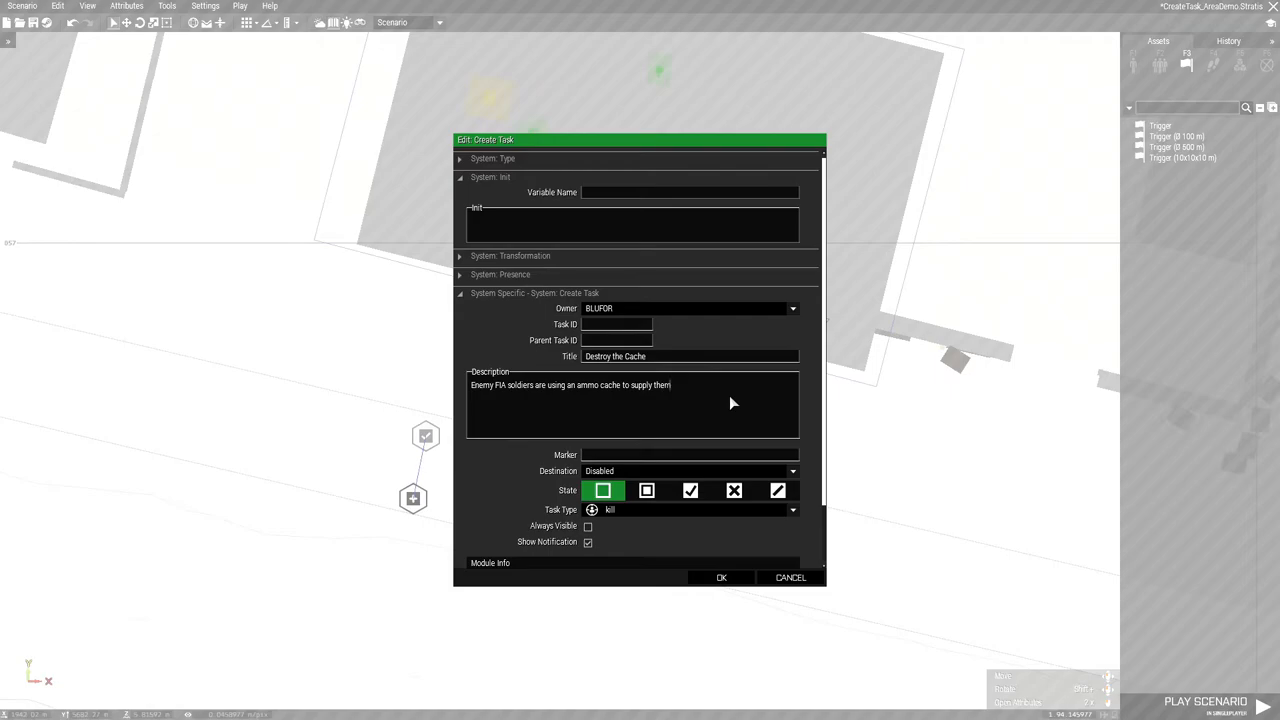
pyautogui.write(', locate it an')
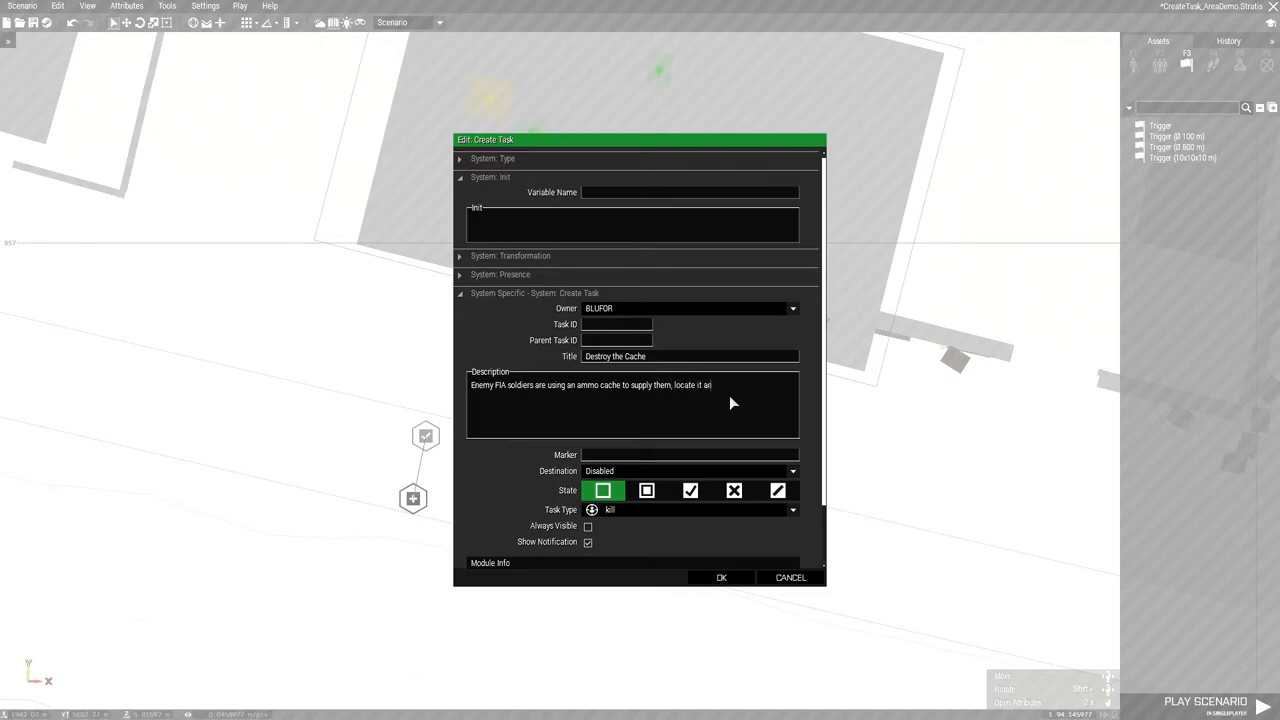
pyautogui.write('and destroy it')
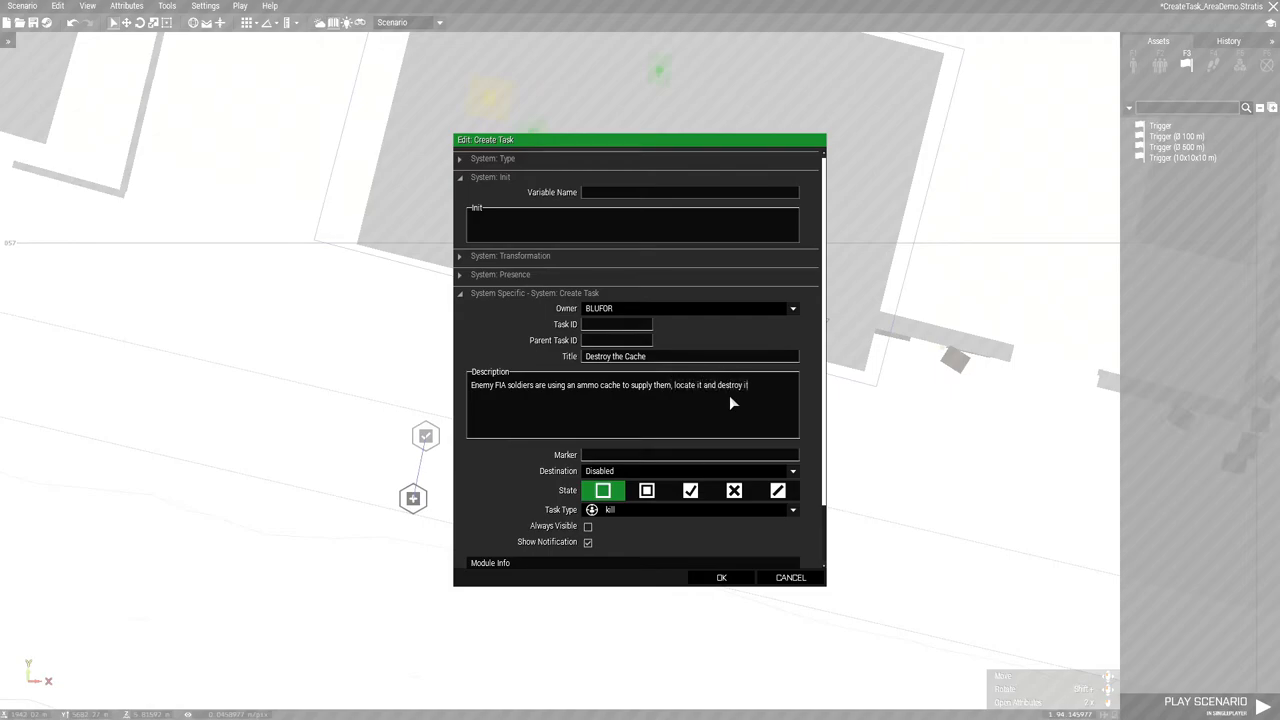
pyautogui.click(792, 510)
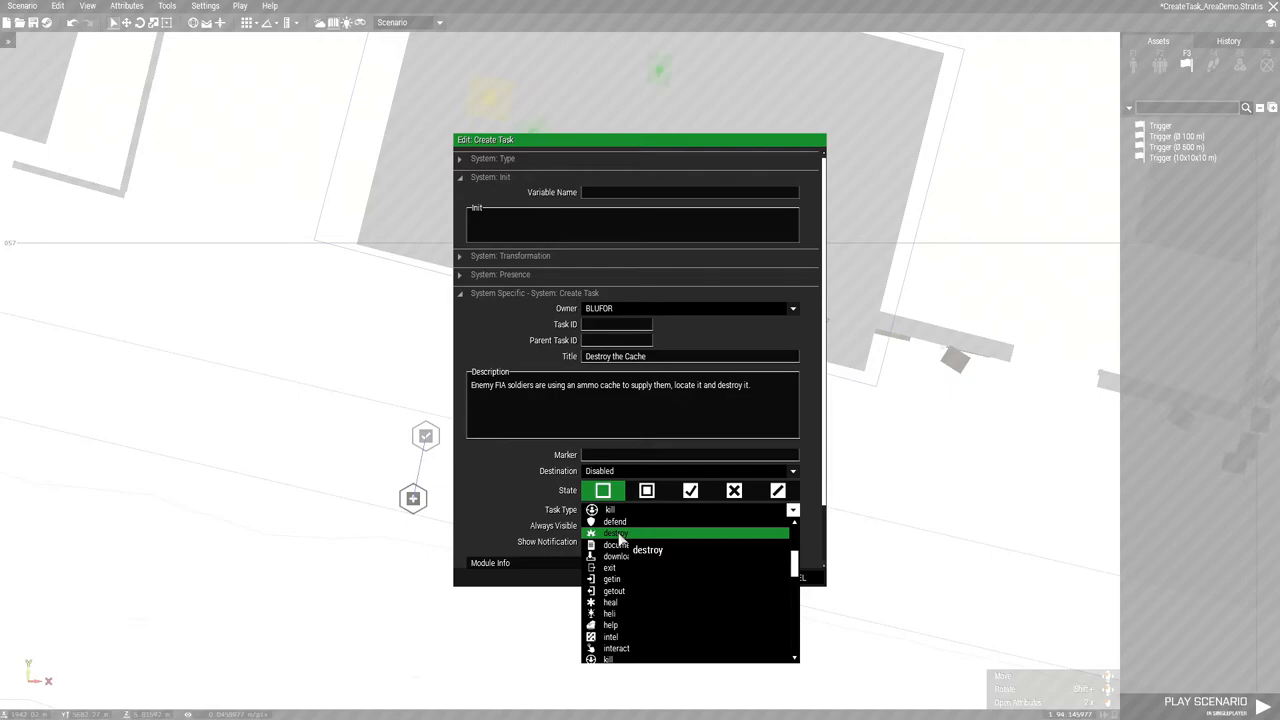
pyautogui.click(620, 533)
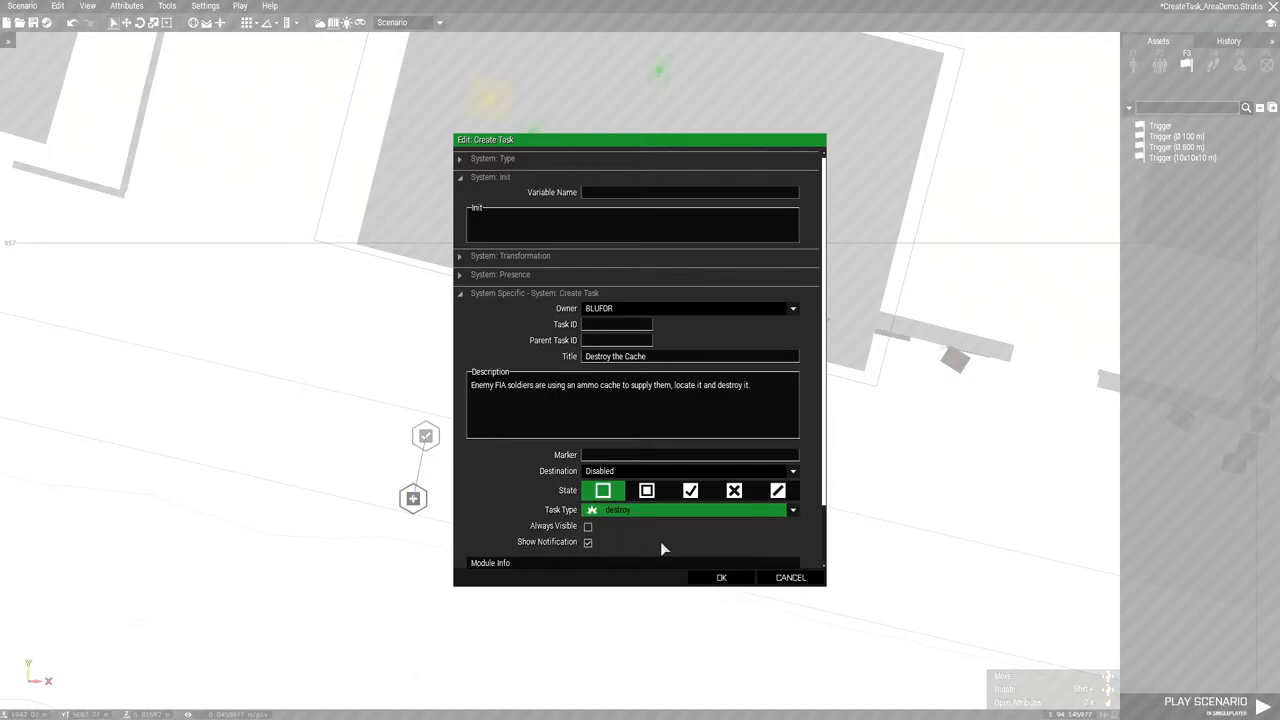
pyautogui.click(721, 577)
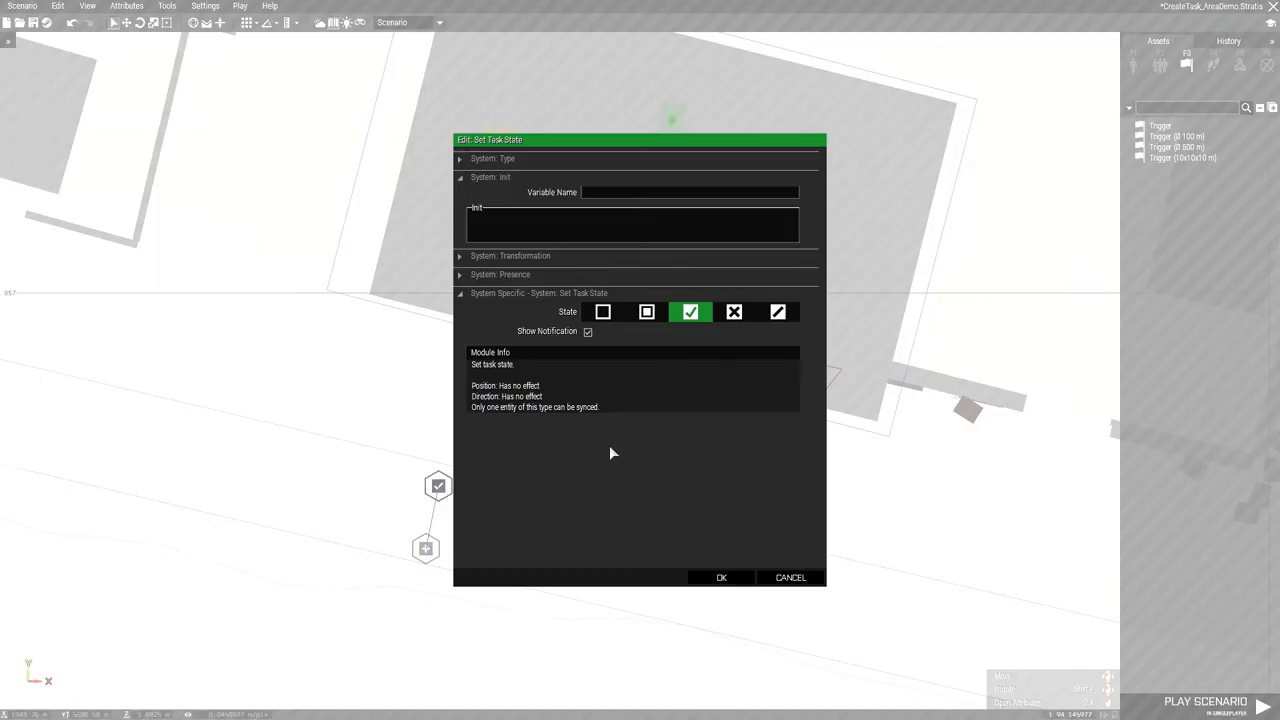
pyautogui.moveTo(730, 572)
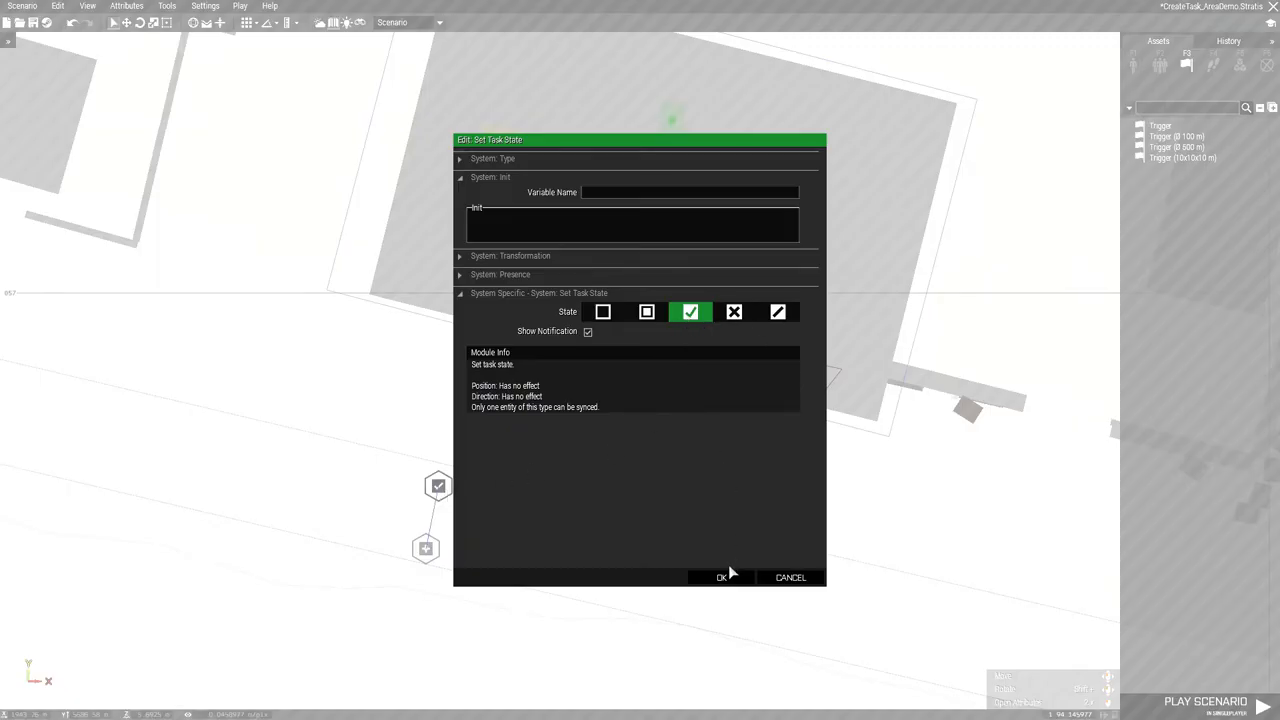
# Confirm Succeeded state, sync the trigger to the module, and set condition '!alive cache'
pyautogui.click(721, 577)
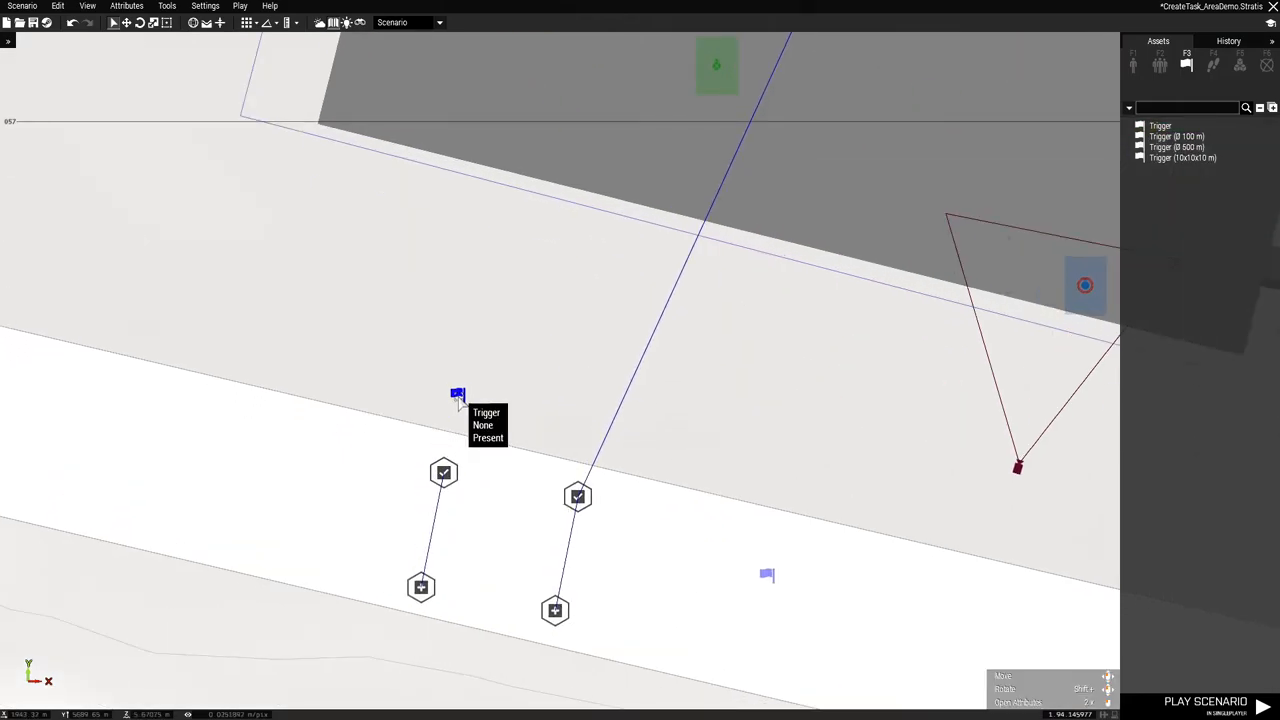
pyautogui.rightClick(458, 393)
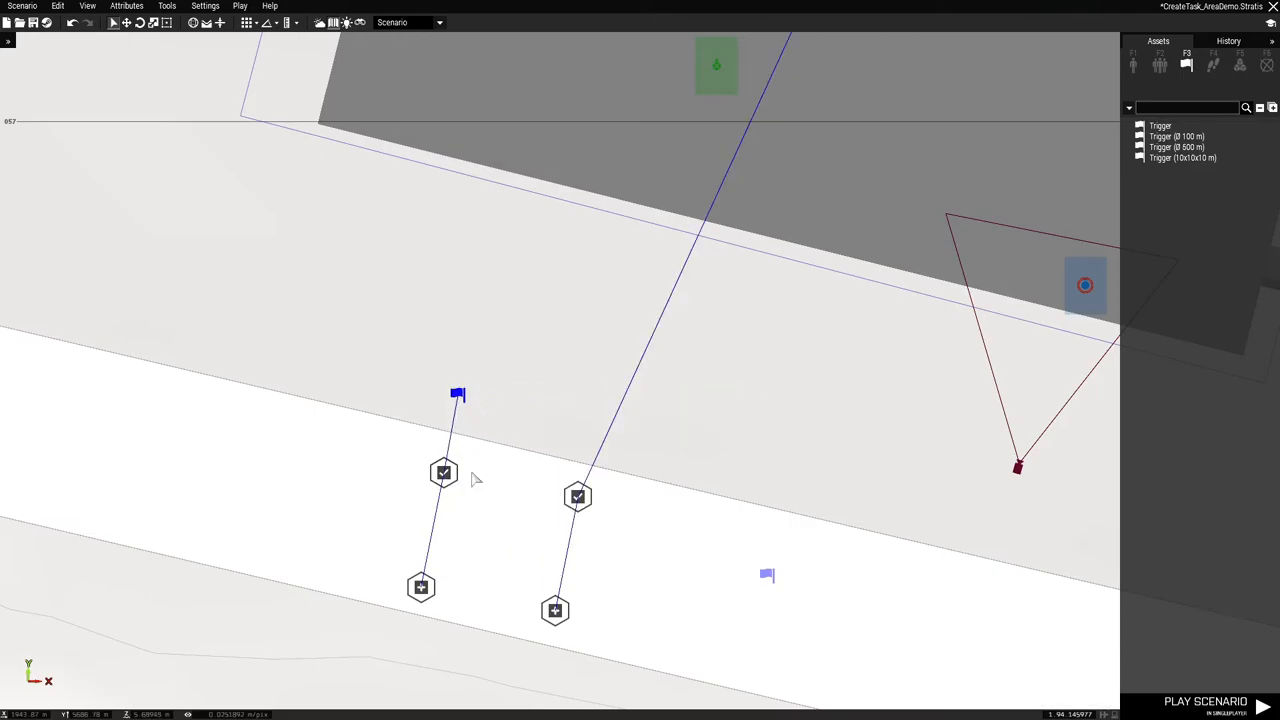
pyautogui.doubleClick(443, 472)
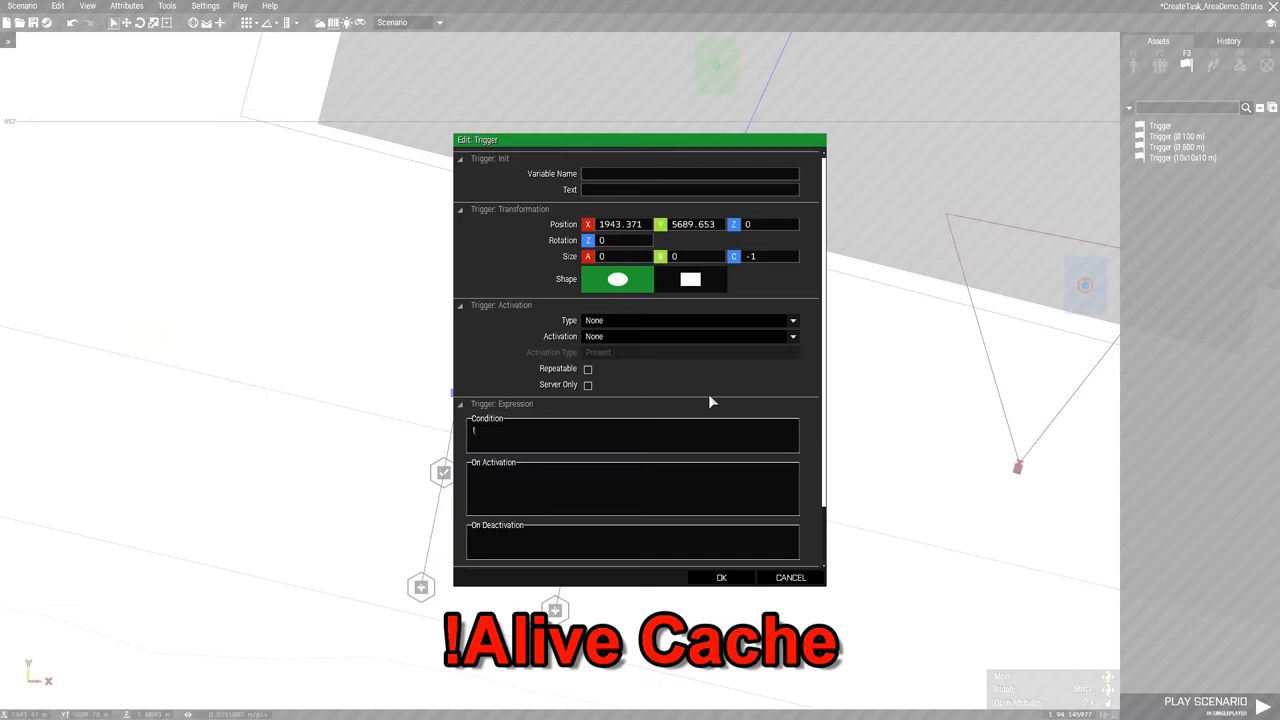
pyautogui.write('!alive')
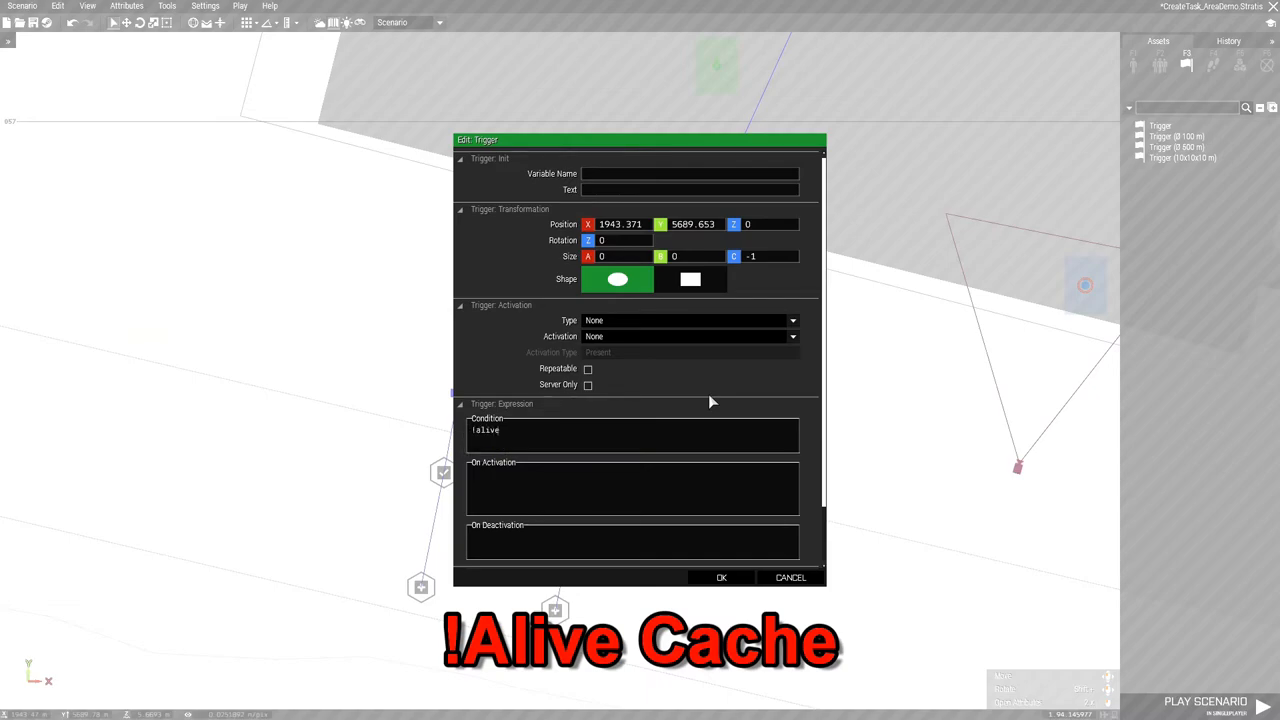
pyautogui.write('cache')
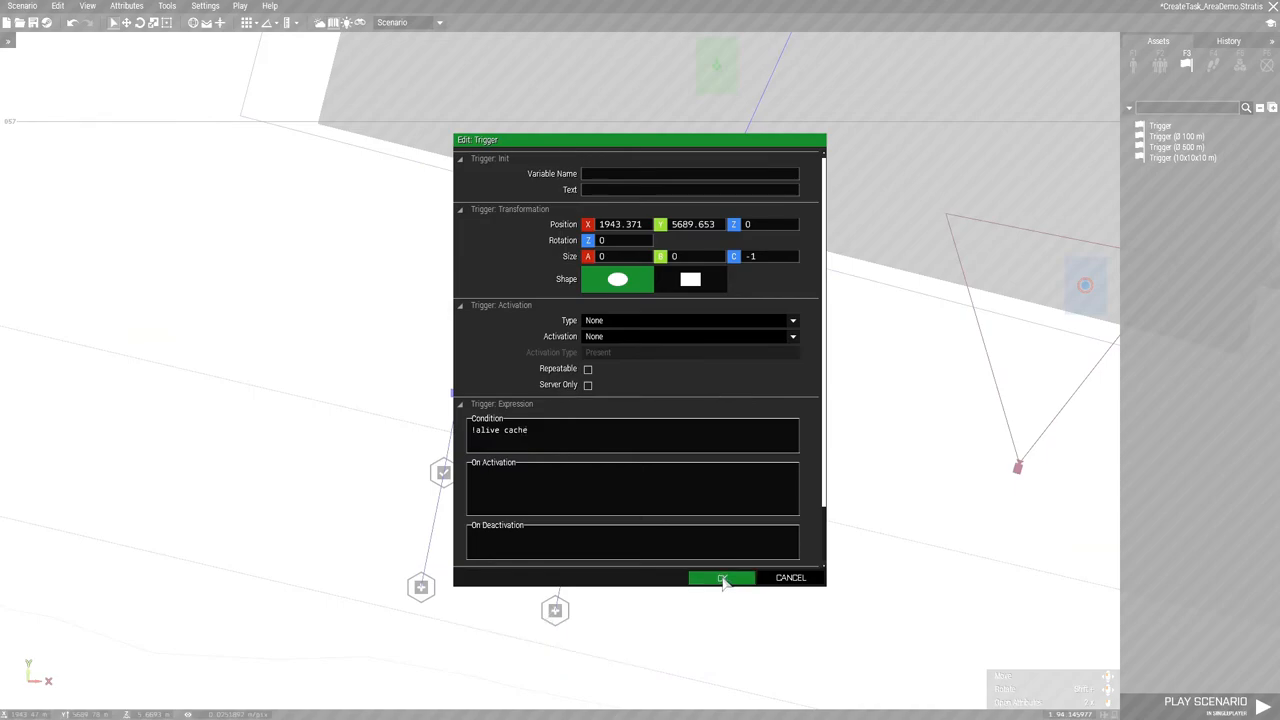
pyautogui.click(722, 577)
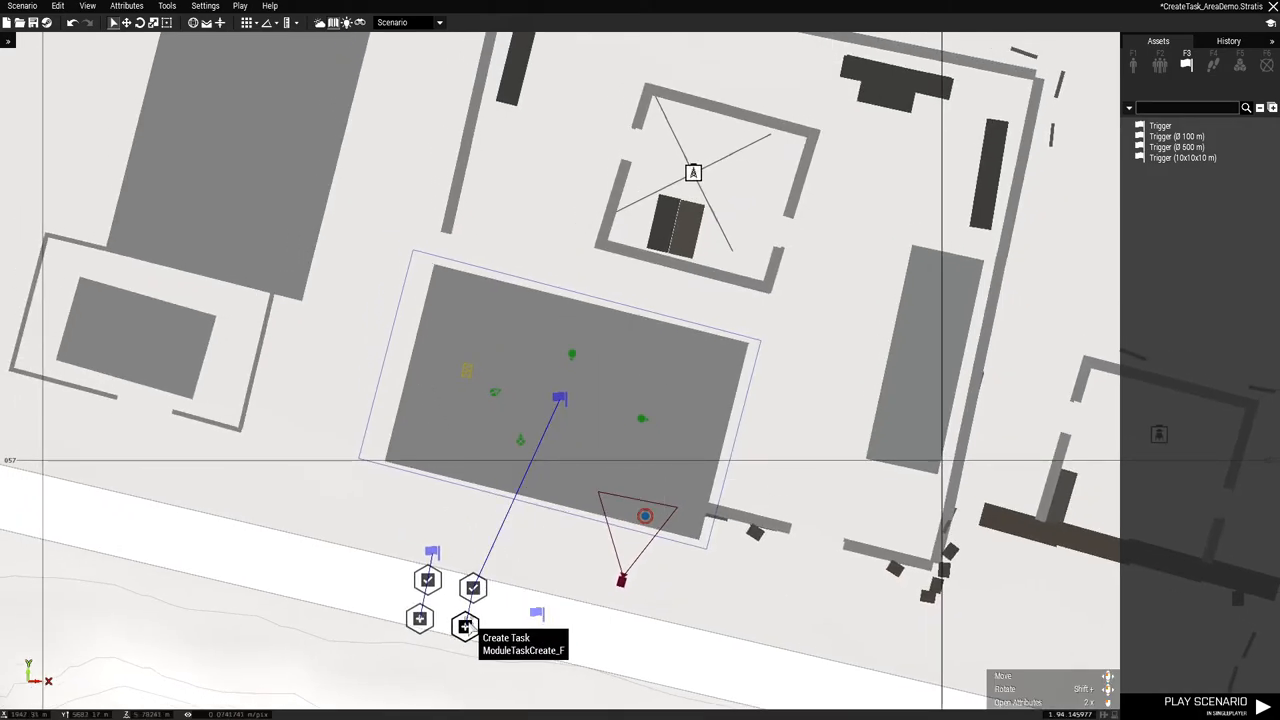
pyautogui.moveTo(472, 587)
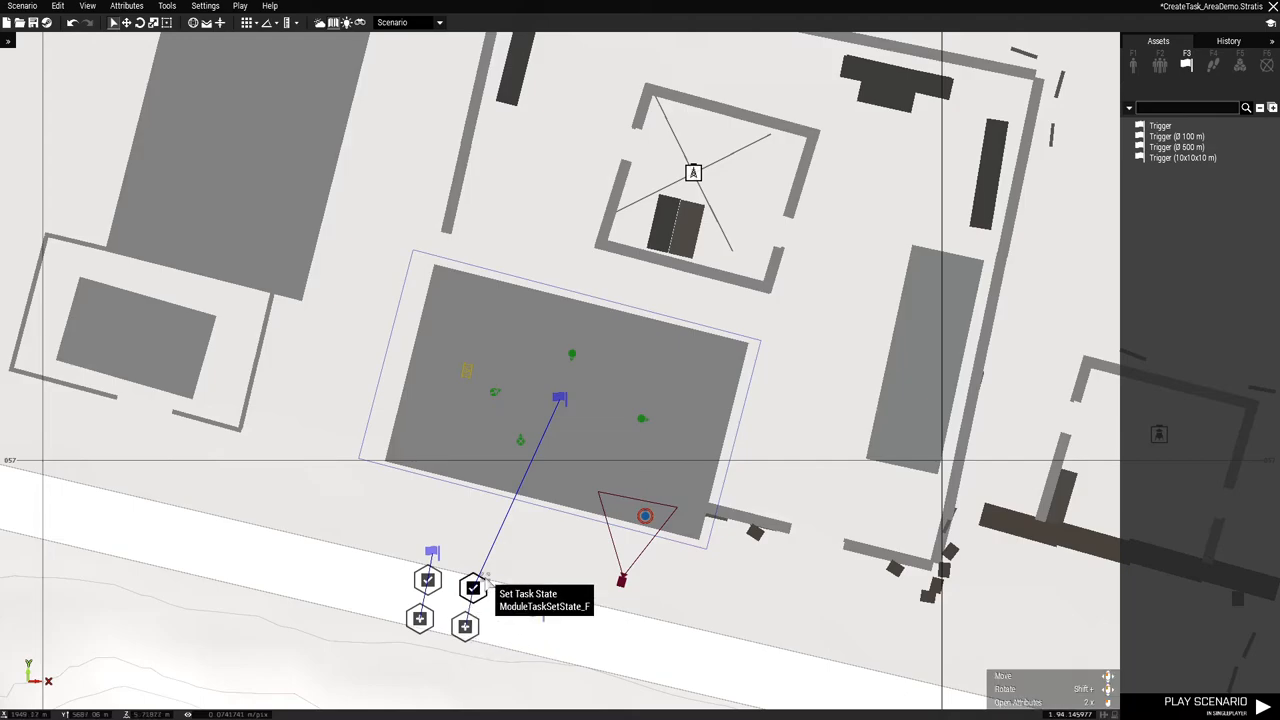
pyautogui.moveTo(465, 370)
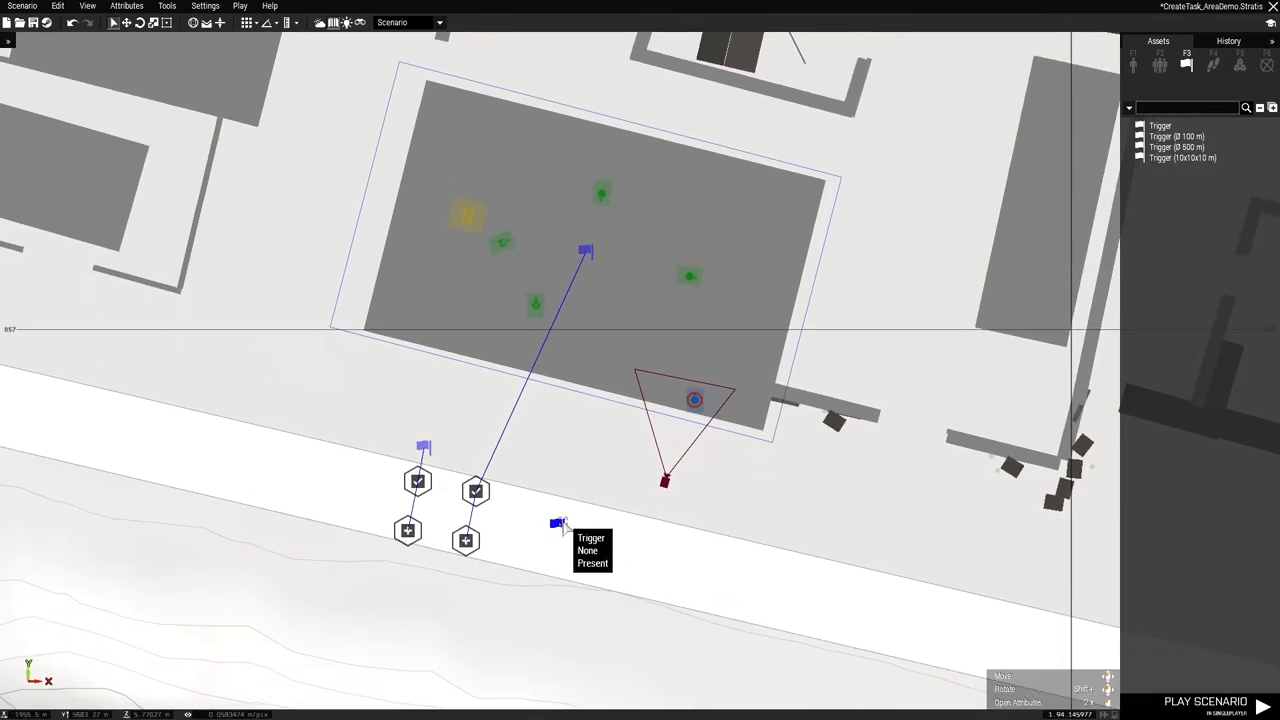
# Review the mission-ending trigger, save with Ctrl+S, and launch Play Scenario
pyautogui.doubleClick(560, 523)
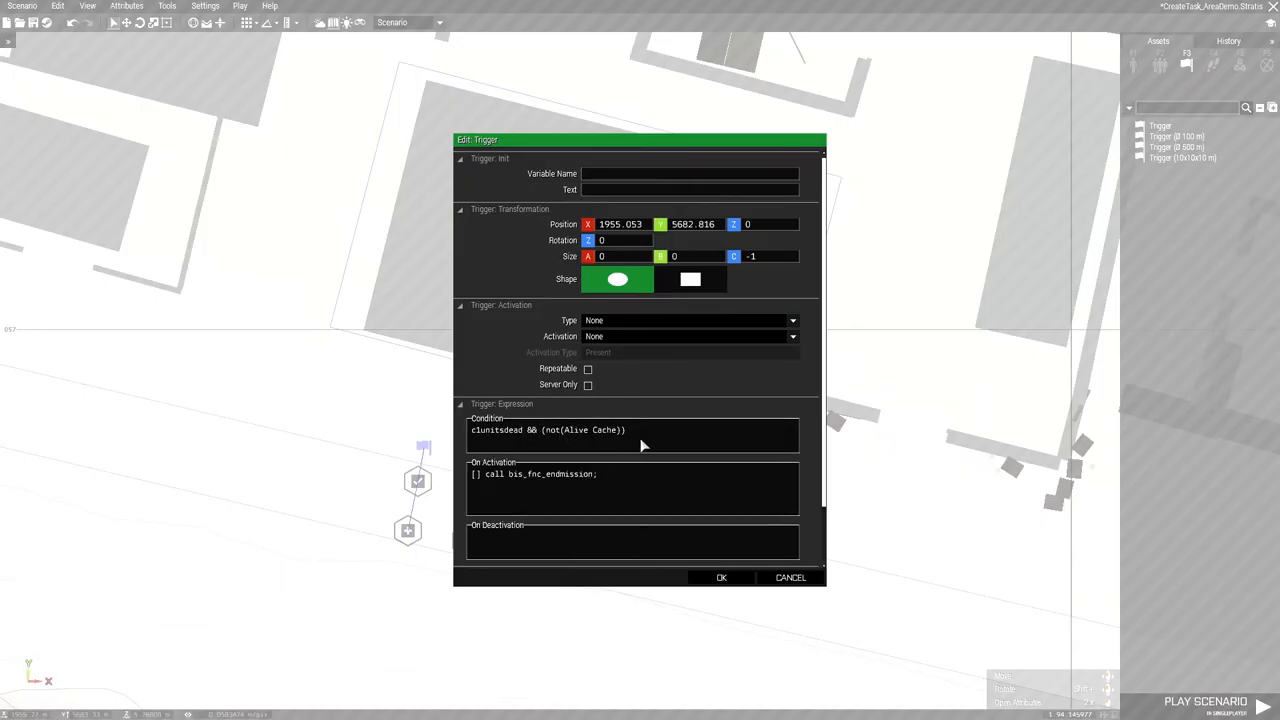
pyautogui.click(721, 577)
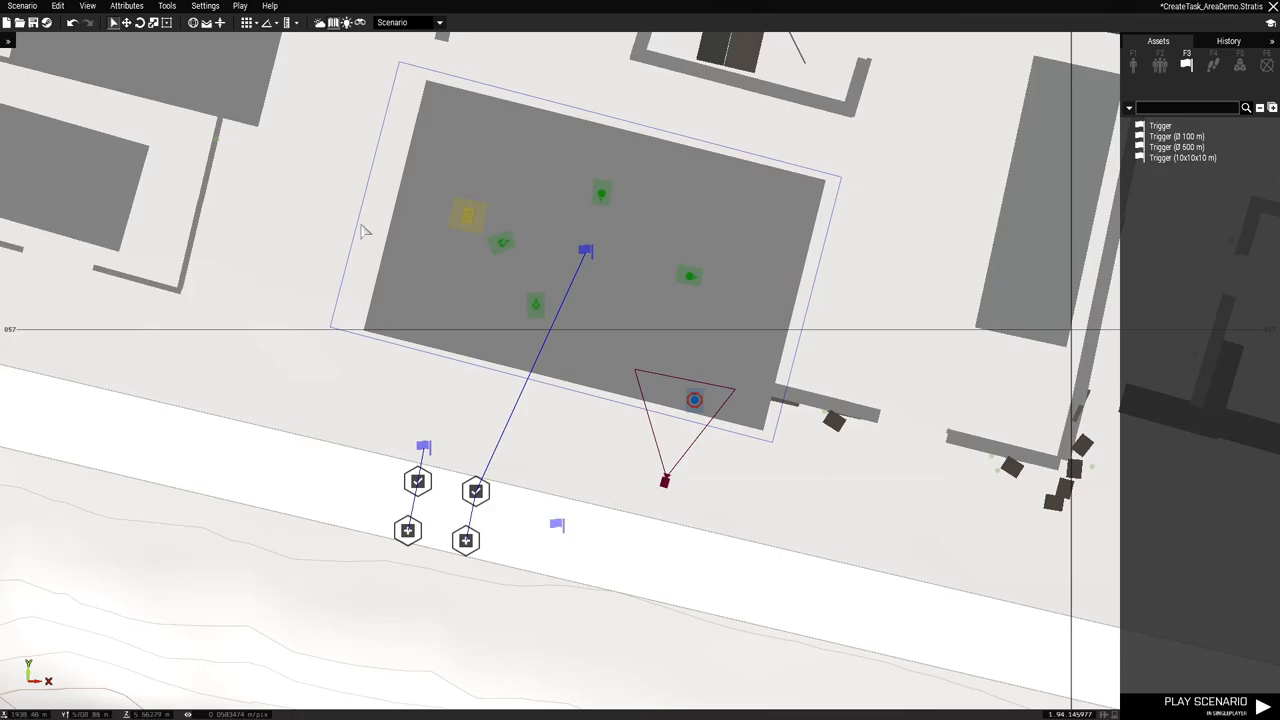
pyautogui.press('ctrl+s')
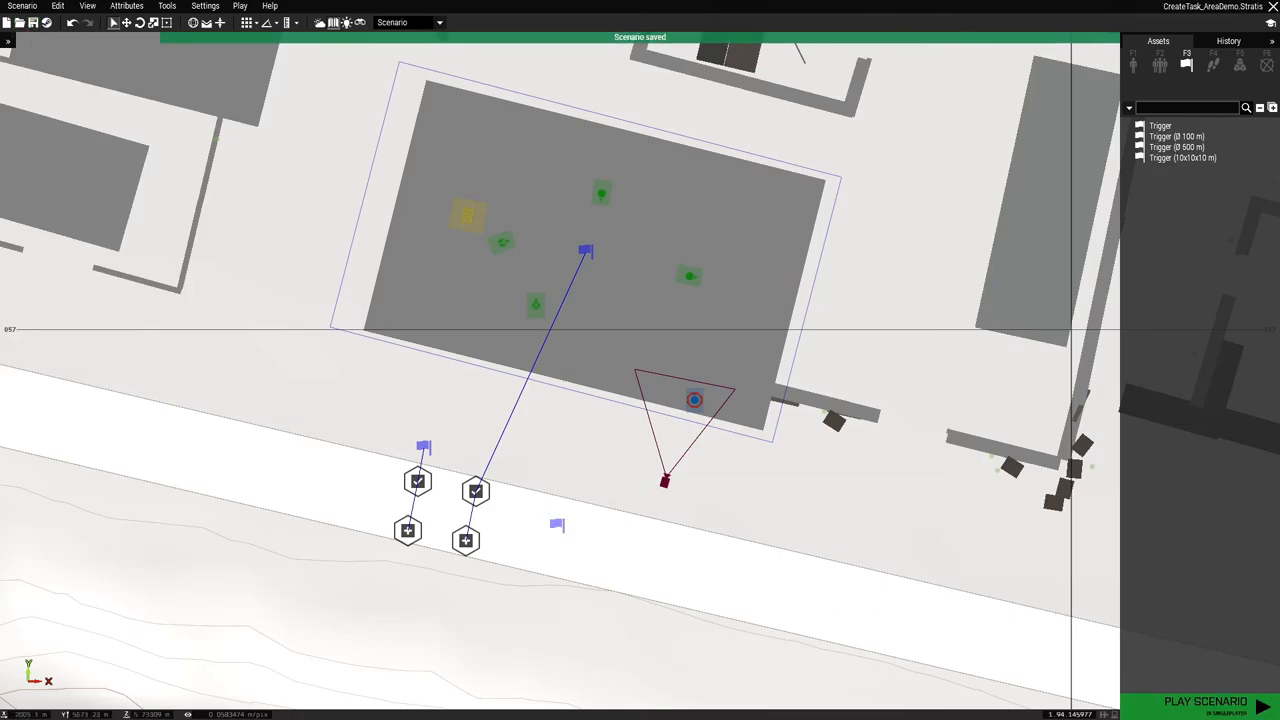
pyautogui.click(1205, 701)
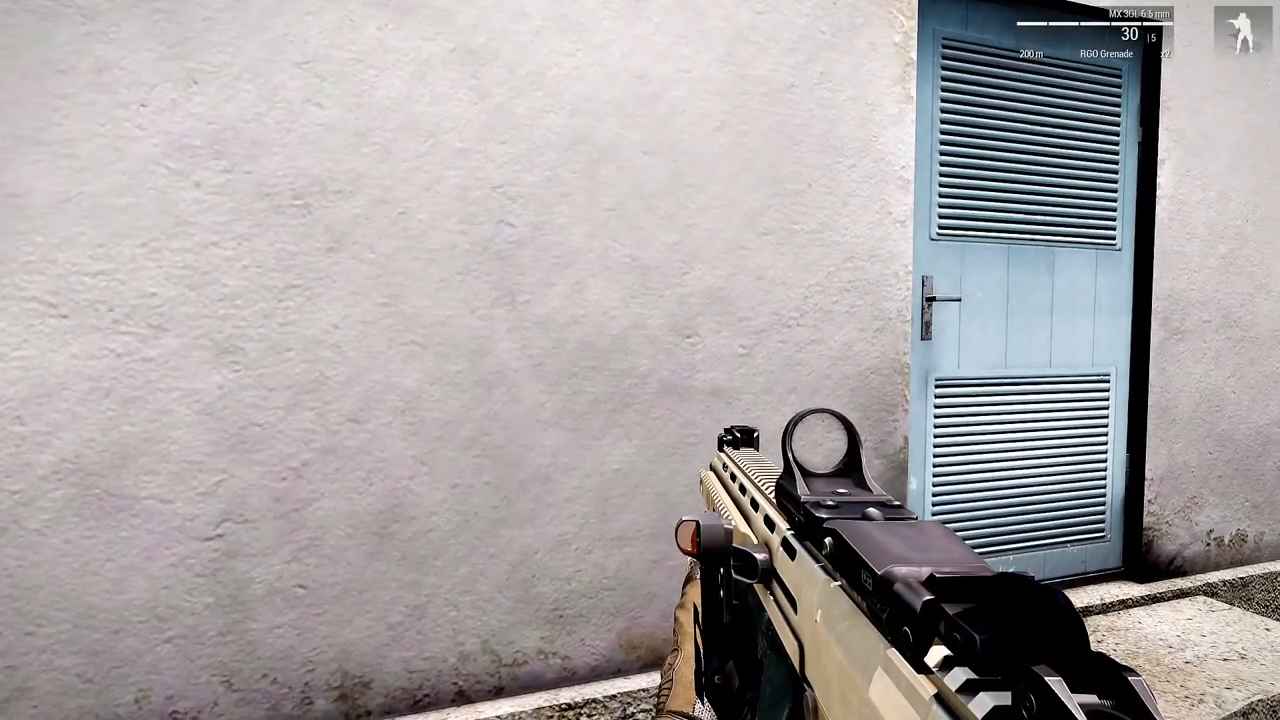
# Check both tasks in the map's Tasks list, clear the building, then recheck progress
pyautogui.press('m')
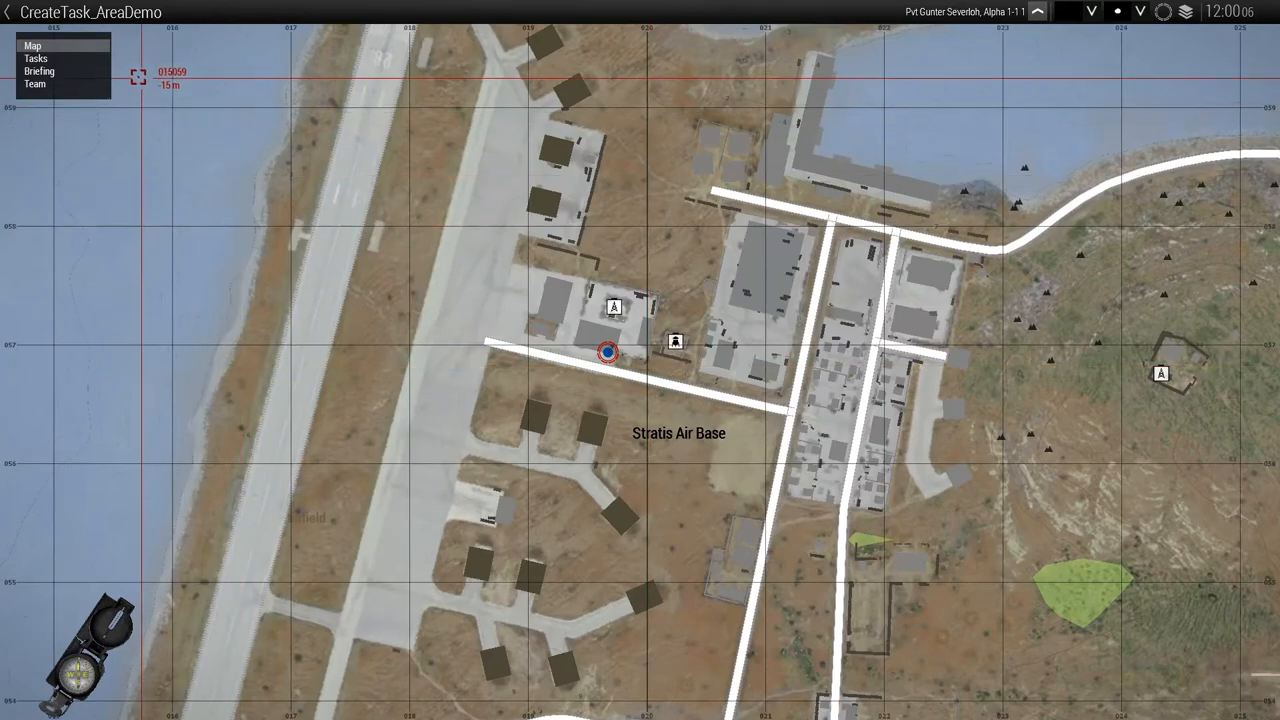
pyautogui.click(36, 58)
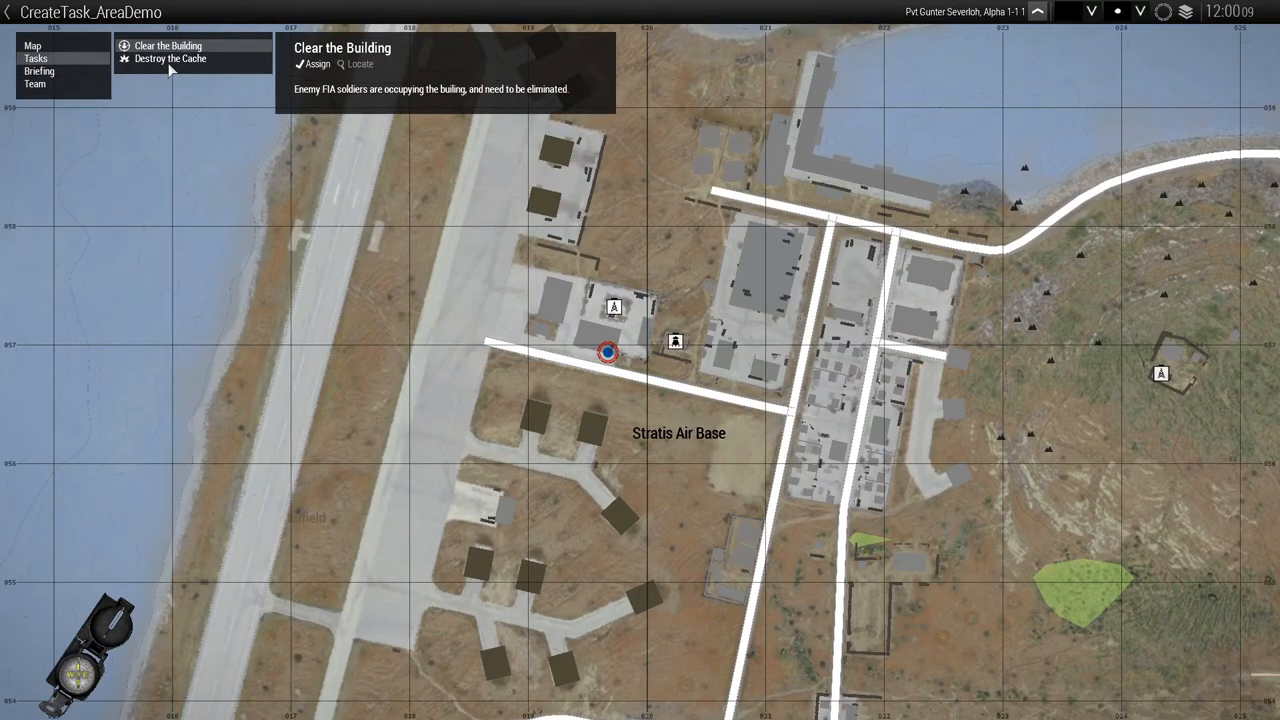
pyautogui.click(170, 58)
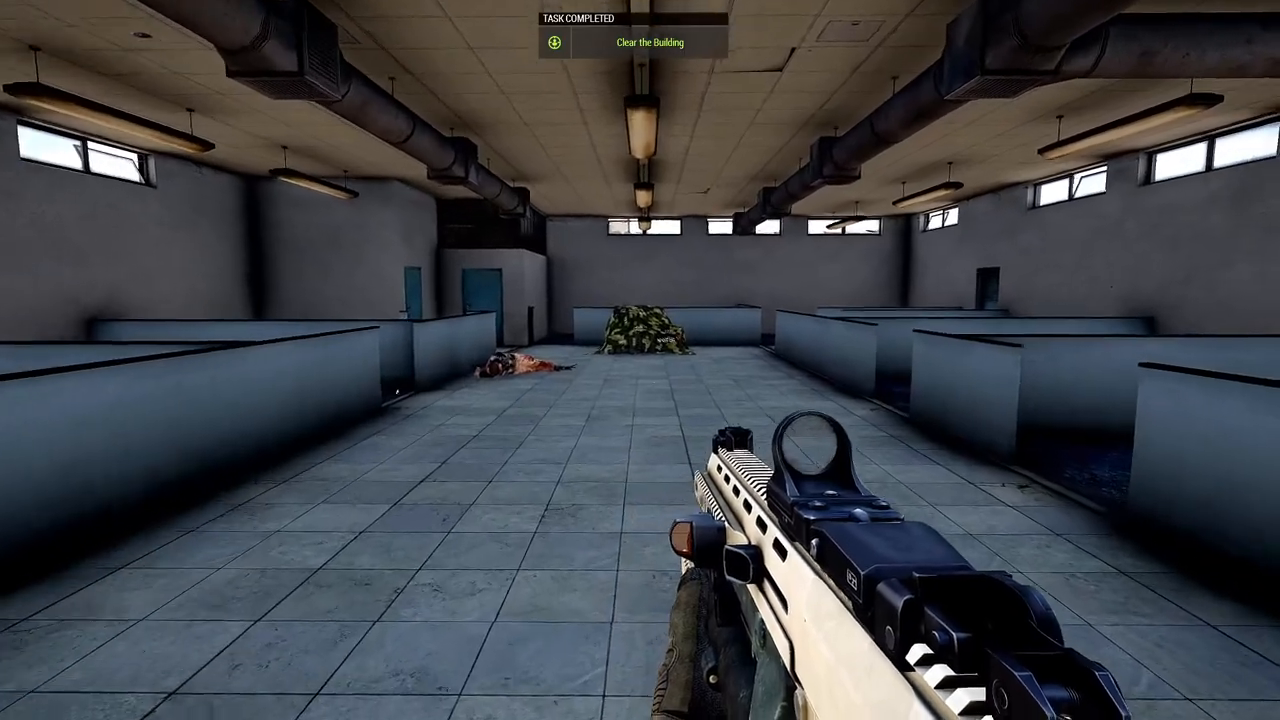
pyautogui.press('m')
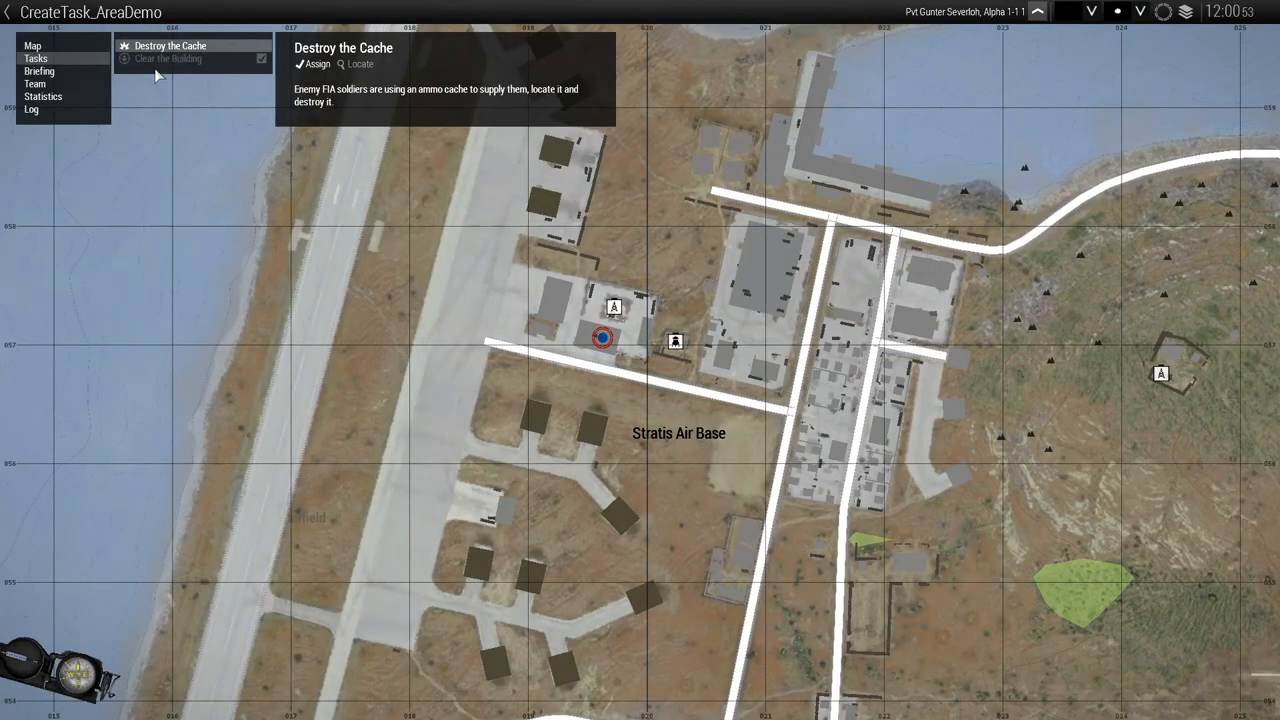